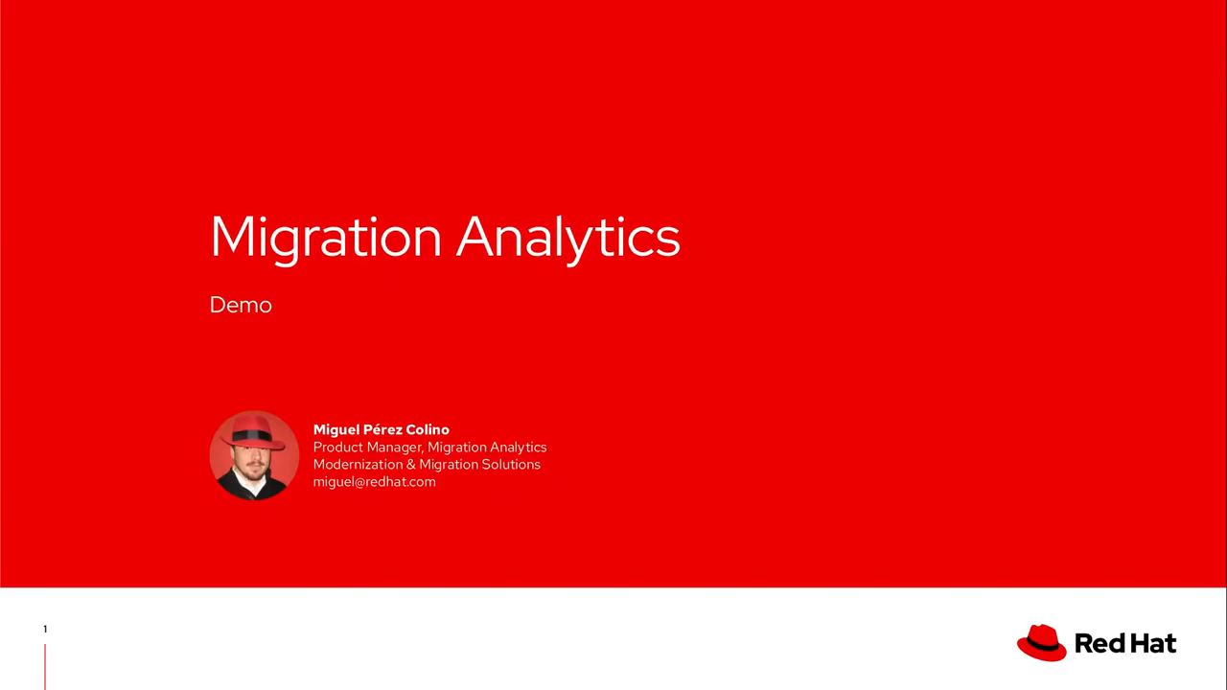
Step: Advance from the title slide to the Modernization and Migration Solutions slide
key(right)
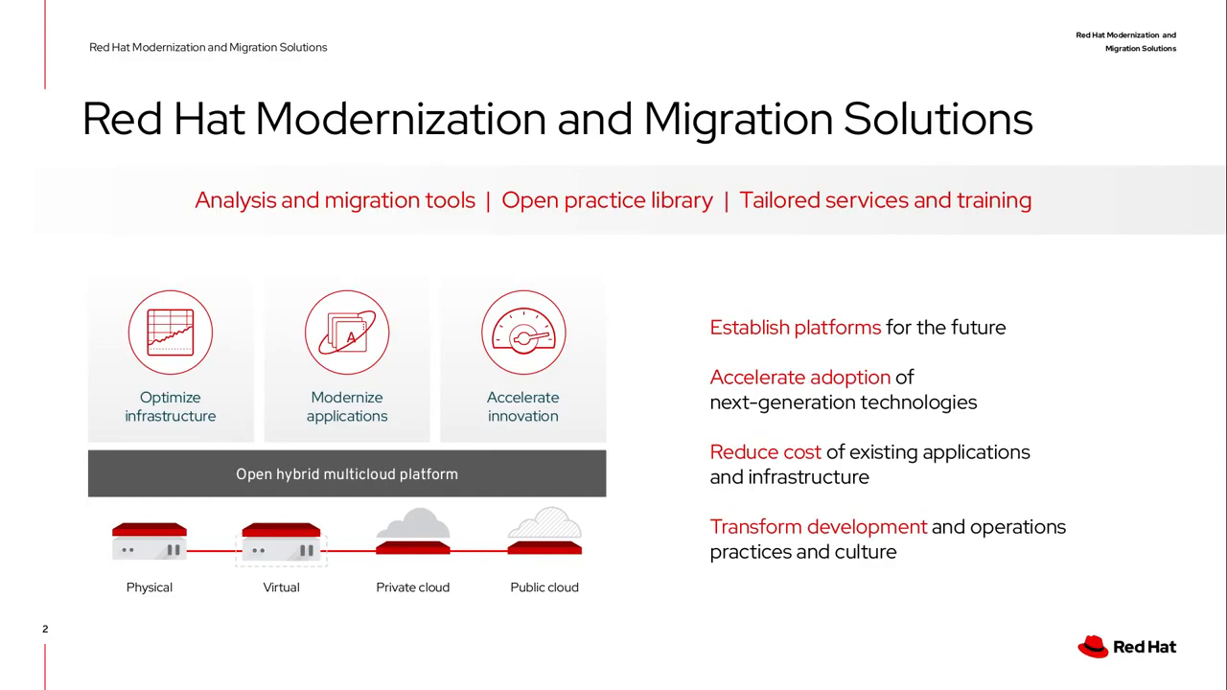
Step: Advance through the Drawing the map divider to the Migration Analytics logo slide
key(right)
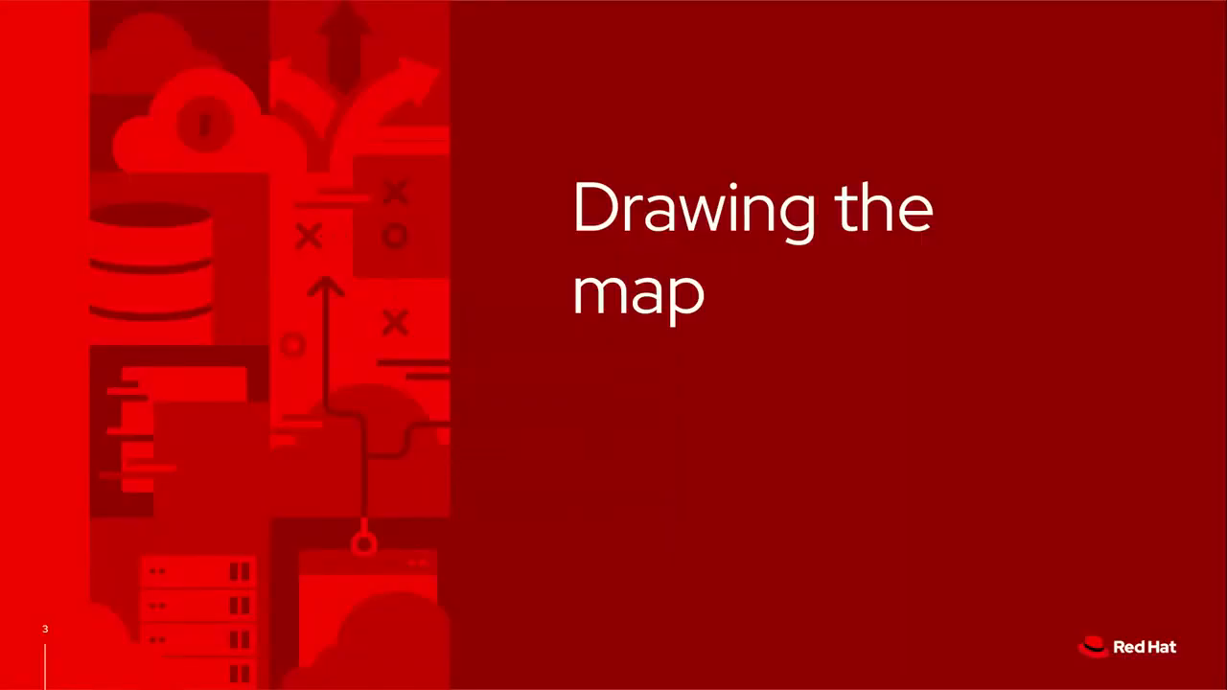
key(right)
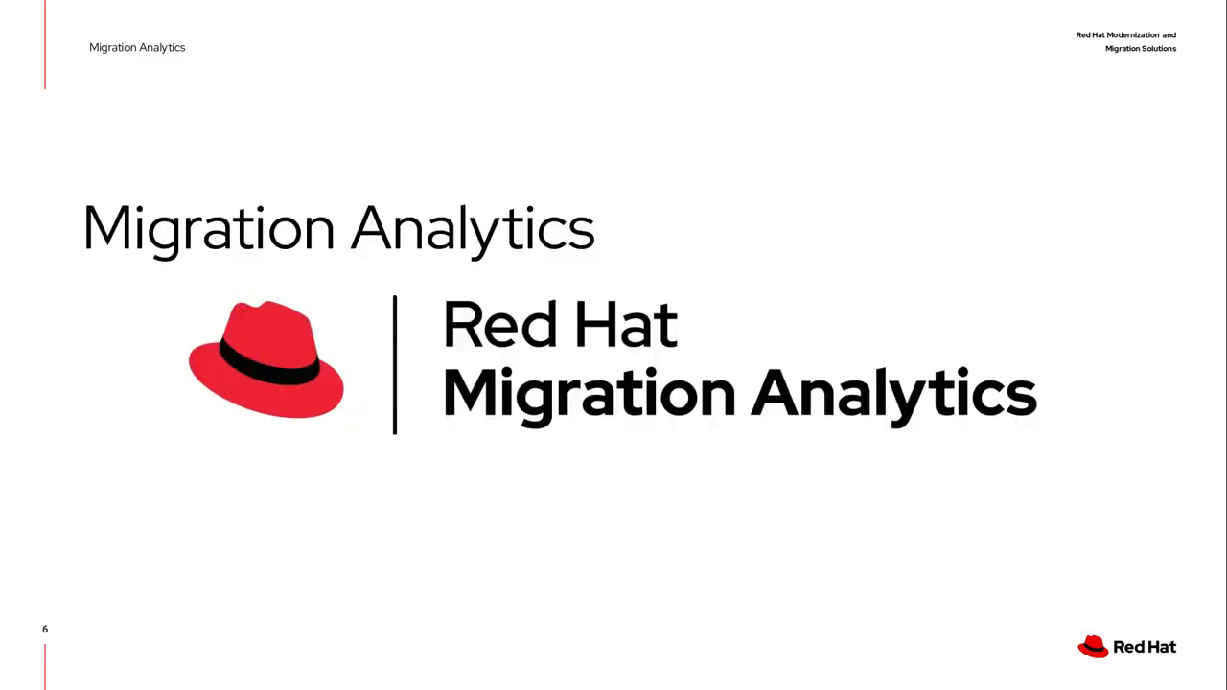
Step: Advance to the Migration Analytics architecture slide on extraction, upload, reports and analysis
key(Right)
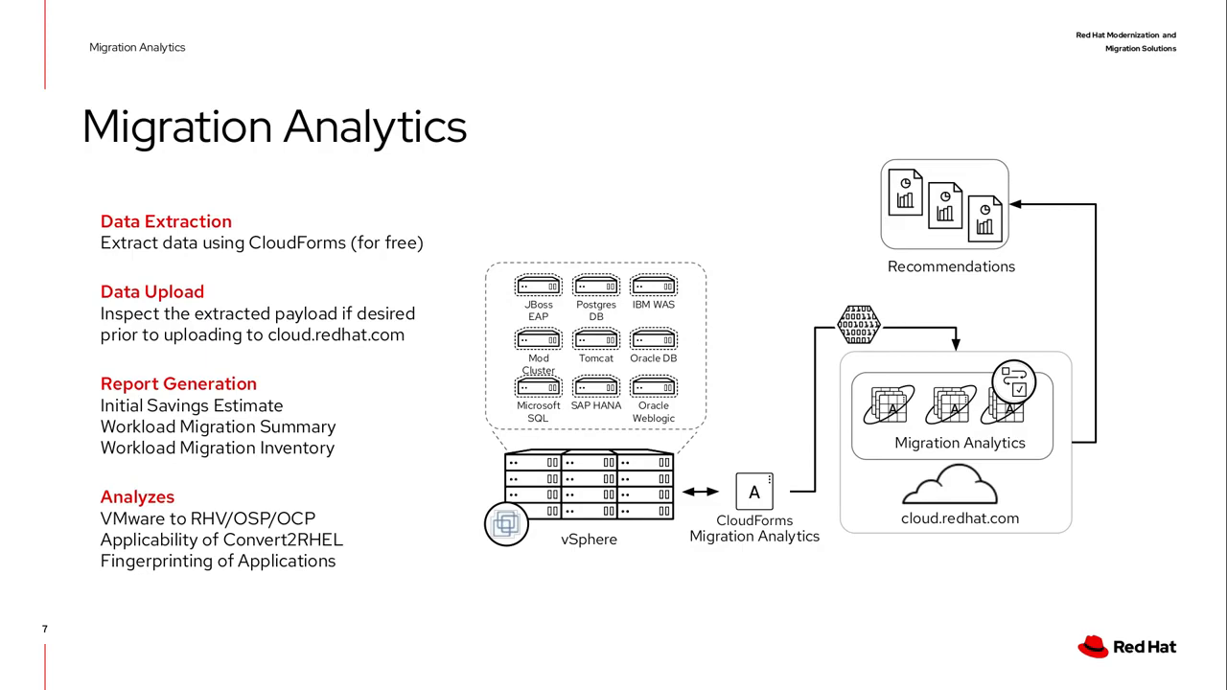
mouse_move(1081, 184)
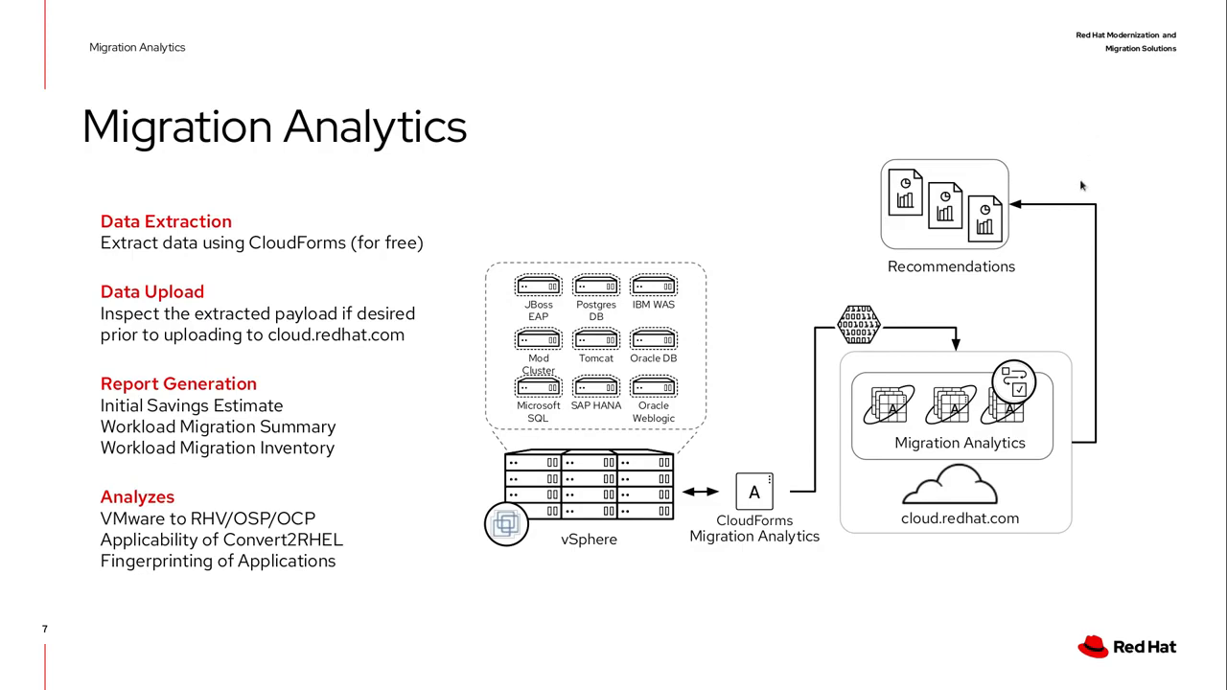
mouse_move(1127, 173)
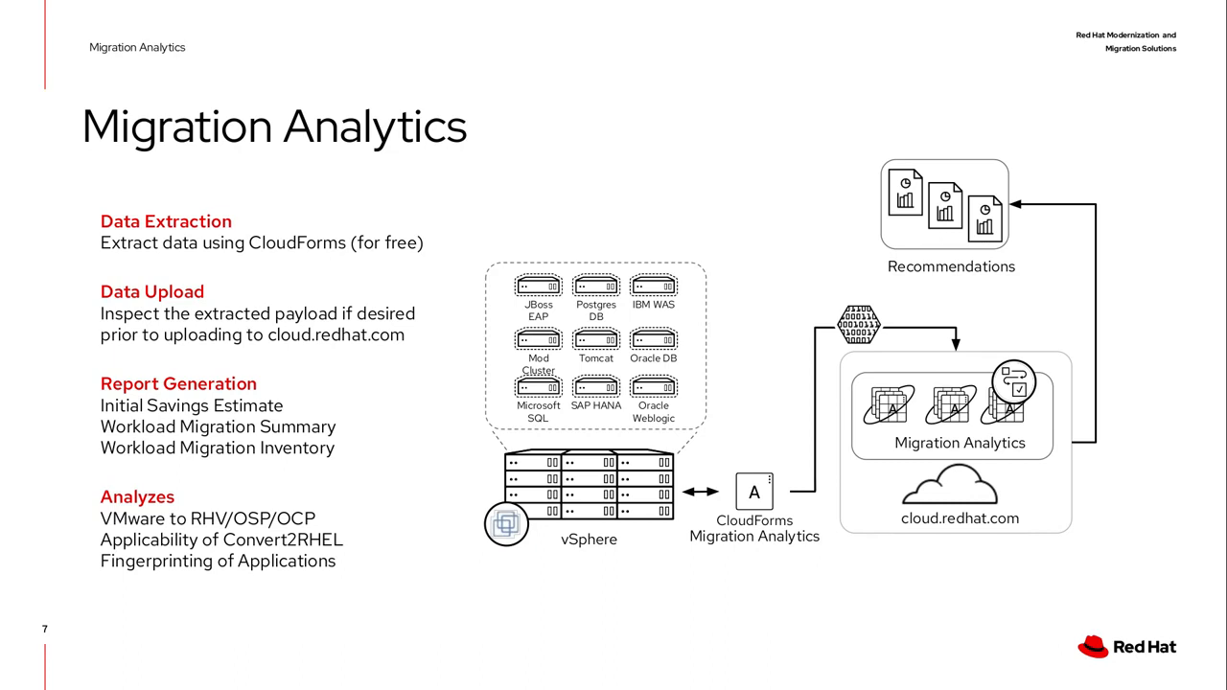
Step: Advance to the Migration Analytics Demo section divider slide
key(right)
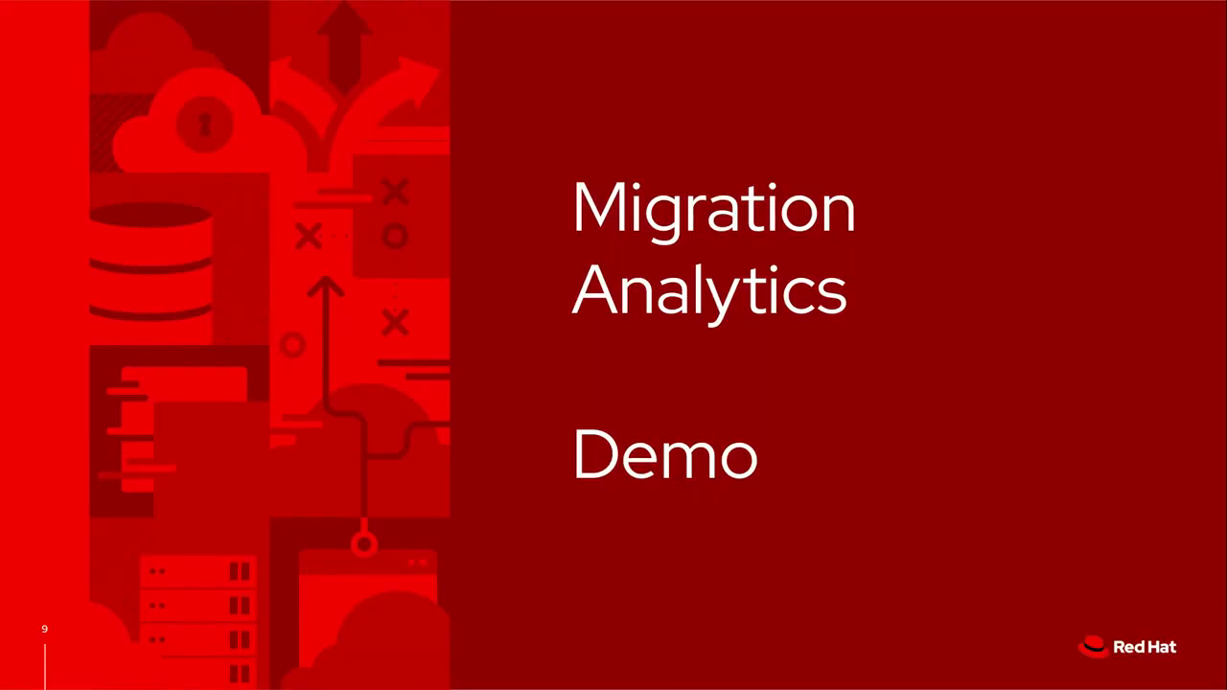
Step: Switch from the slides to CloudForms and go to Compute > Infrastructure > Providers
key(alt+Tab)
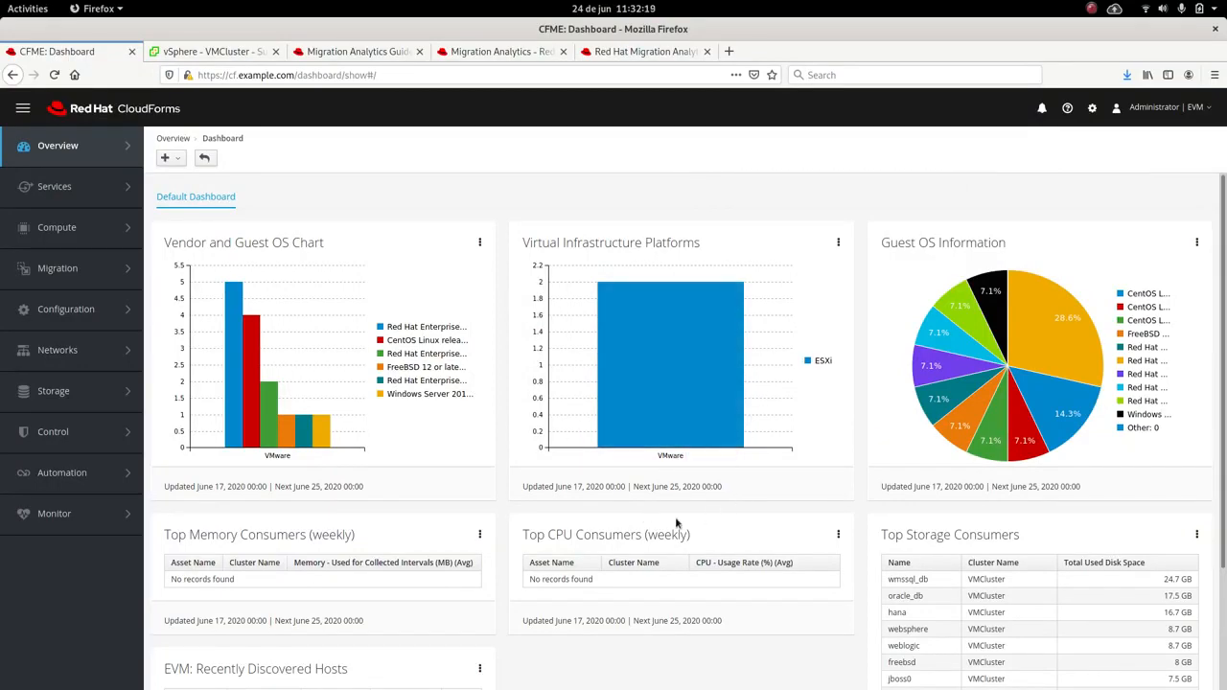
mouse_move(606, 360)
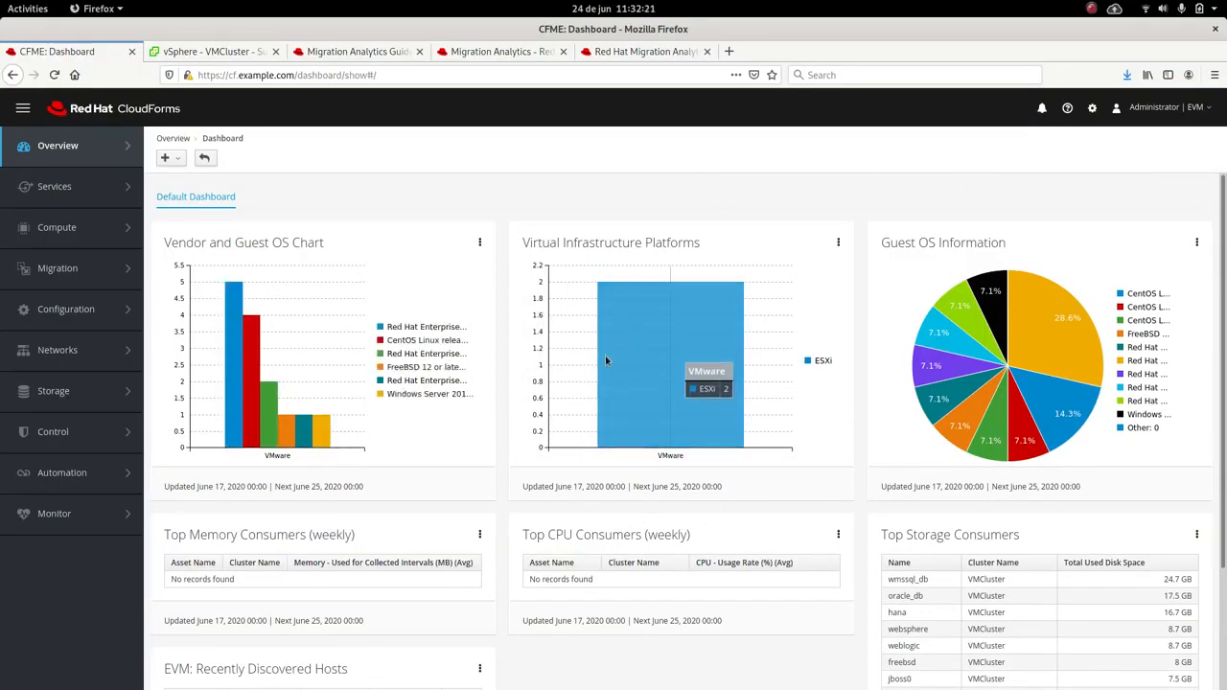
scroll(down, 3)
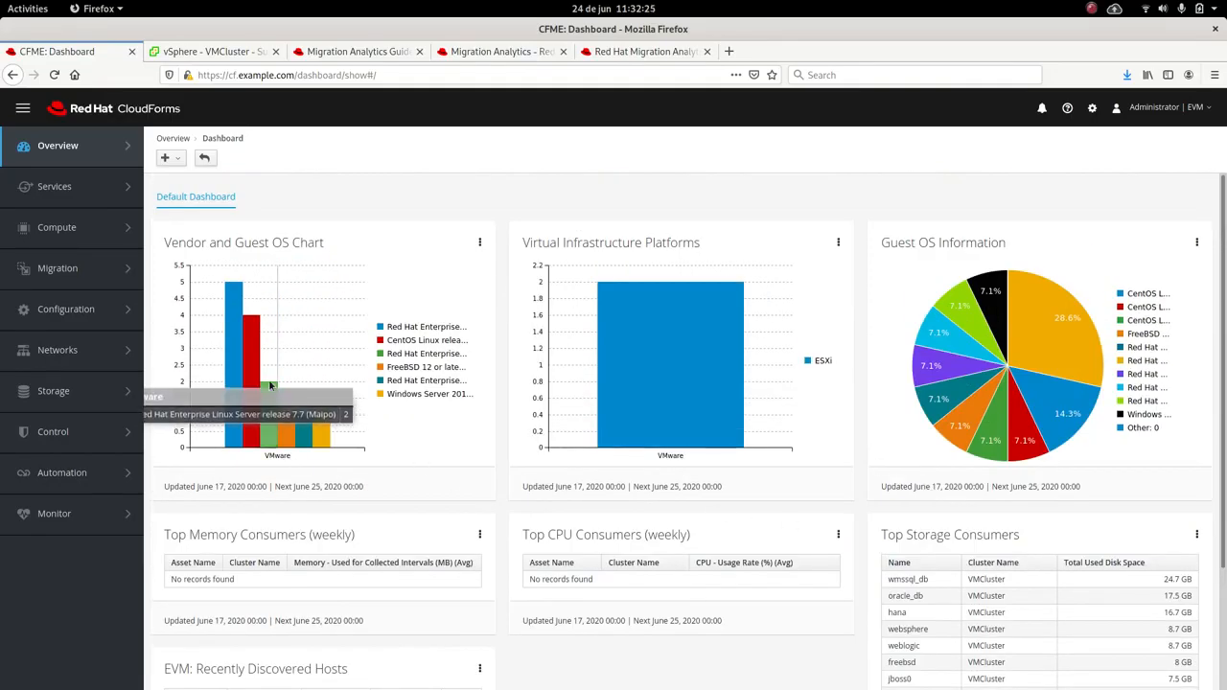
mouse_move(234, 242)
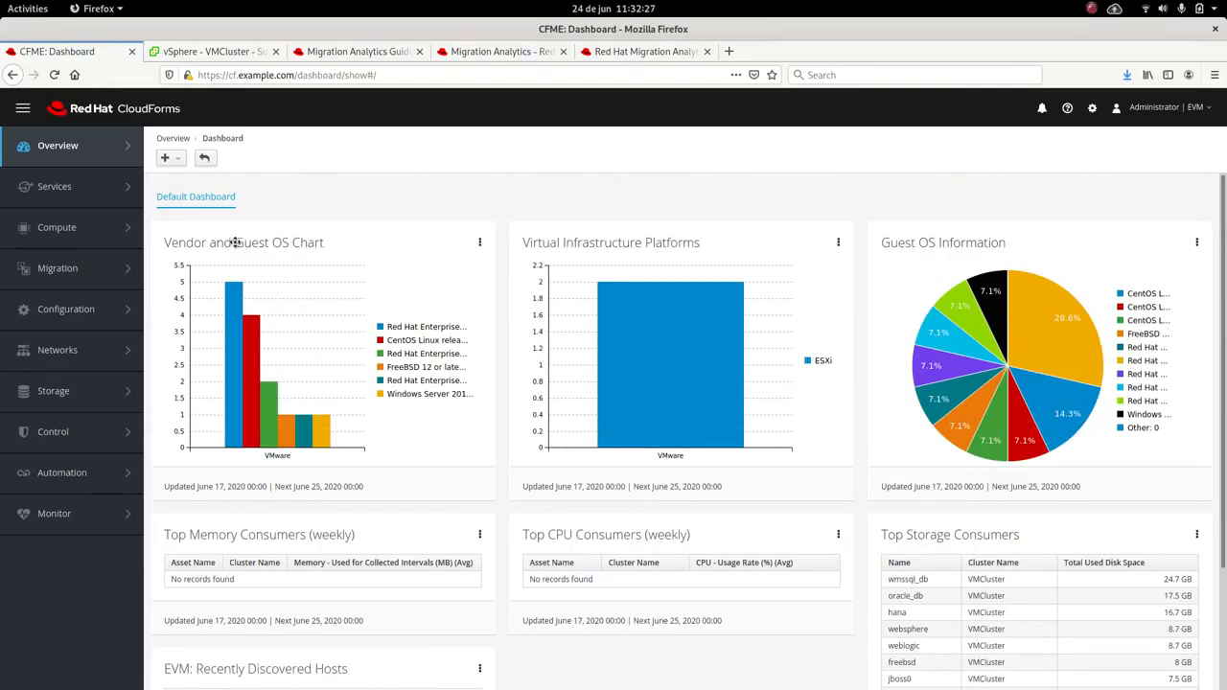
click(58, 227)
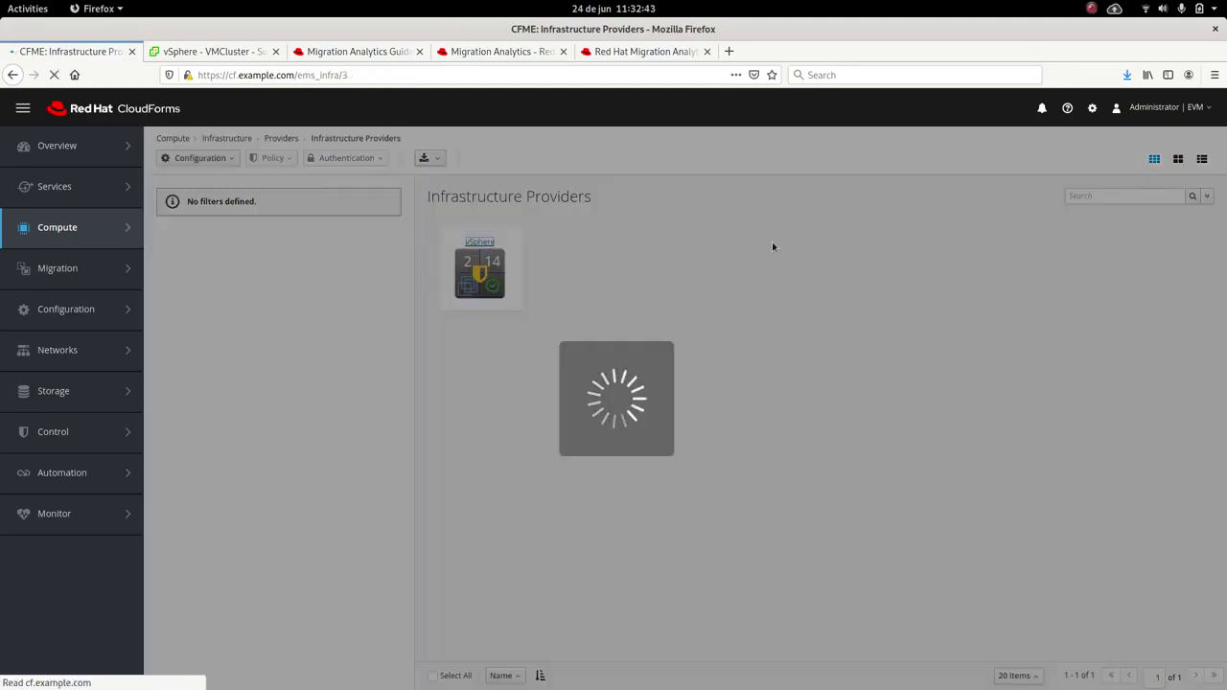
Step: Open the vSphere provider summary and list its 14 direct VMs
click(479, 273)
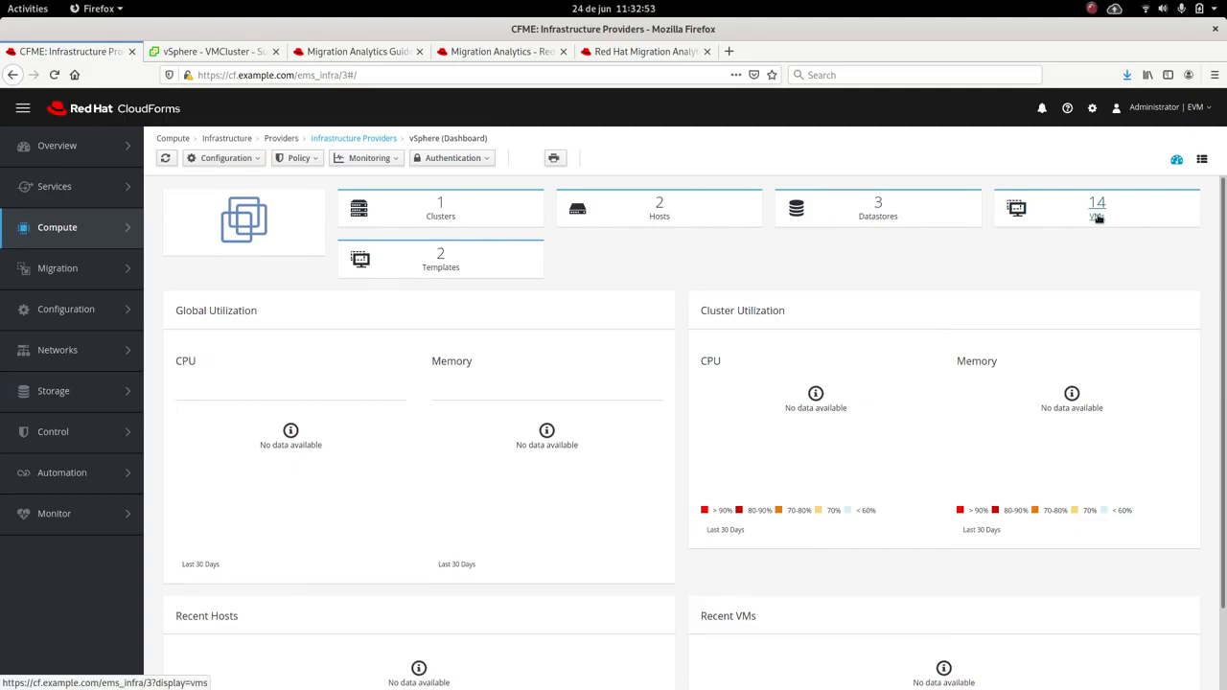
click(1097, 207)
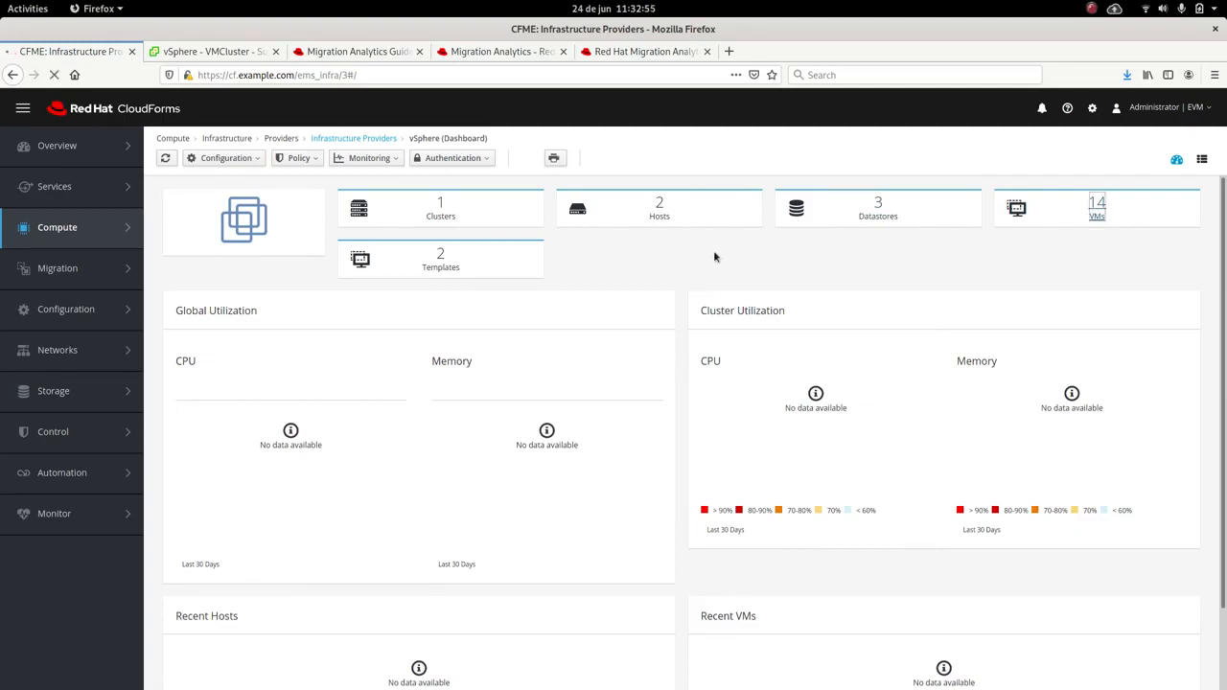
click(1097, 207)
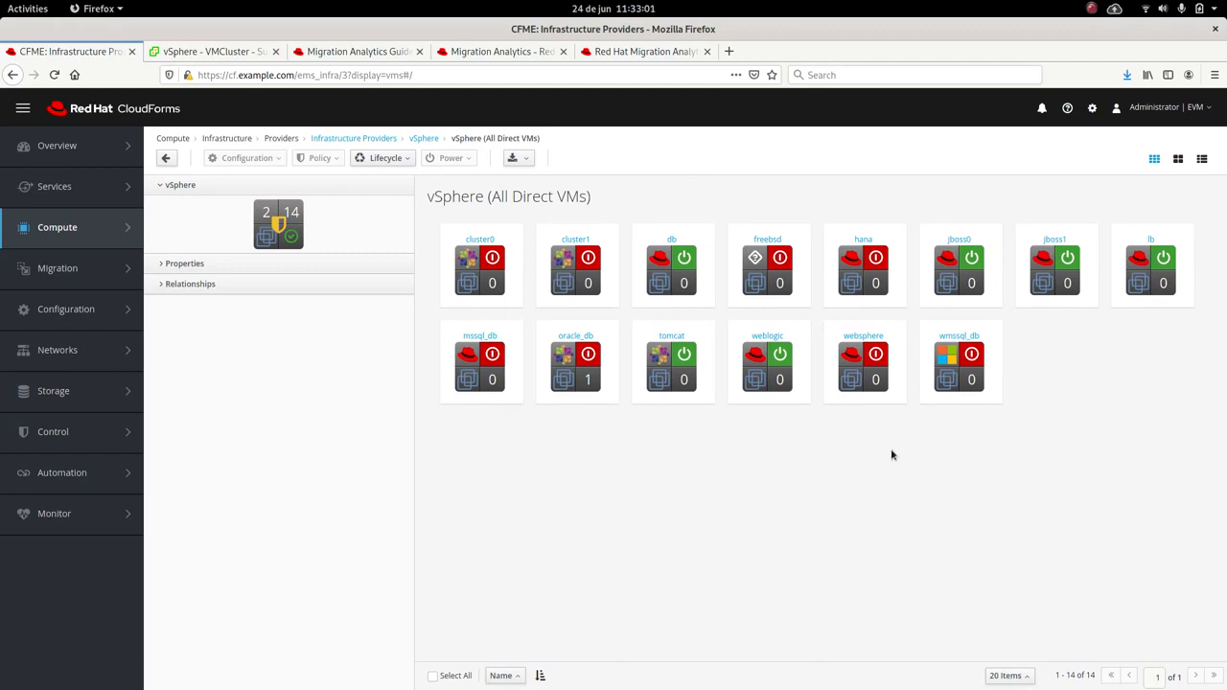
mouse_move(614, 466)
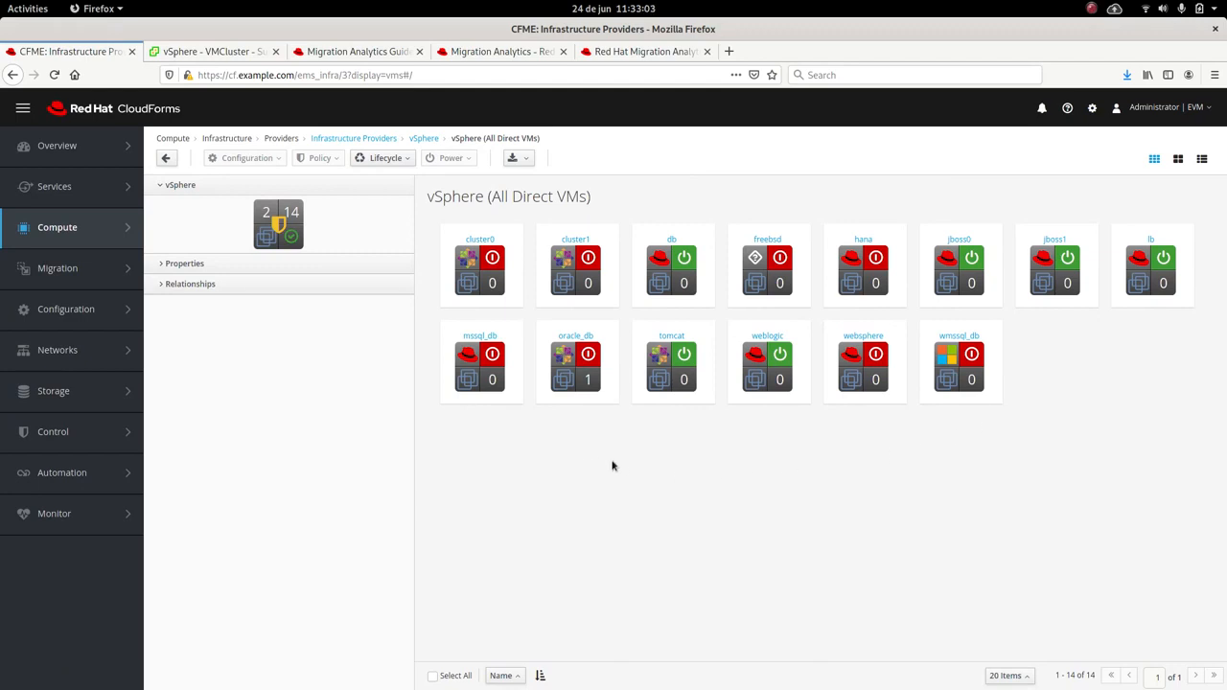
mouse_move(272, 361)
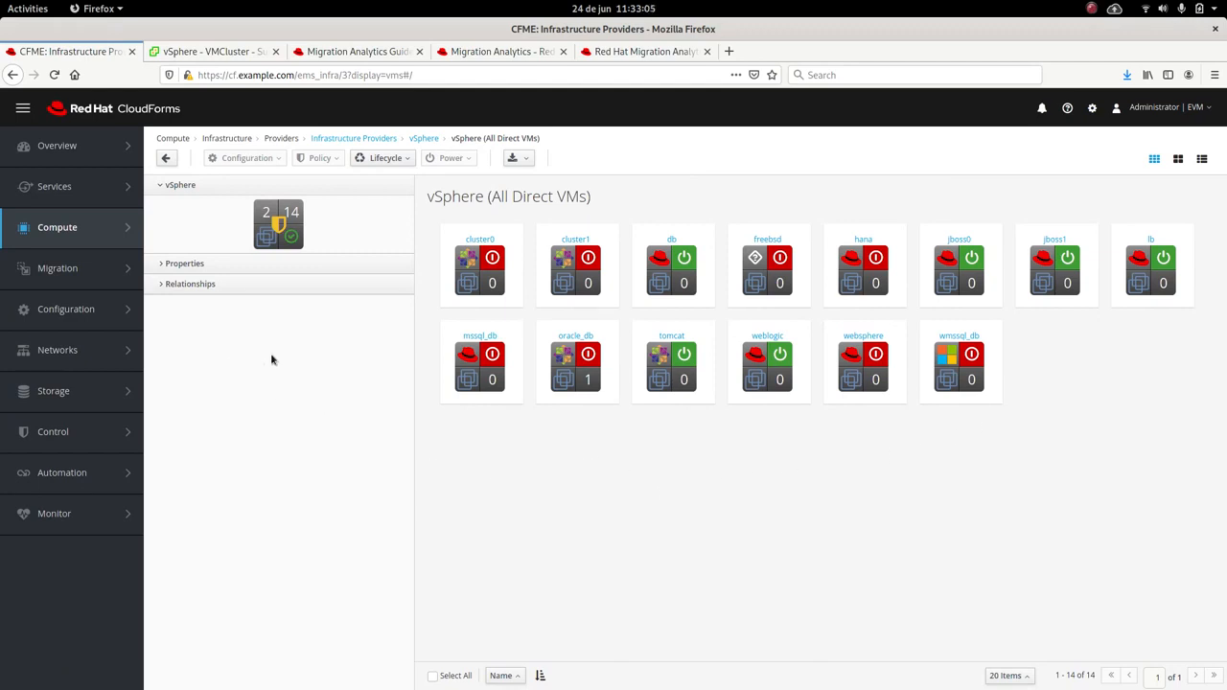
mouse_move(498, 429)
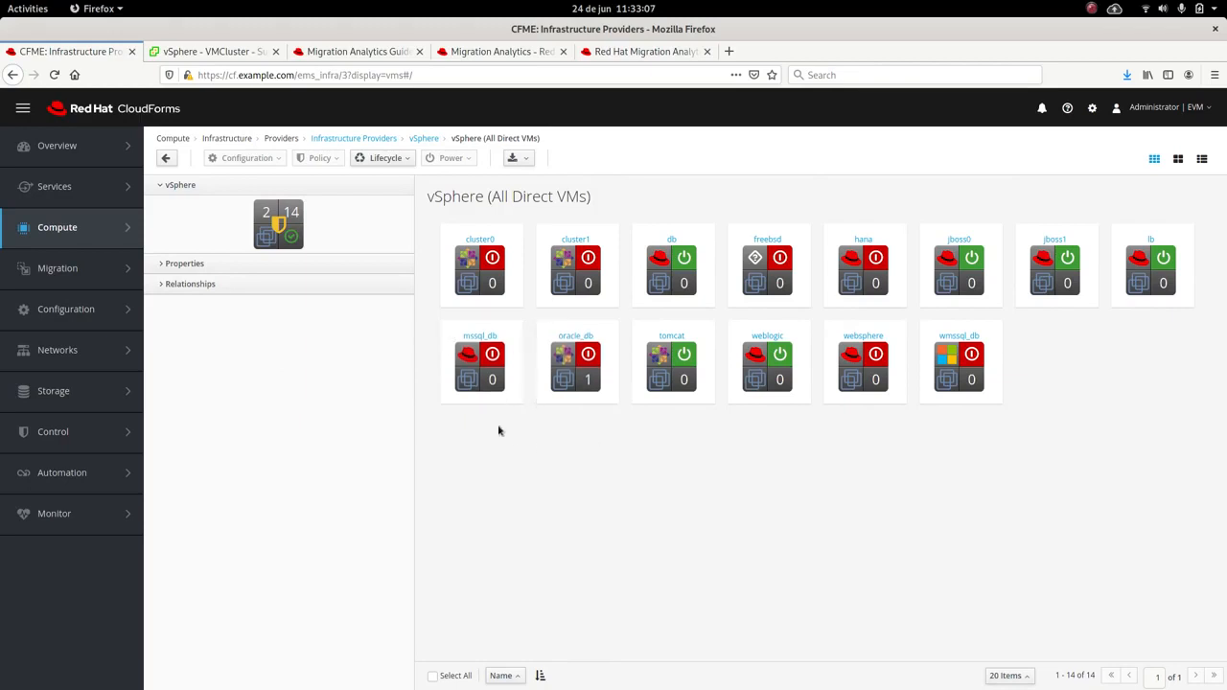
mouse_move(362, 382)
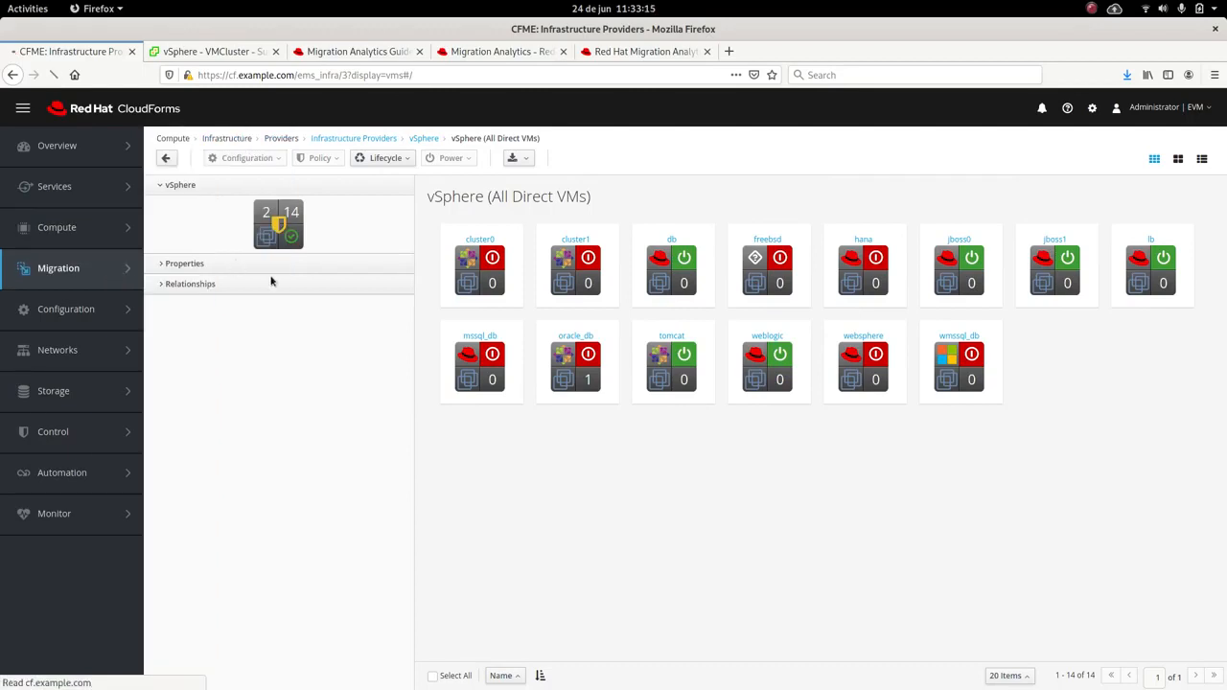
Step: Examine the providers in Migration Analytics and expand the vSphere provider summary details
click(58, 268)
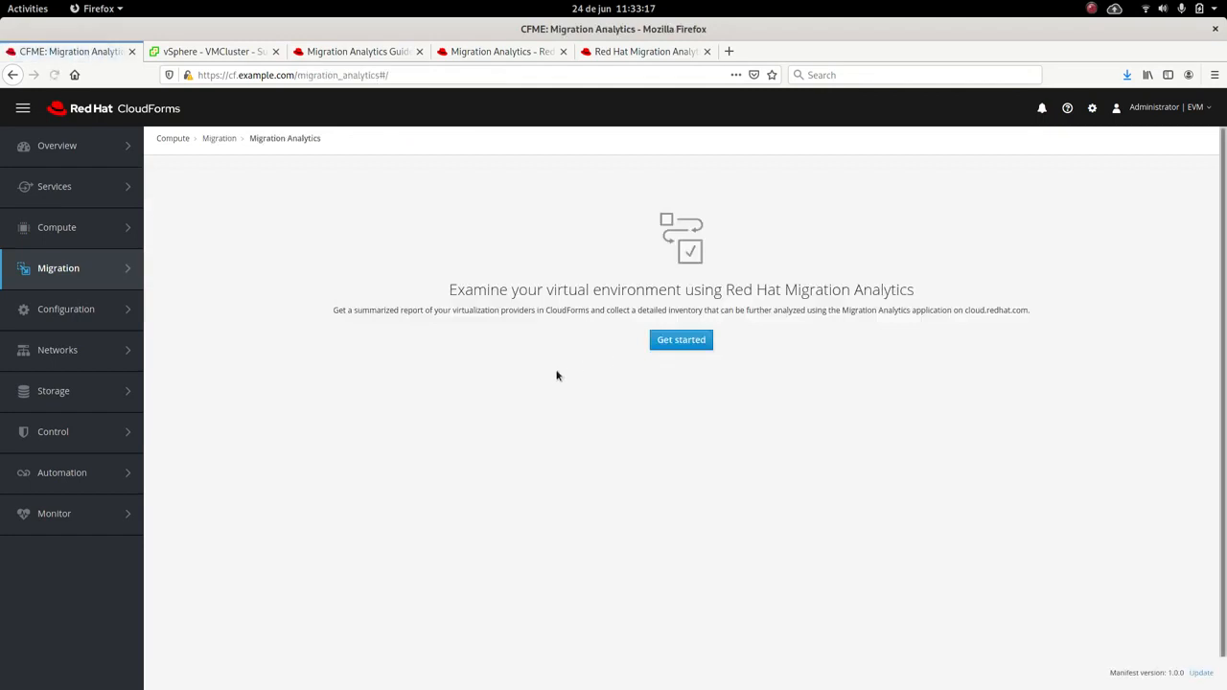
click(681, 339)
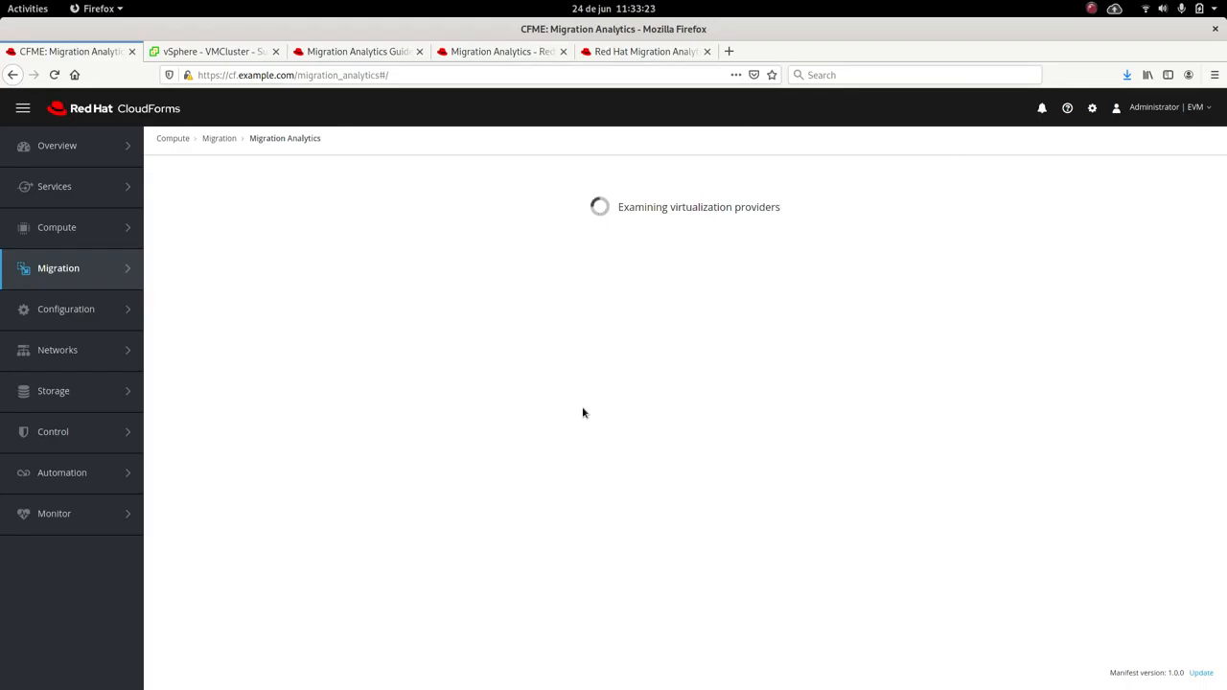
mouse_move(786, 420)
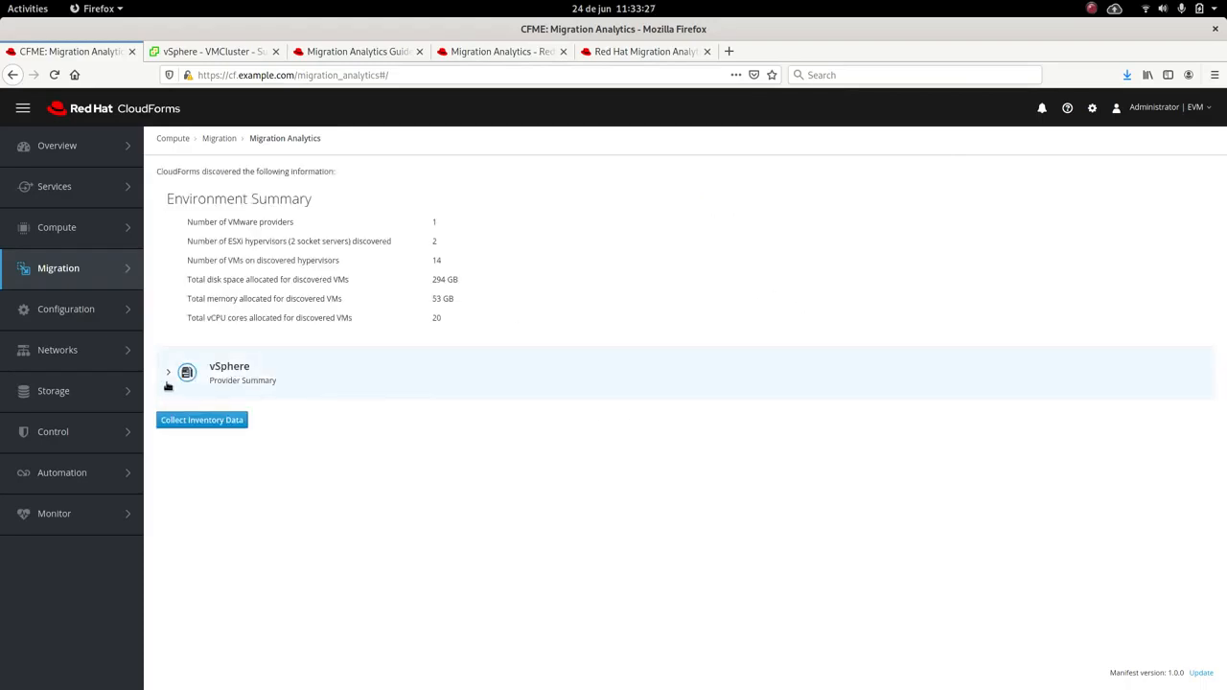
click(169, 372)
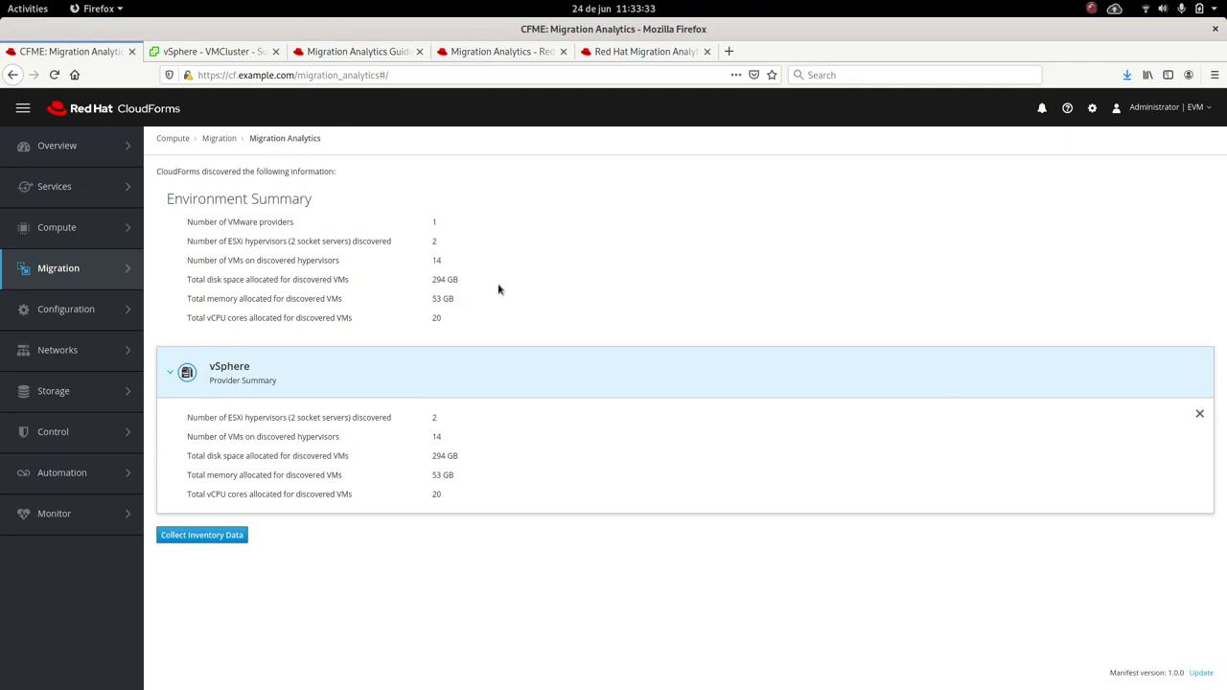
mouse_move(509, 393)
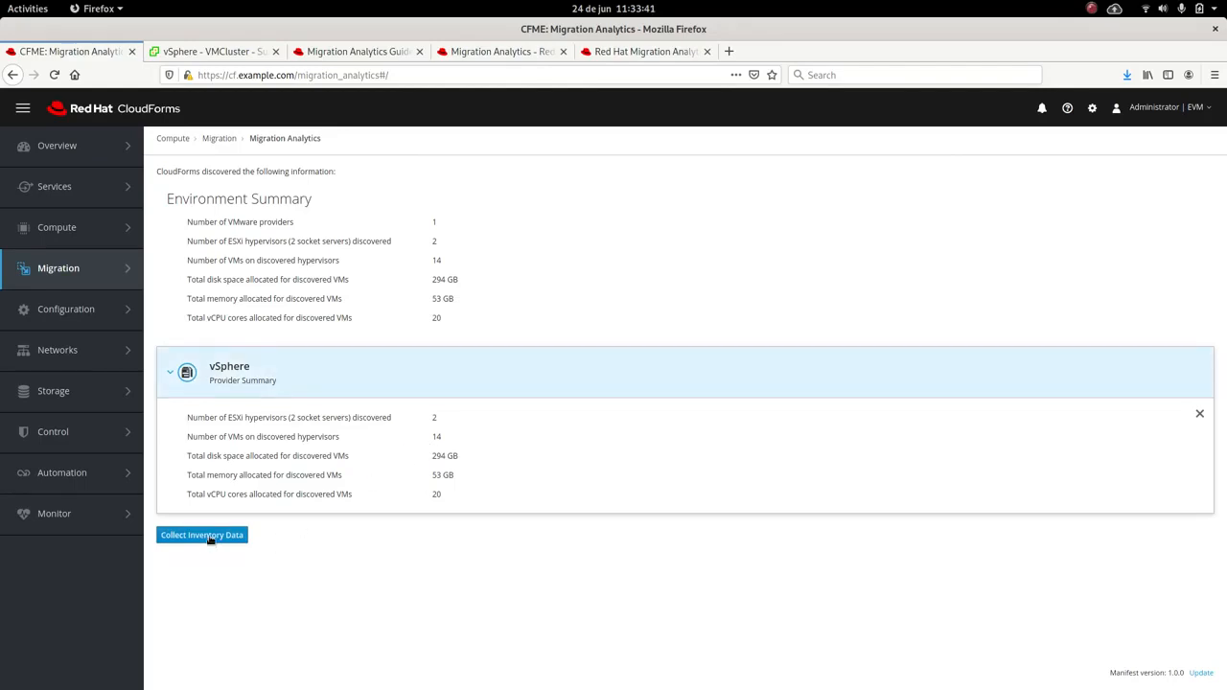
Step: Start Collect Inventory Data and choose the Detailed data level for vSphere
click(202, 535)
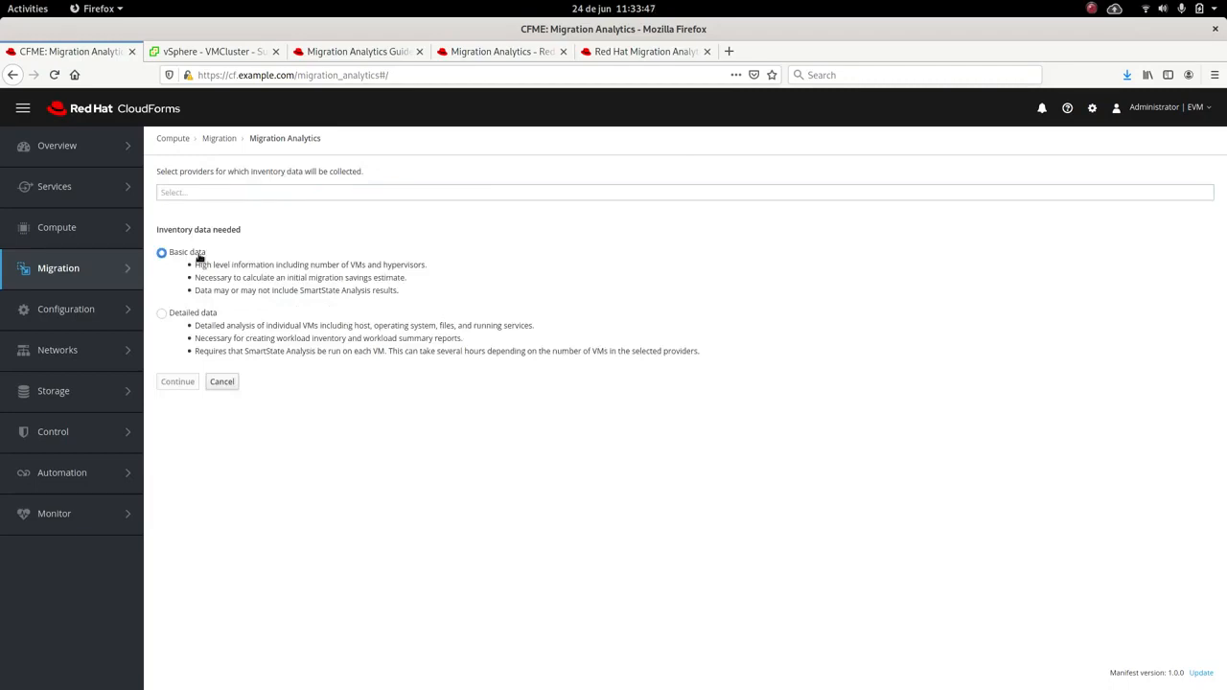
mouse_move(209, 257)
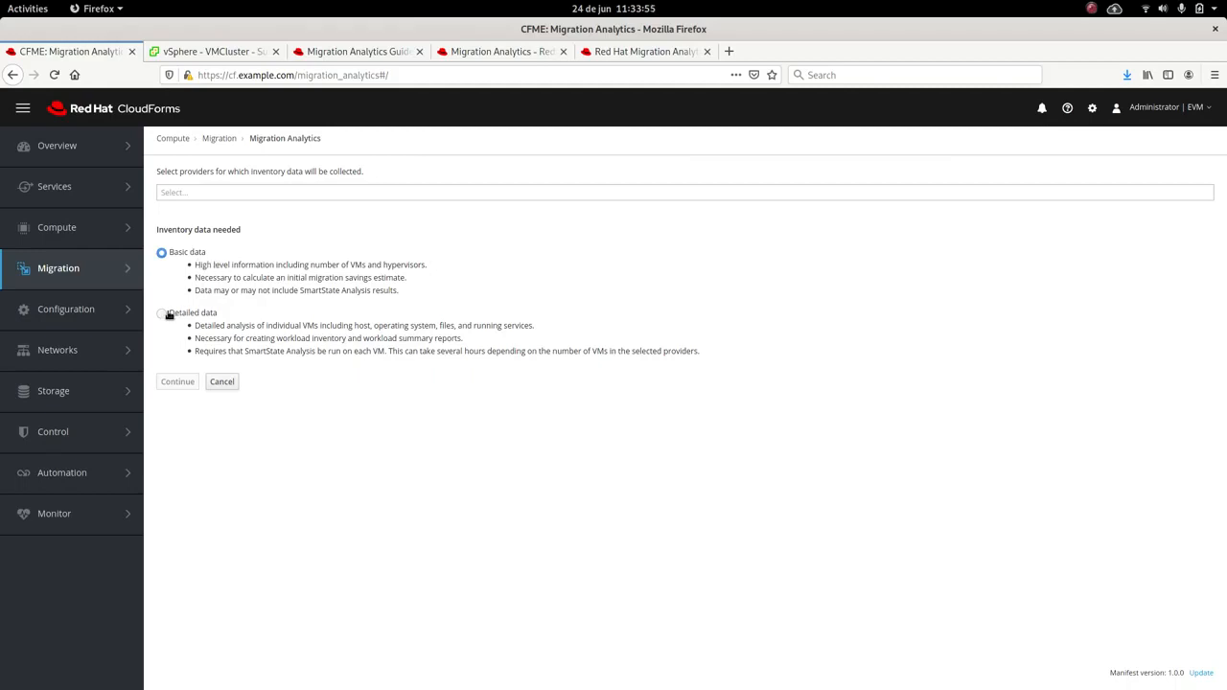
click(161, 312)
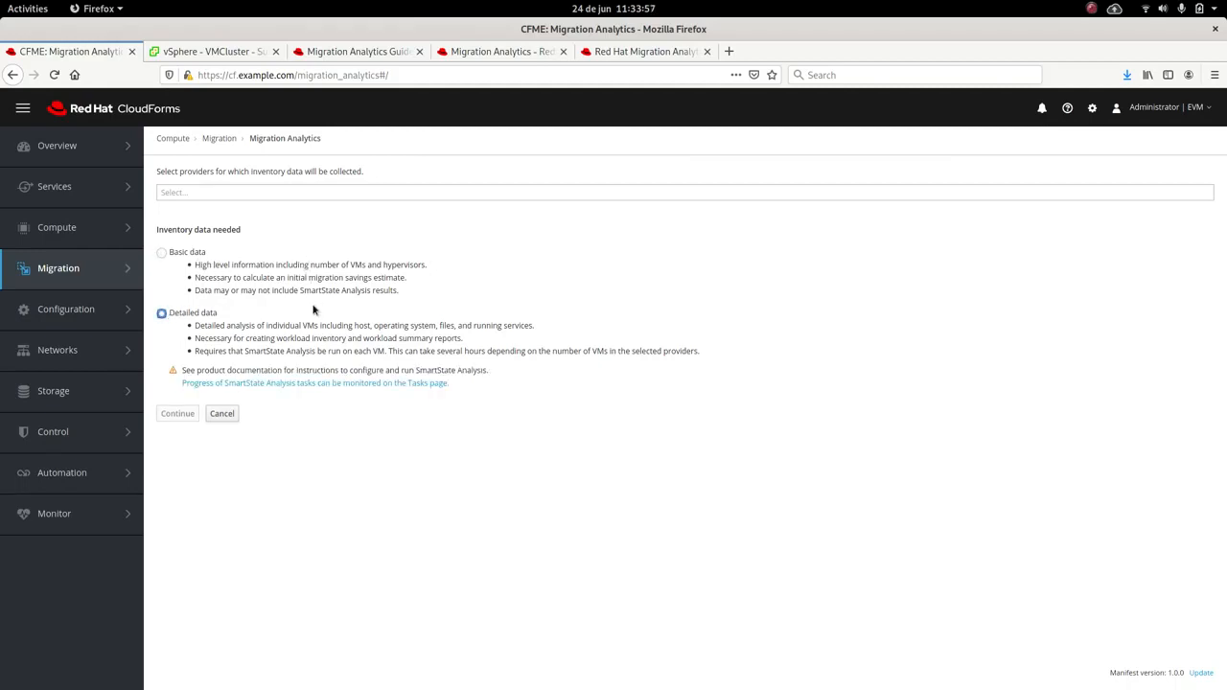
mouse_move(341, 336)
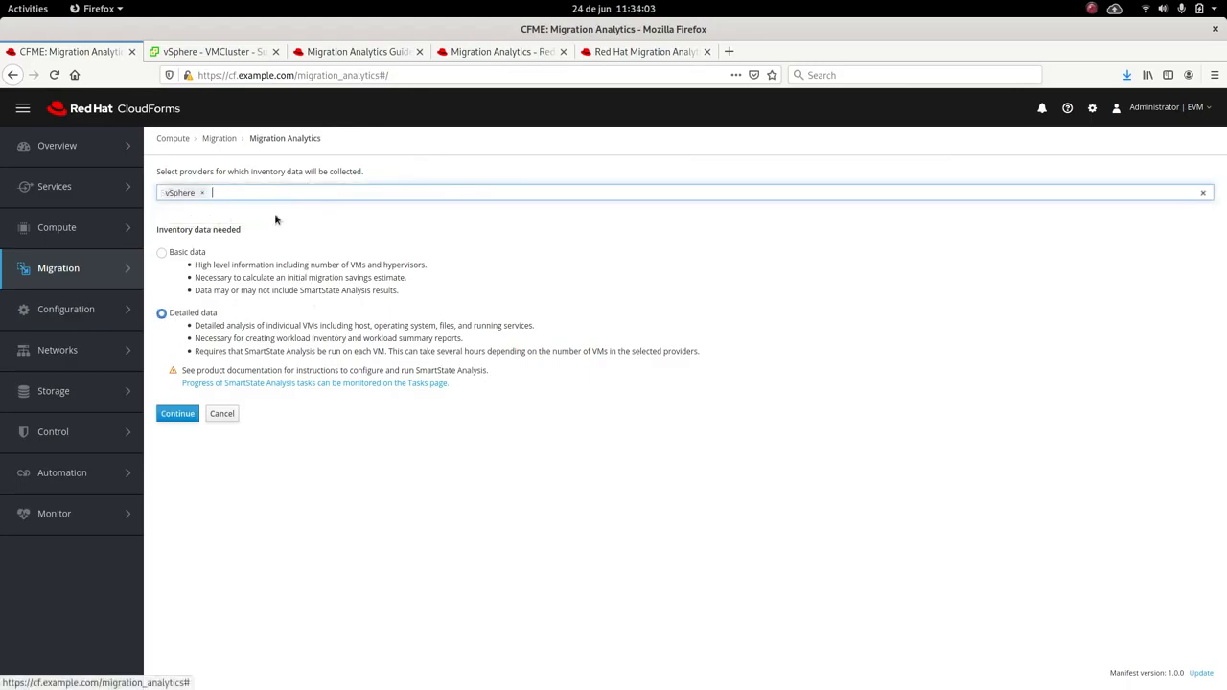
Step: Collect the vSphere inventory, then download and save the inventory file in Firefox
click(177, 415)
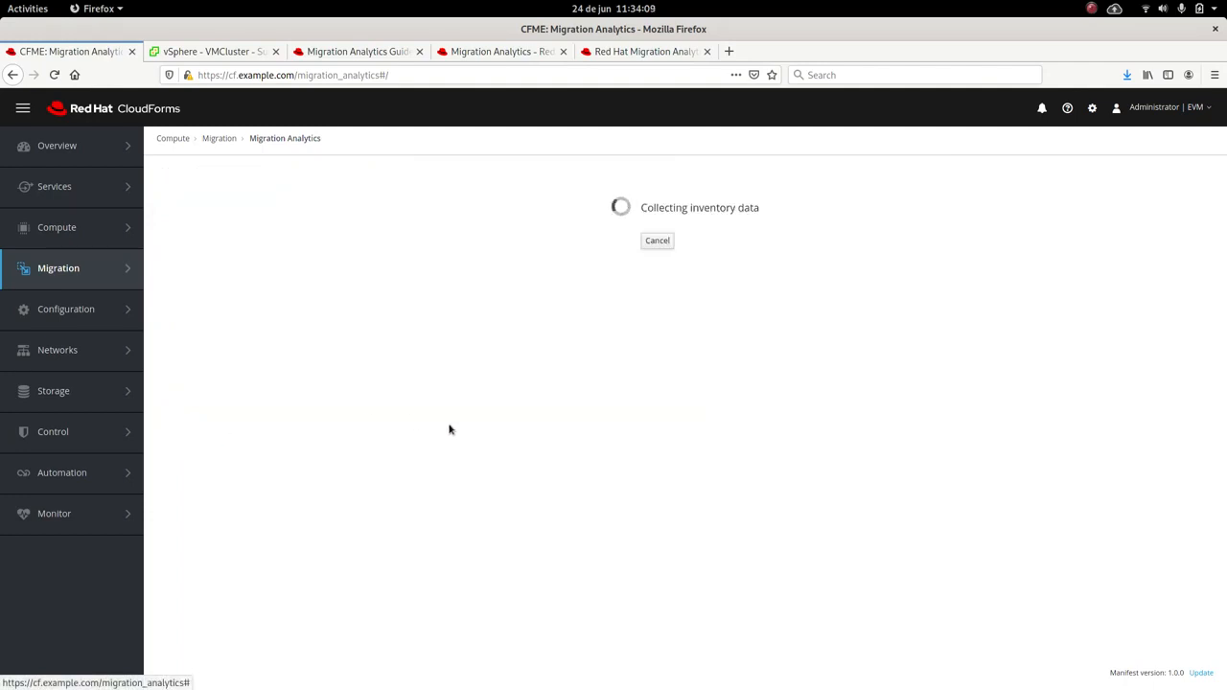
mouse_move(502, 403)
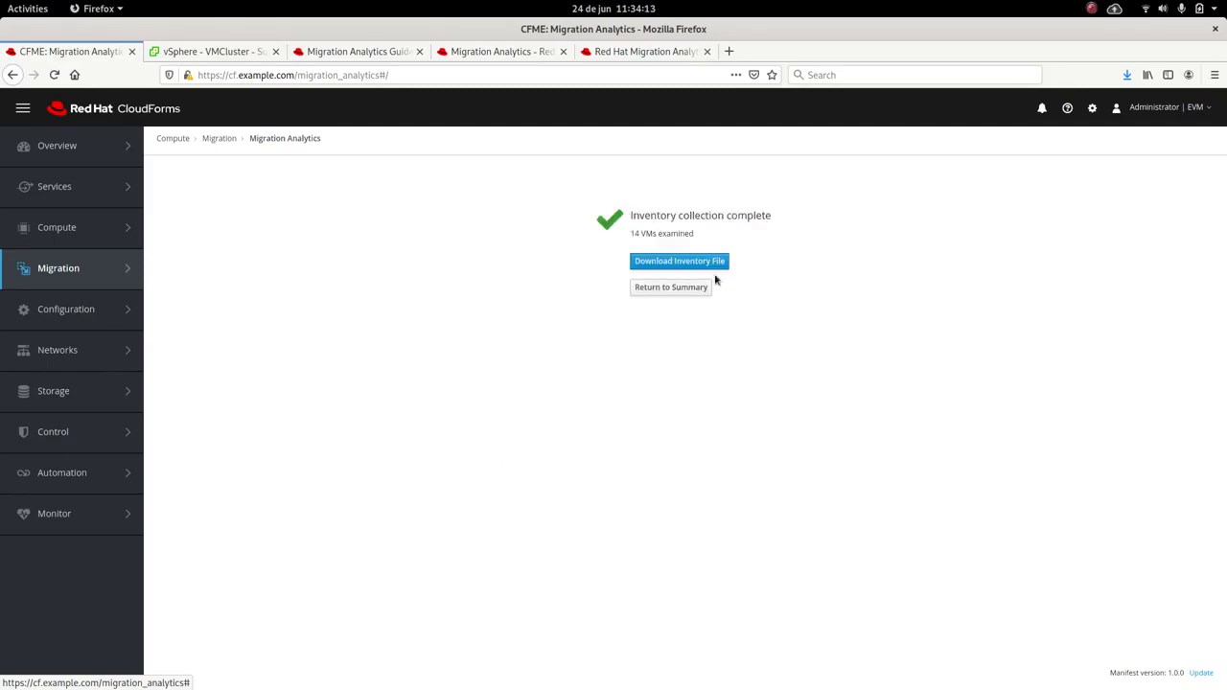
click(678, 261)
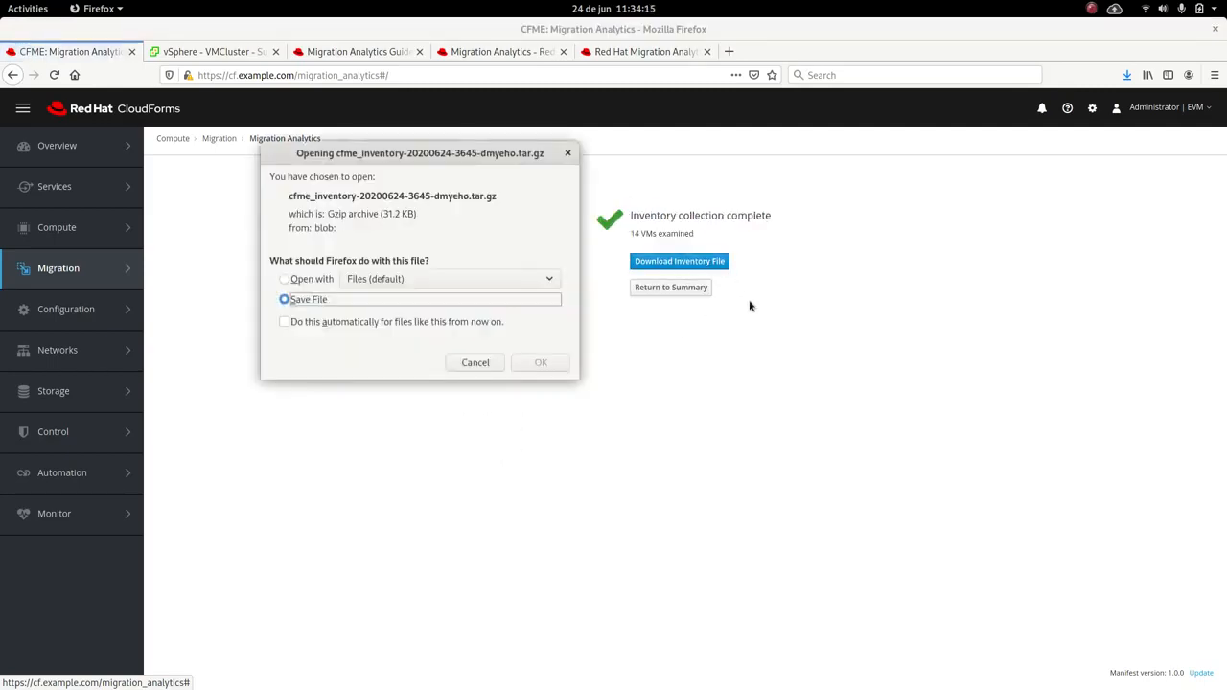
click(540, 362)
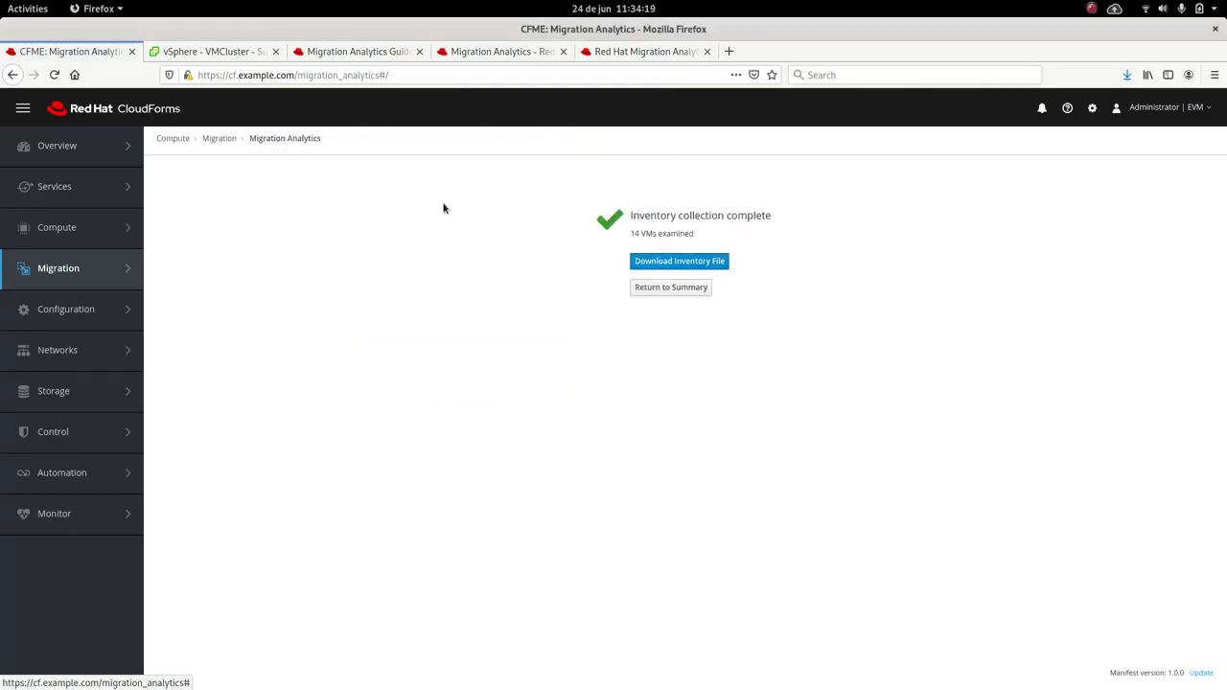
Step: Switch to the vSphere Client and view the cluster0 and db VM summaries in VMCluster
click(215, 50)
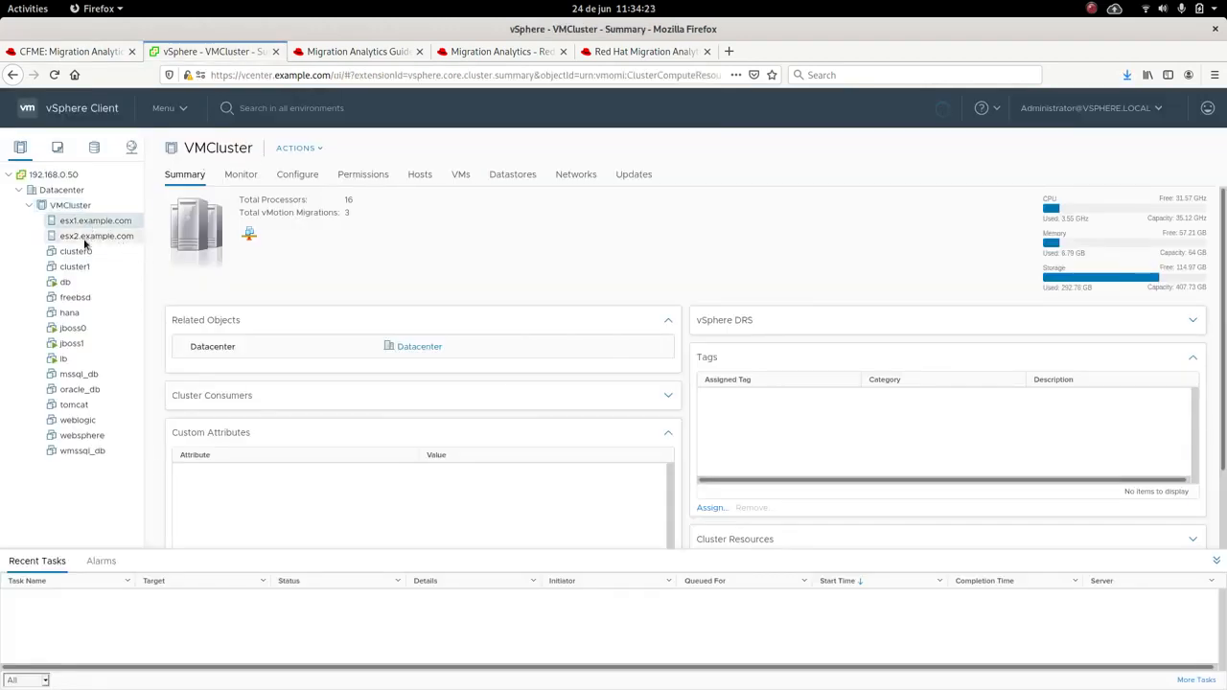
click(77, 249)
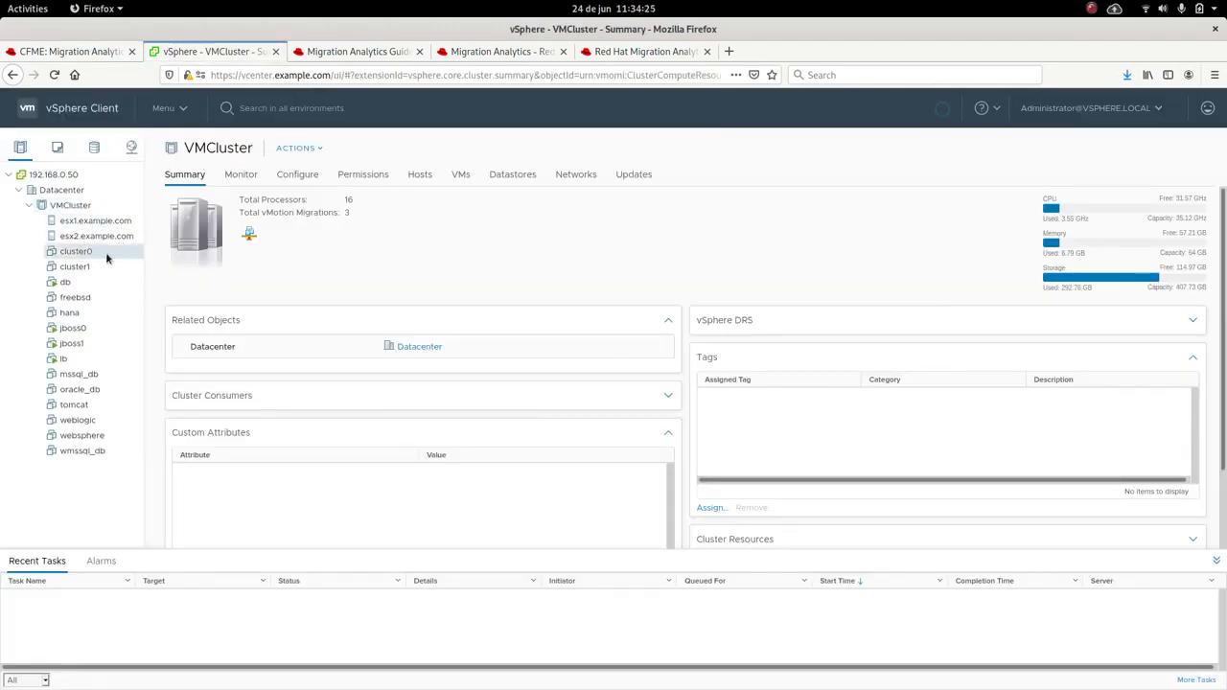
click(75, 252)
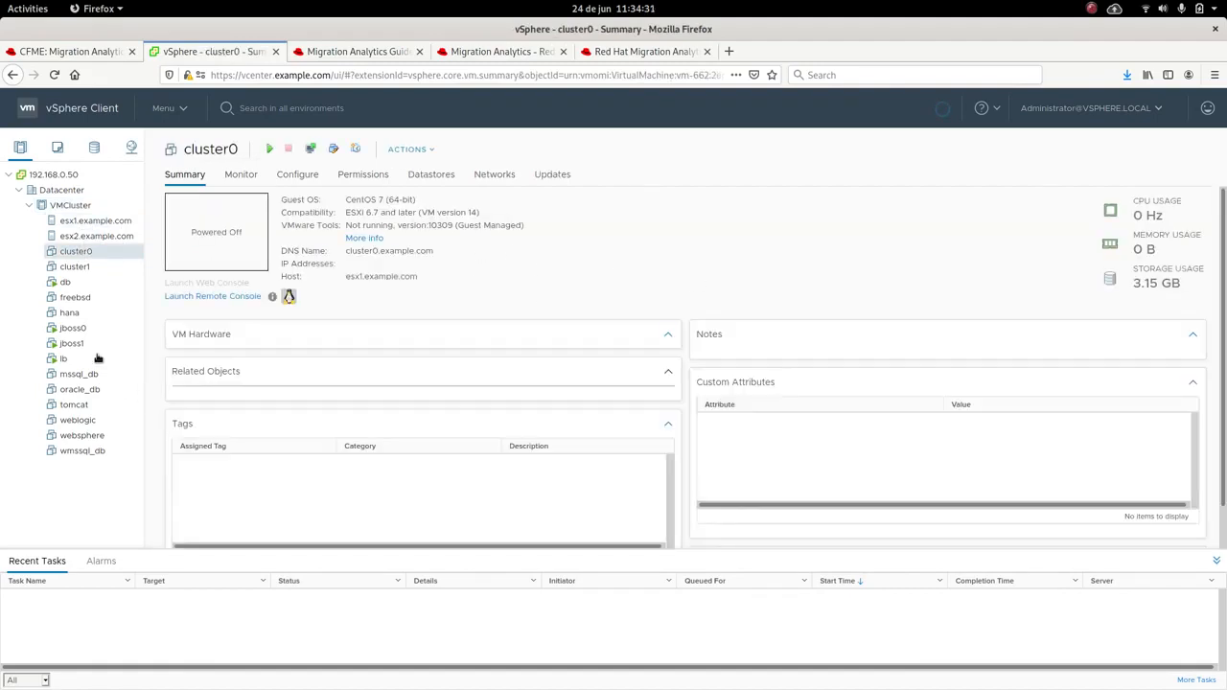
click(65, 282)
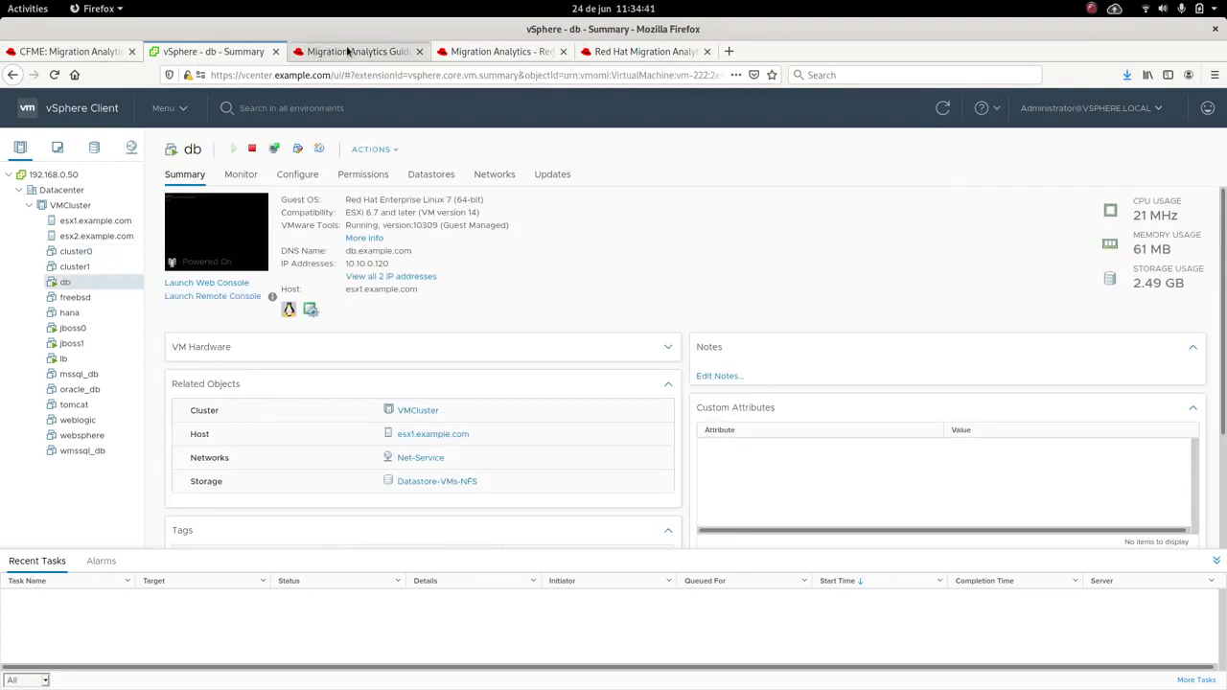
Step: Switch to the Migration Analytics Guide tab and scroll through the guide
click(355, 50)
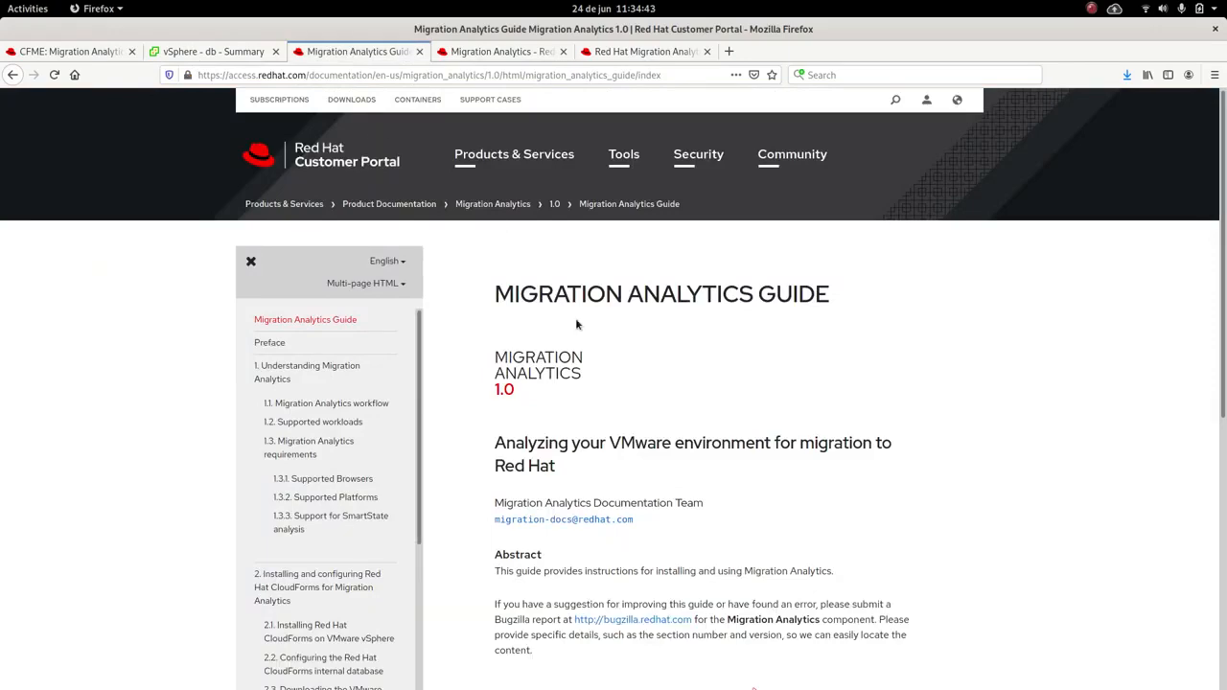
scroll(down, 3)
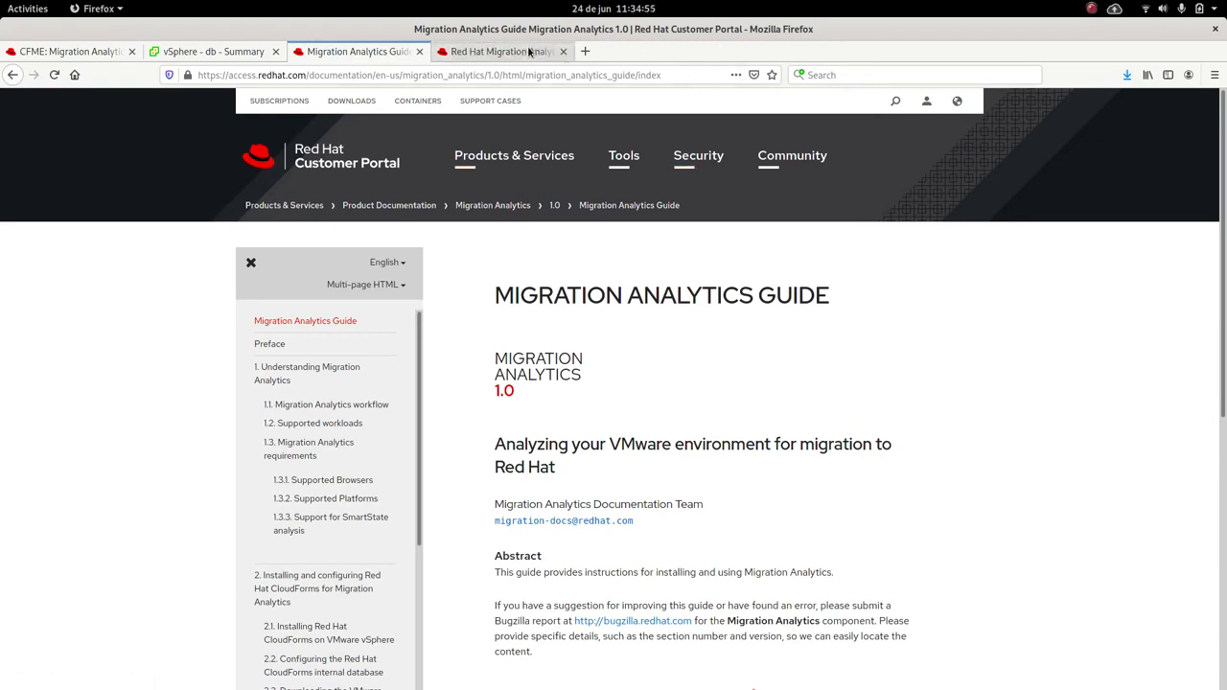
Step: Browse to the Red Hat Migration Analytics product page in a new tab
click(584, 50)
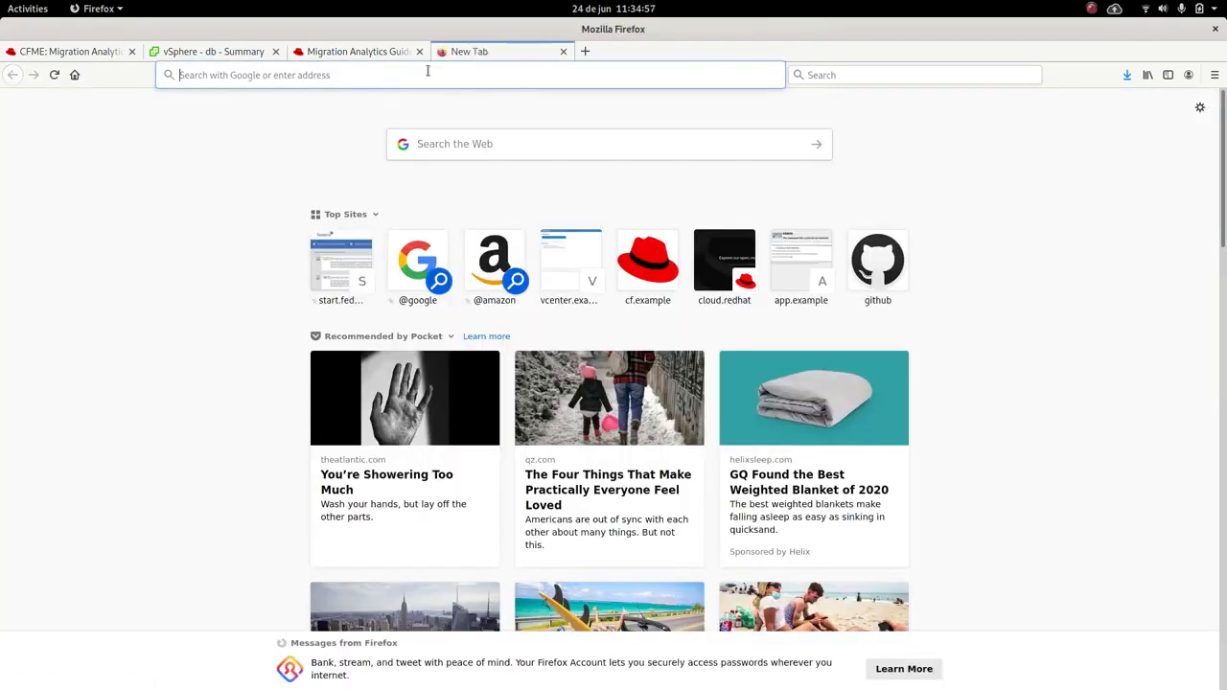
text(red.)
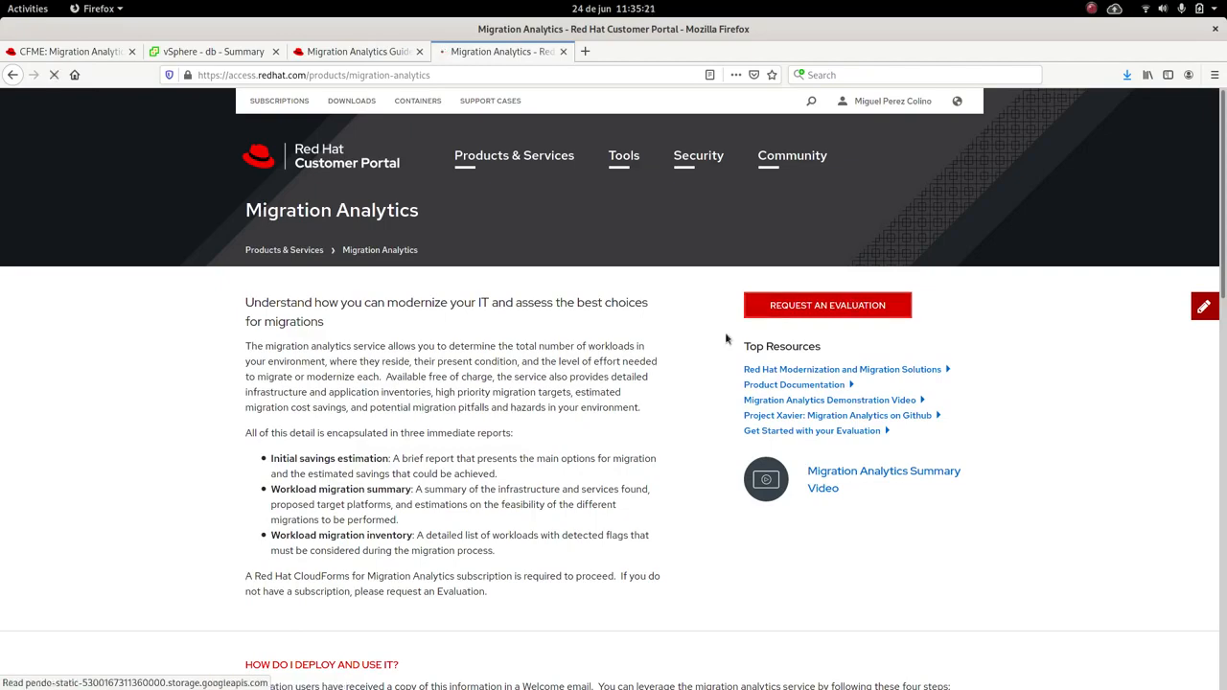
click(826, 305)
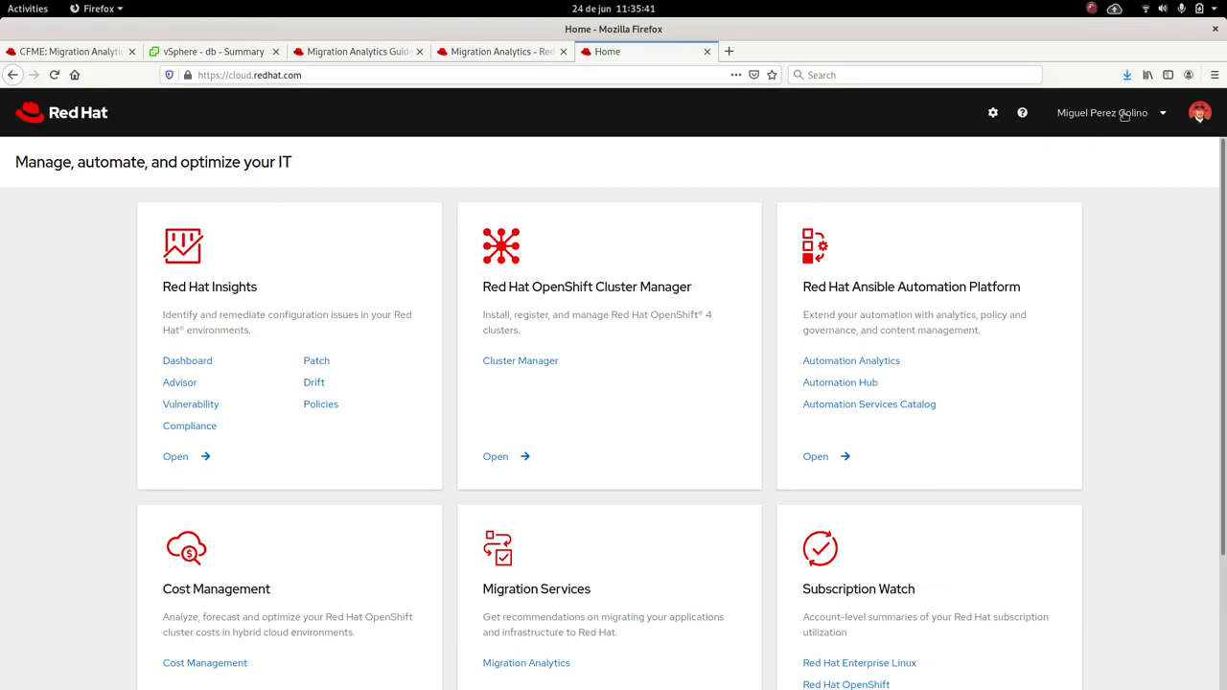
mouse_move(1159, 199)
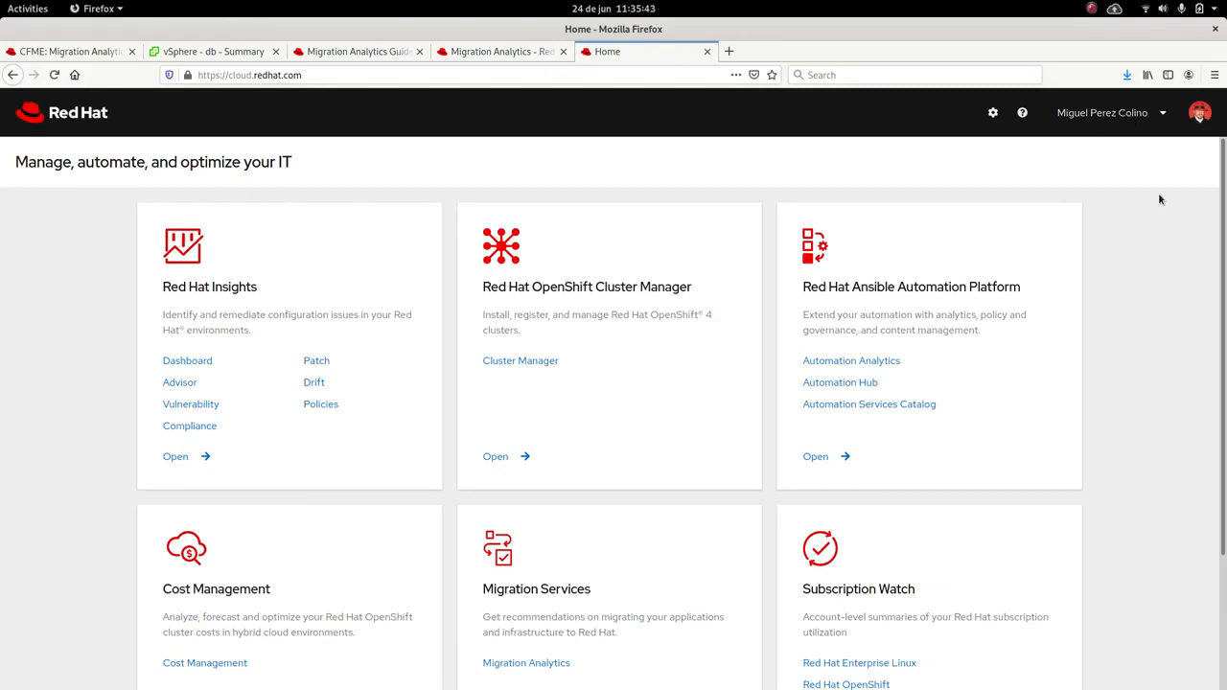
Step: Go to the Migration Analytics service under Migration Services, listing six existing reports
scroll(down, 3)
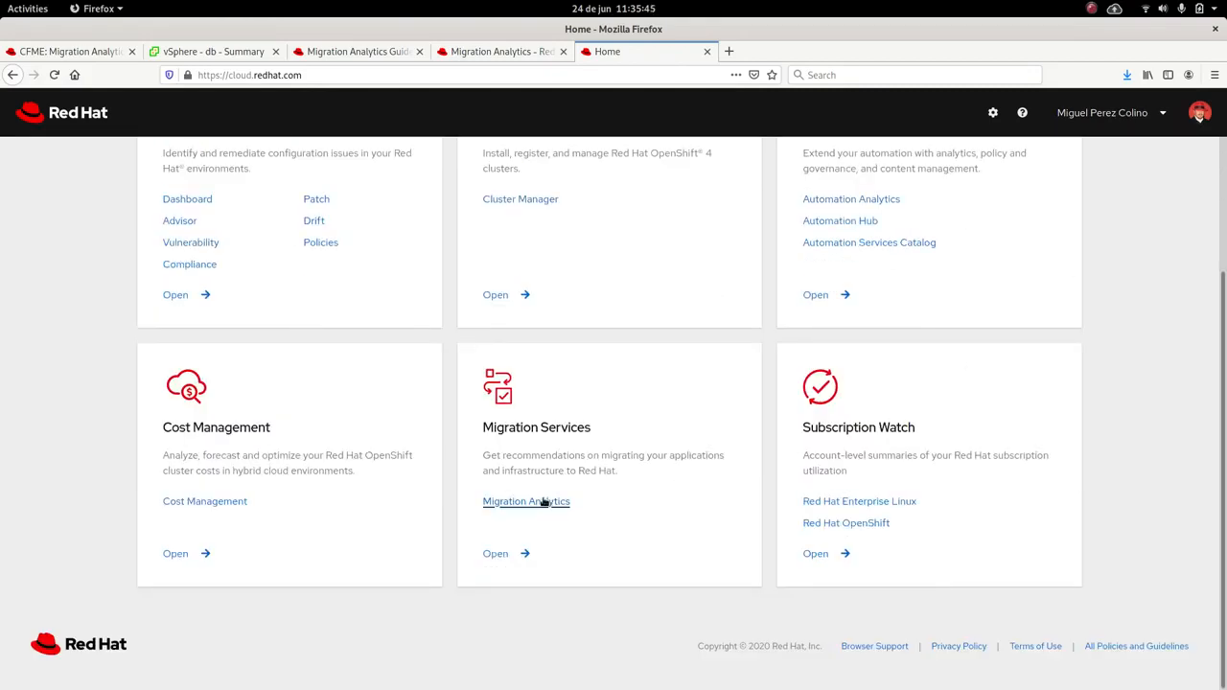
click(525, 502)
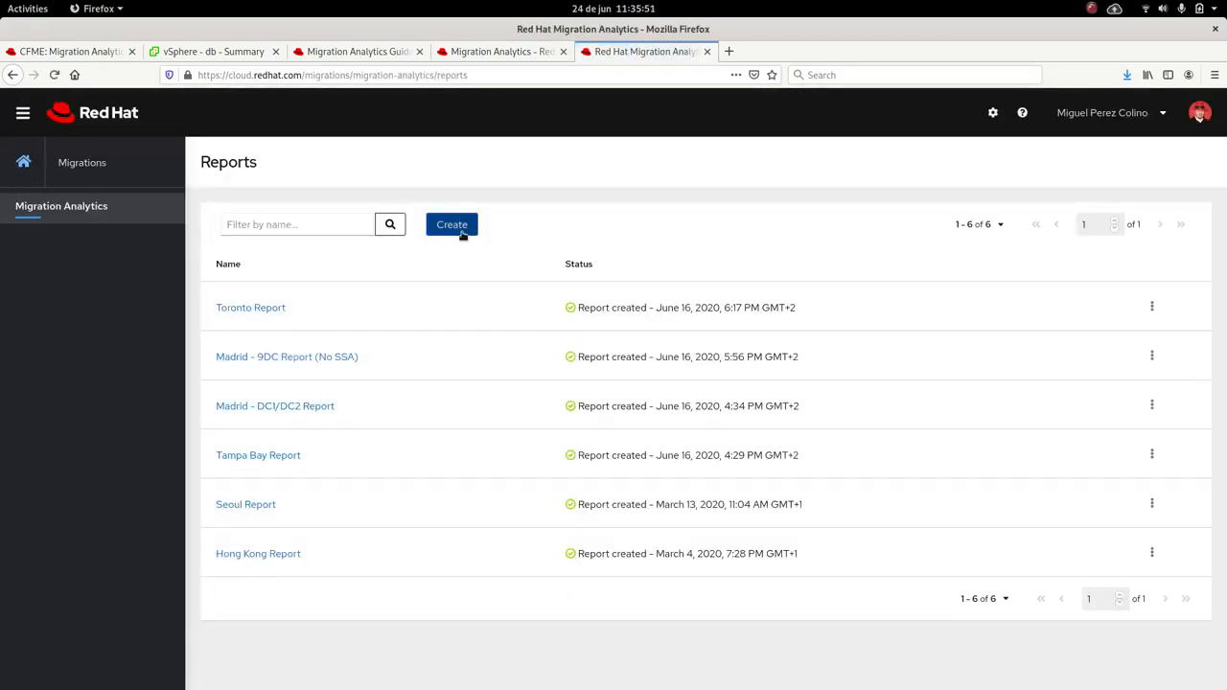
click(452, 225)
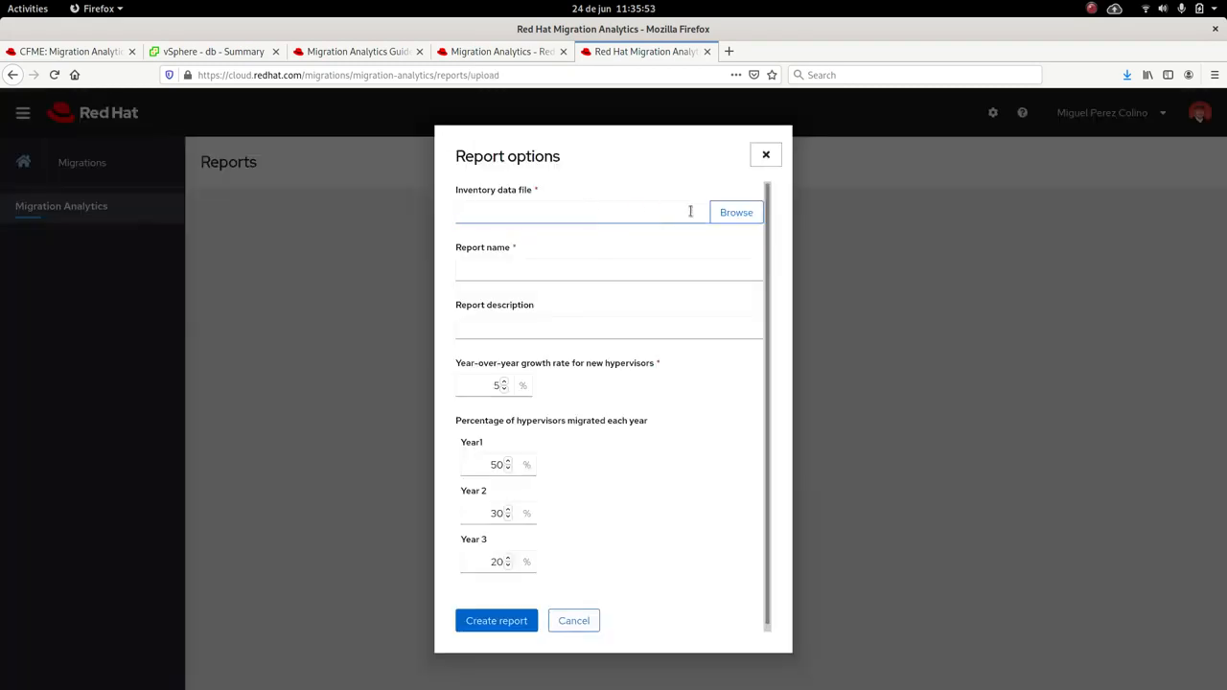
click(736, 211)
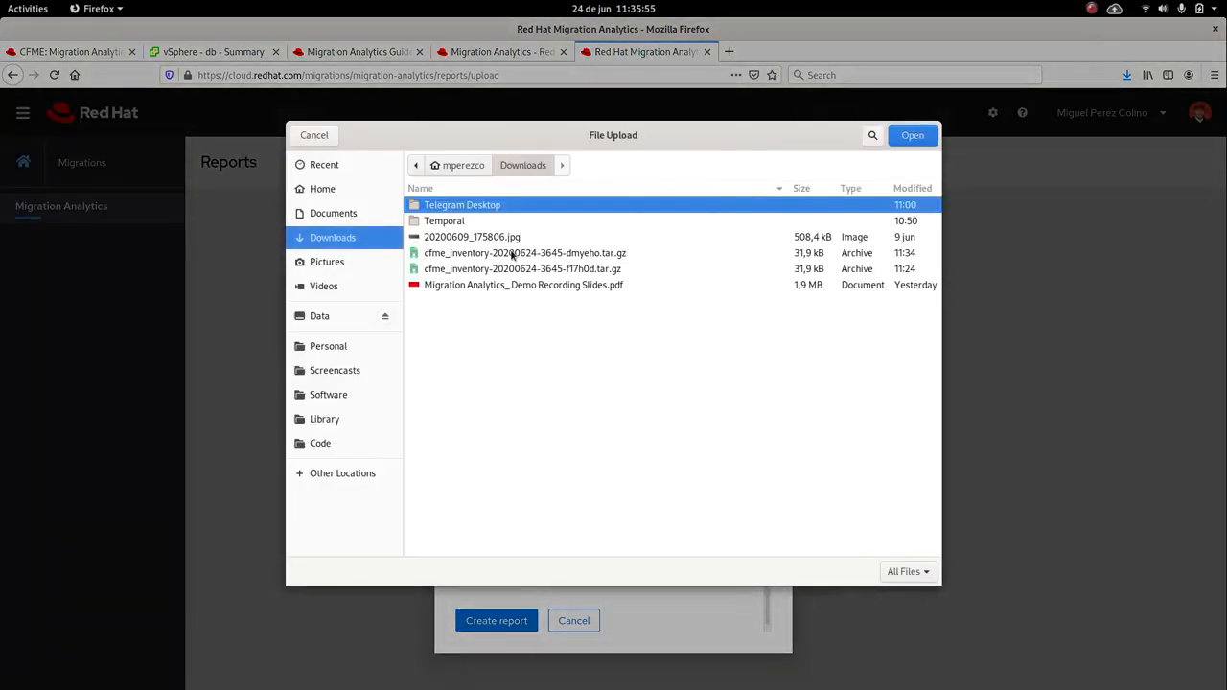
click(525, 254)
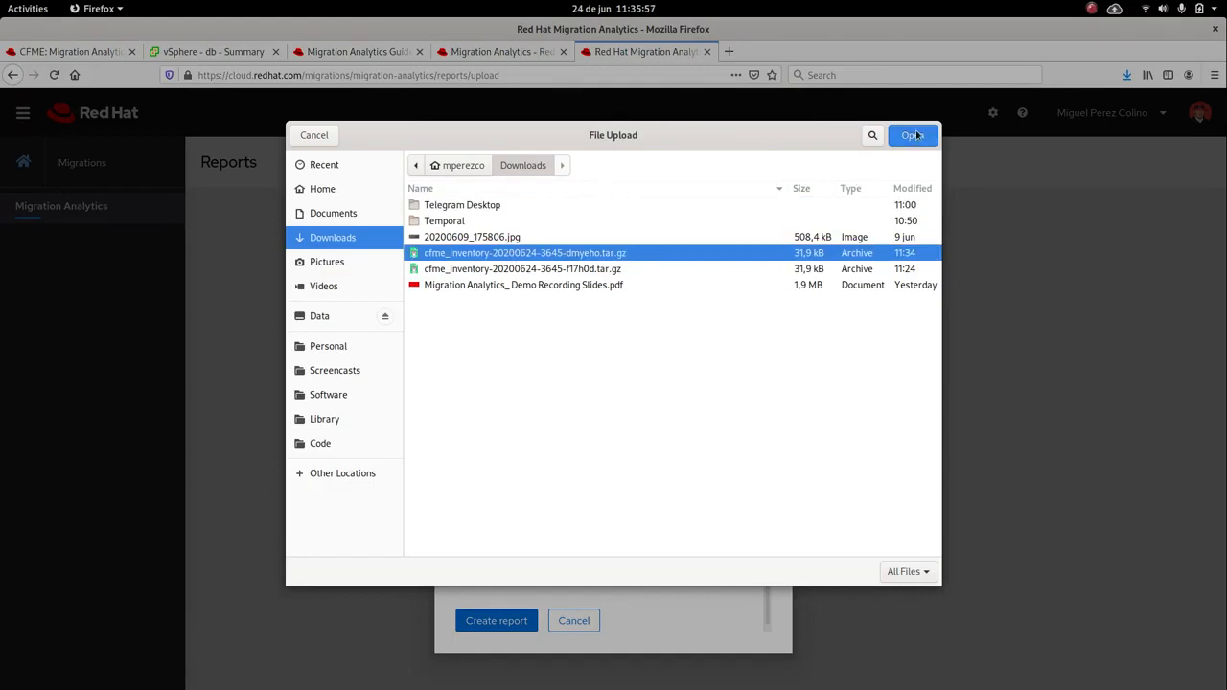
click(911, 135)
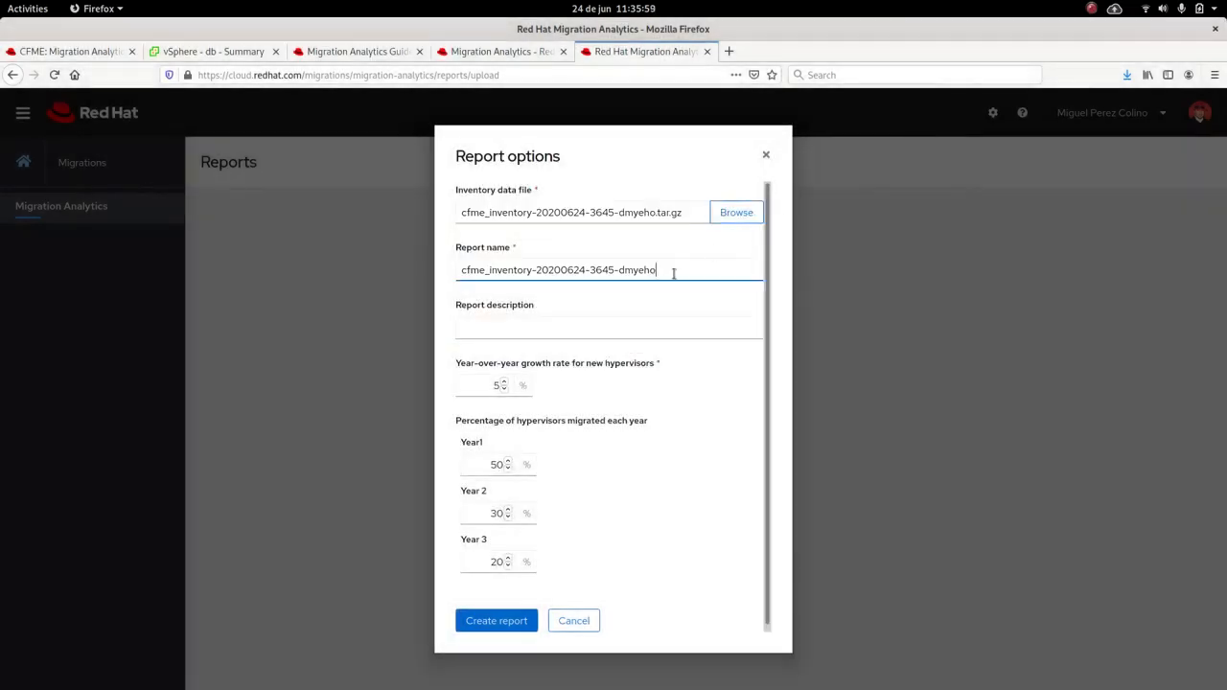
Step: Name the report 'Recording' with description 'Test'
triple_click(558, 269)
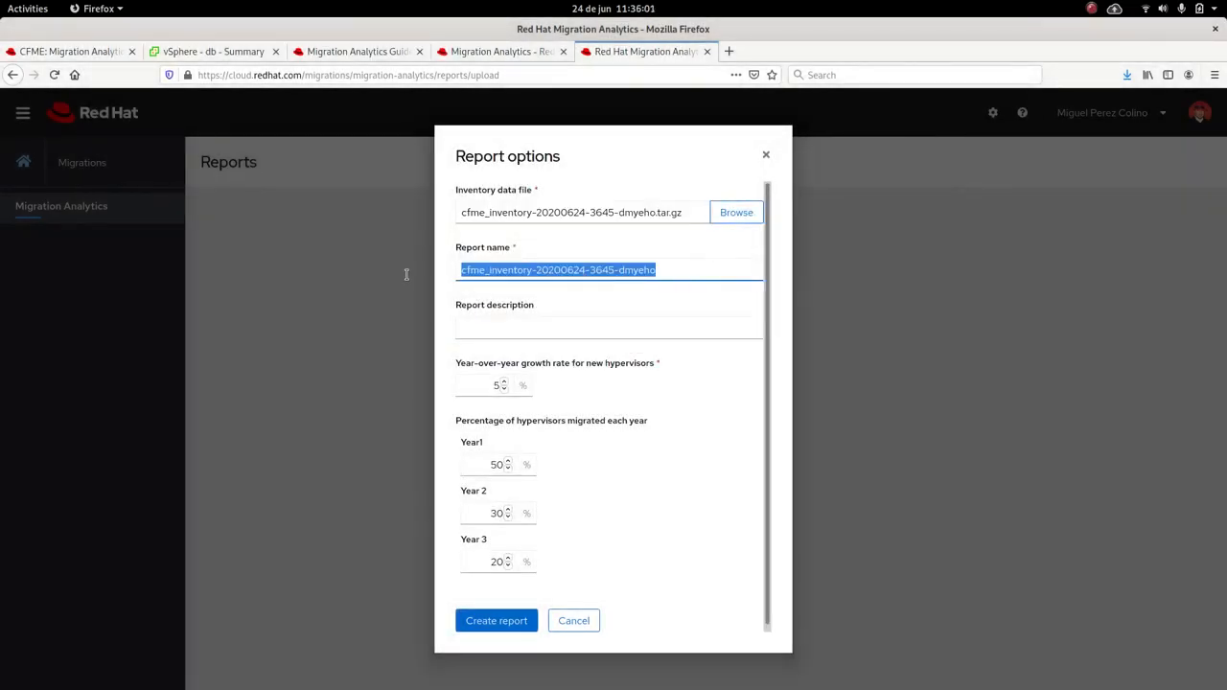
text(Recording)
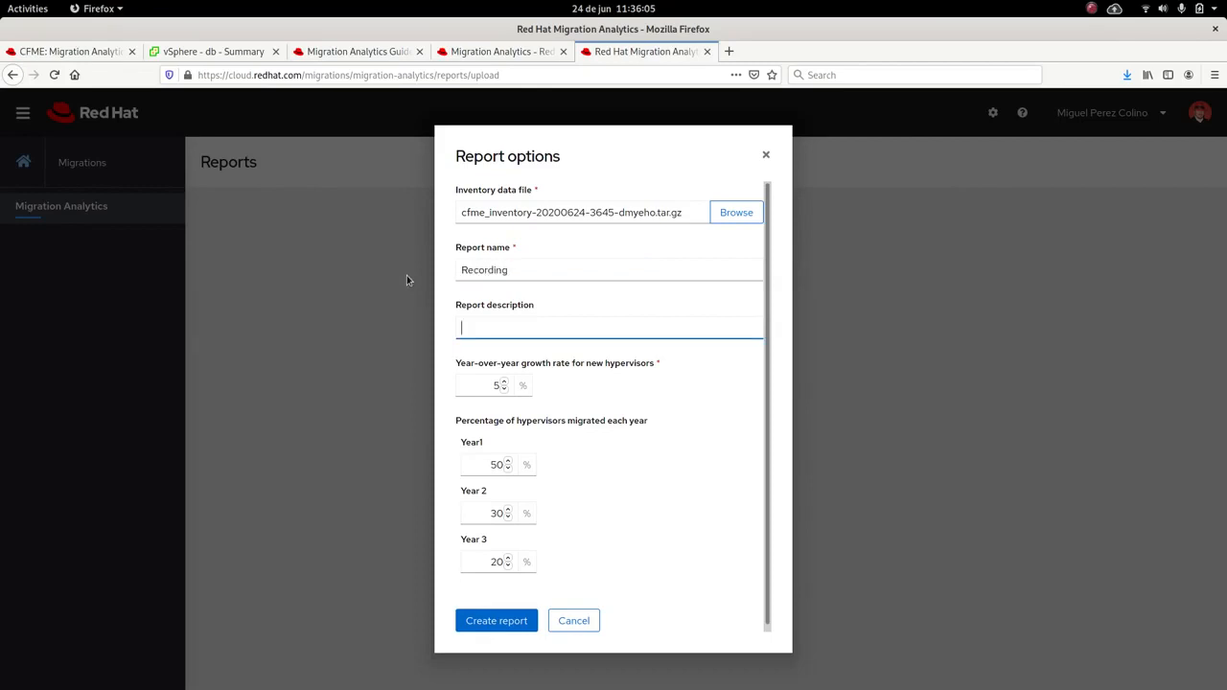
text(Test)
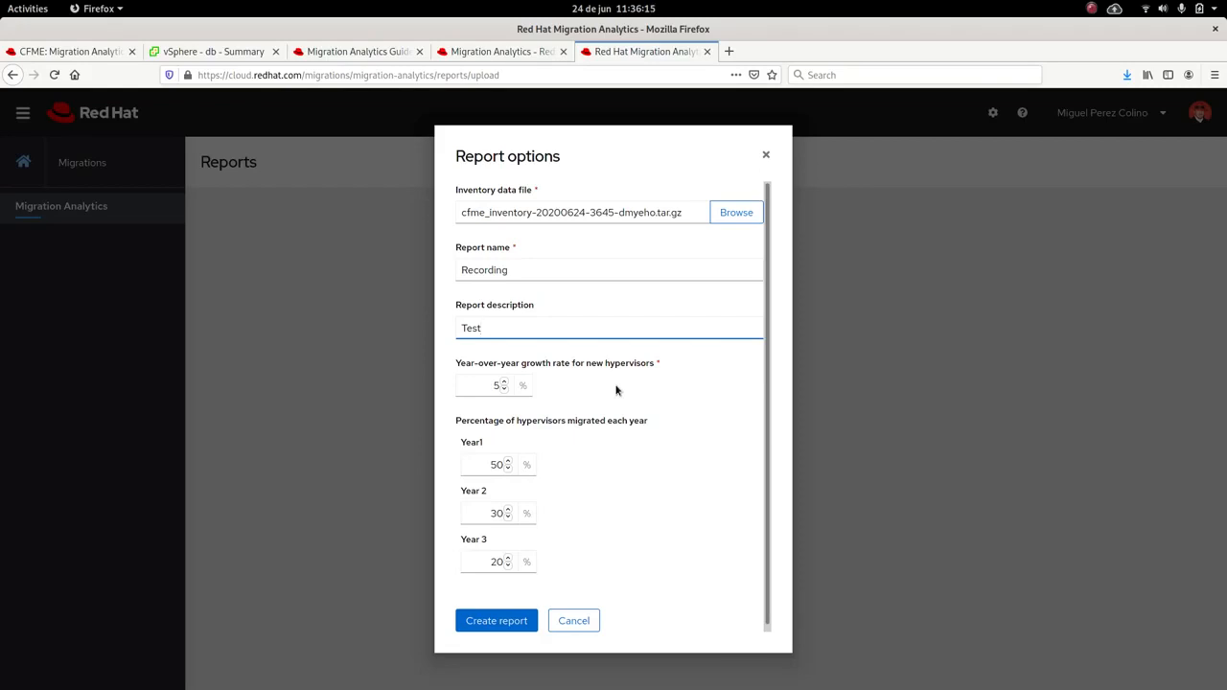
mouse_move(560, 395)
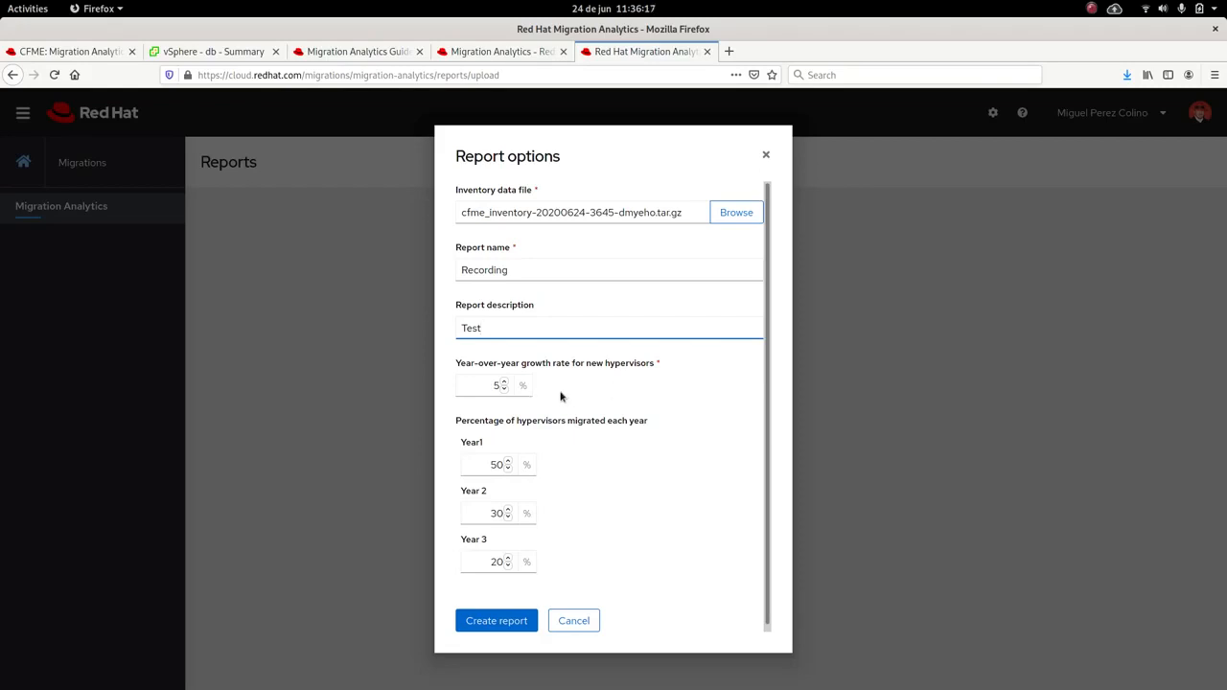
mouse_move(587, 395)
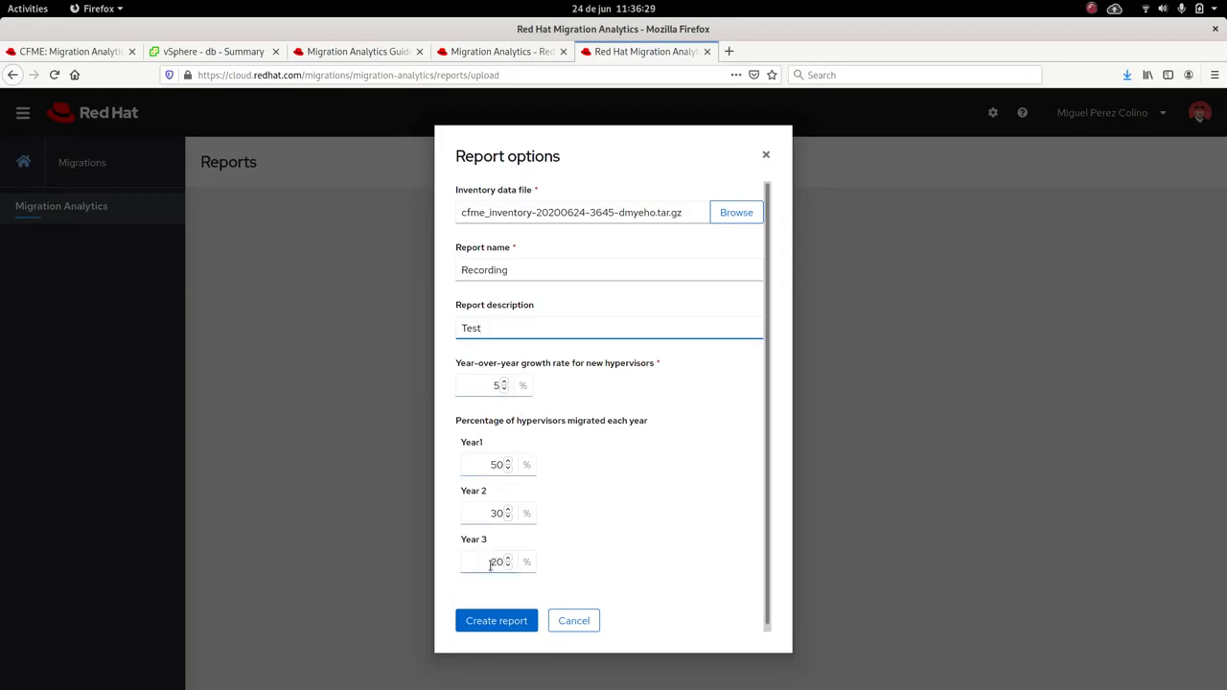
Step: Set Year 1 migration to 70% and Year 3 to 0%, then create the report
triple_click(495, 562)
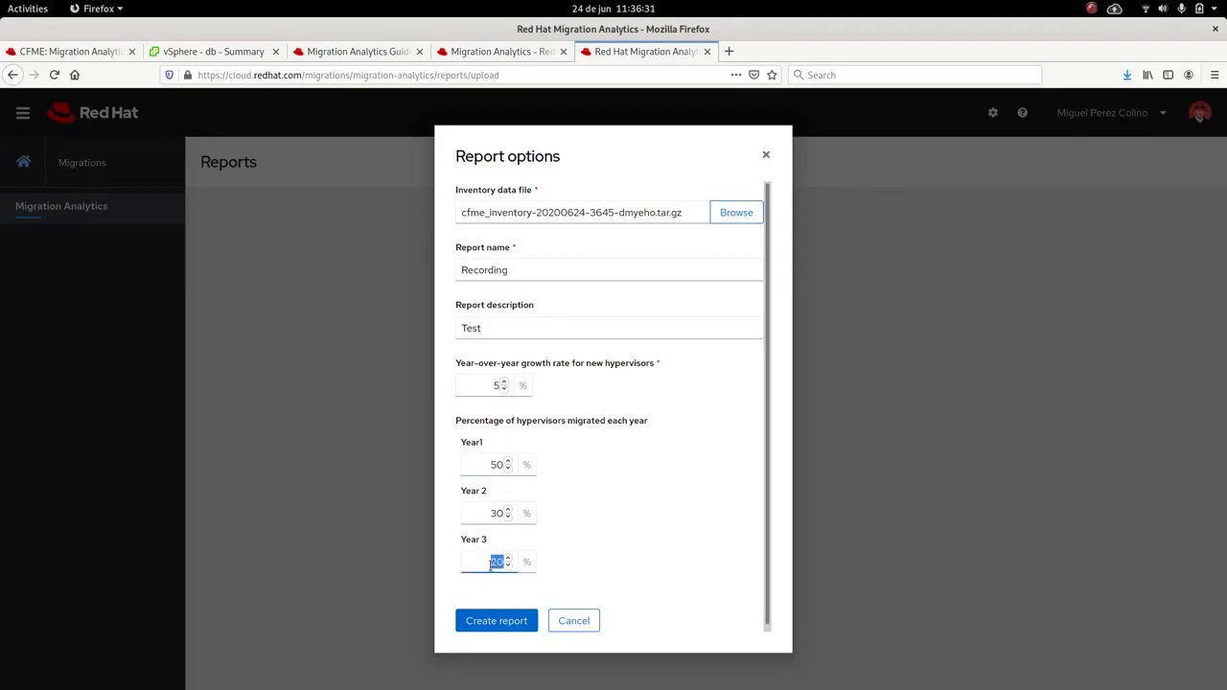
text(0)
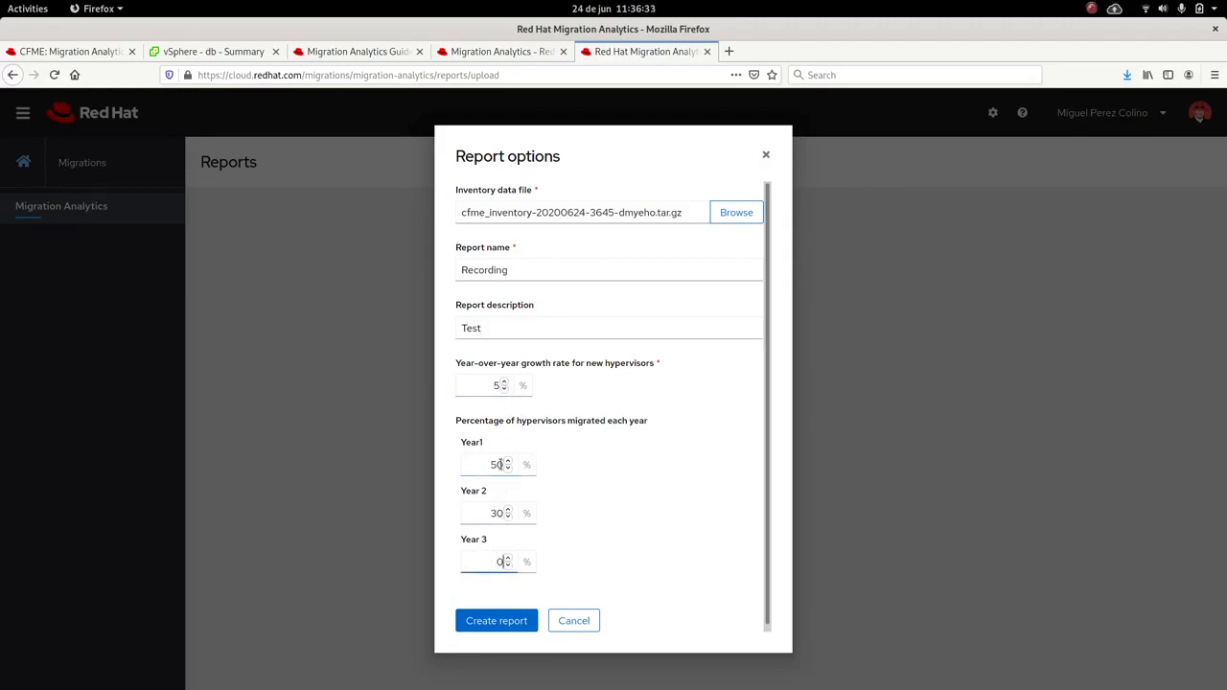
text(70)
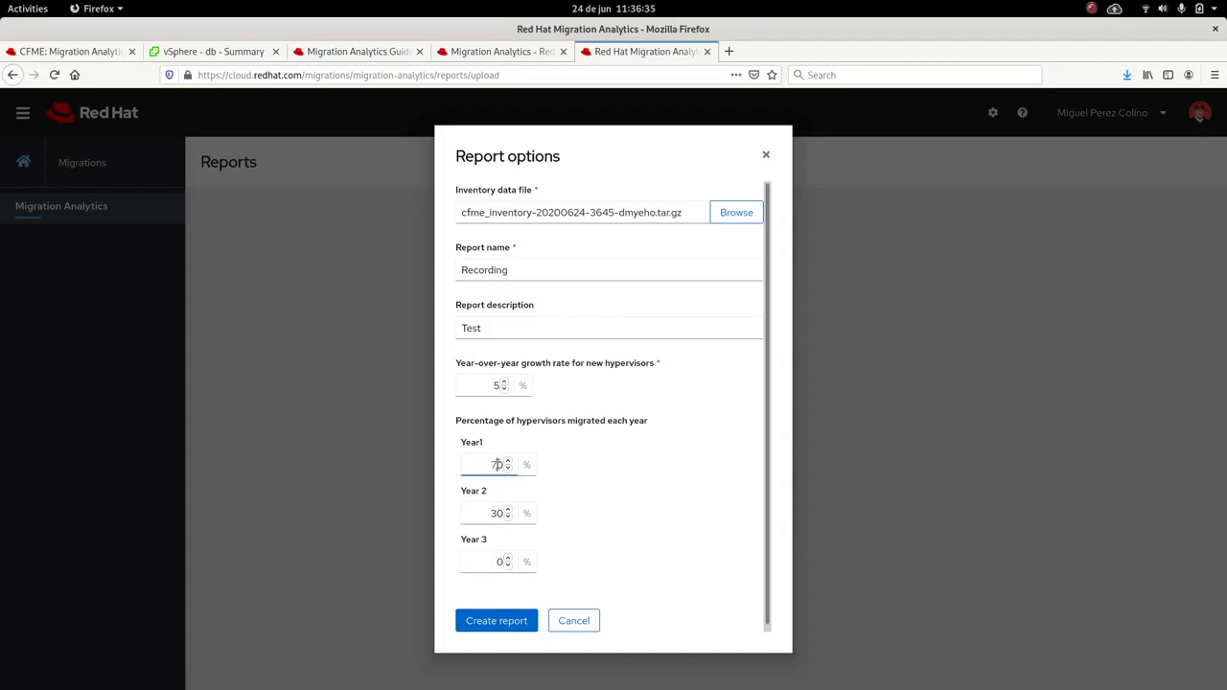
text(0)
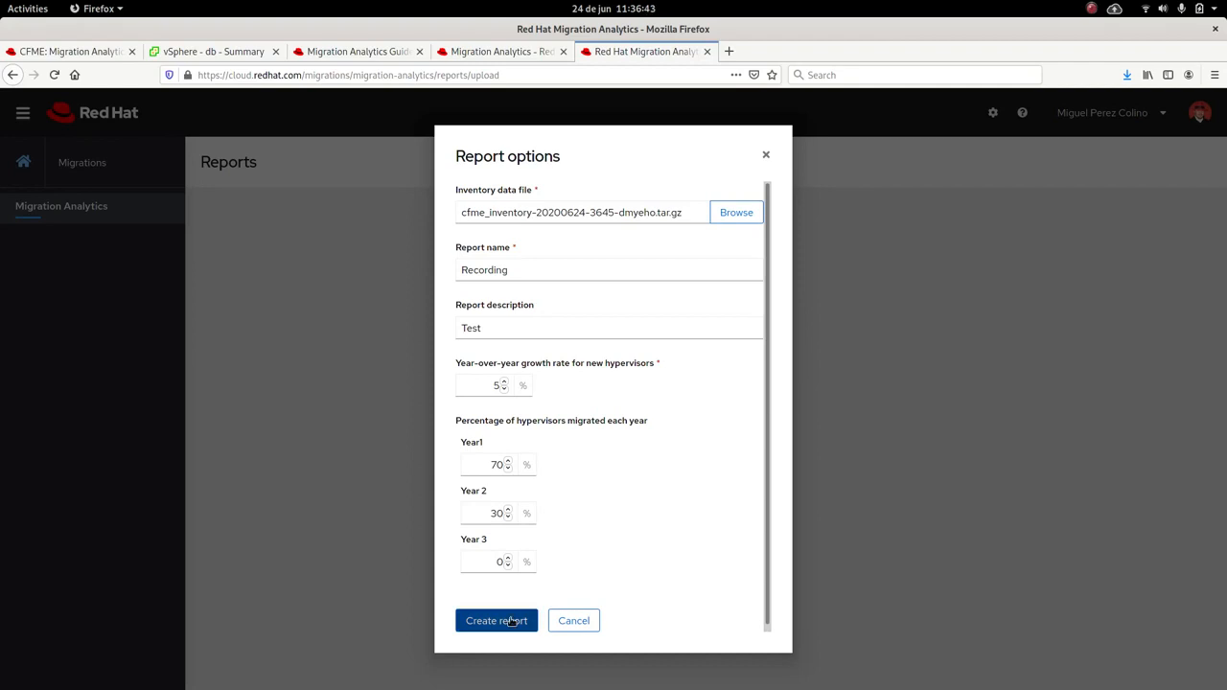
click(496, 621)
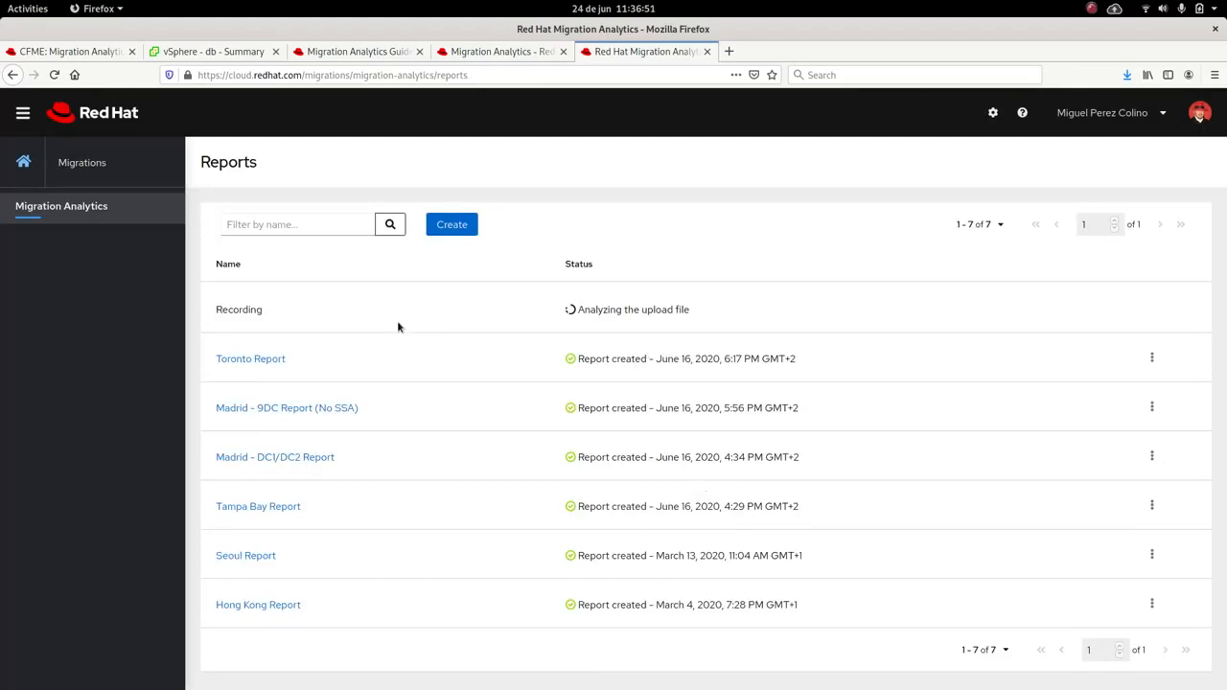
click(249, 359)
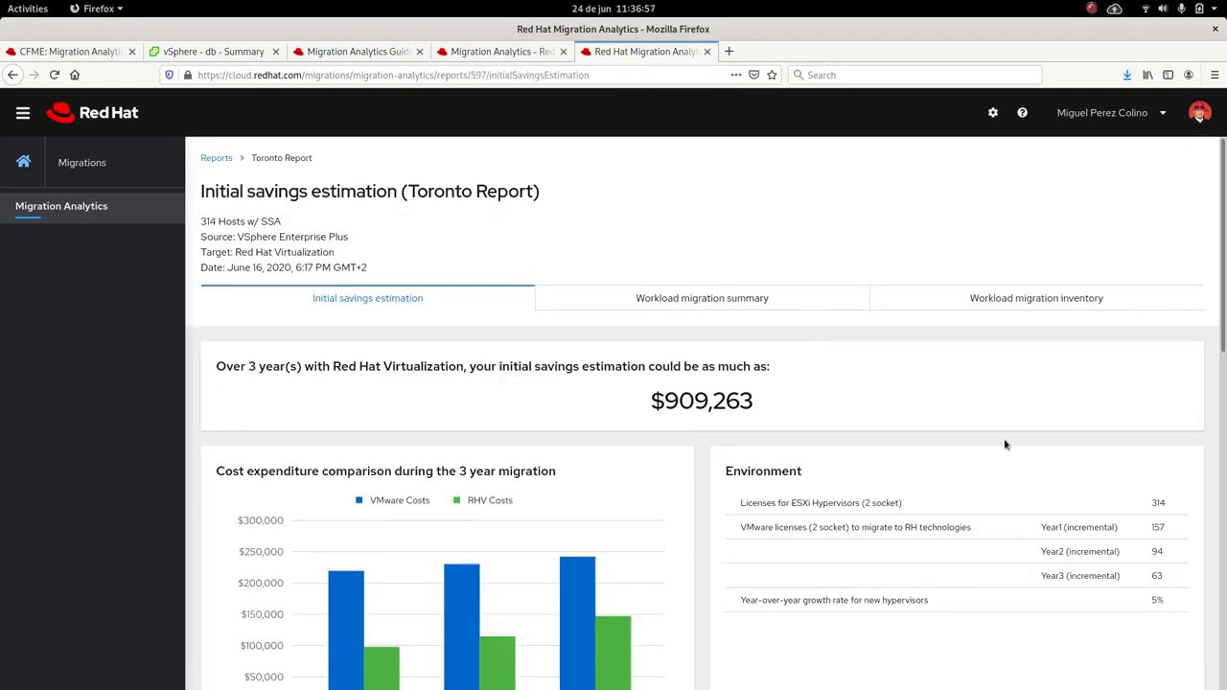
scroll(down, 3)
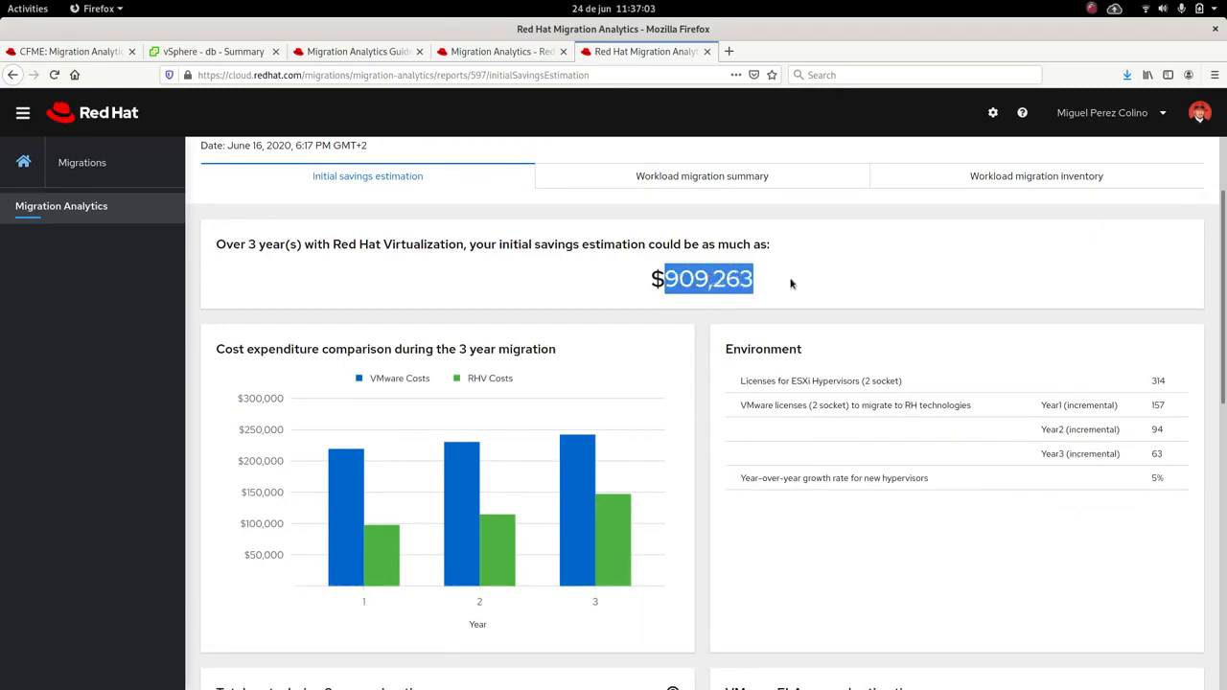
mouse_move(832, 284)
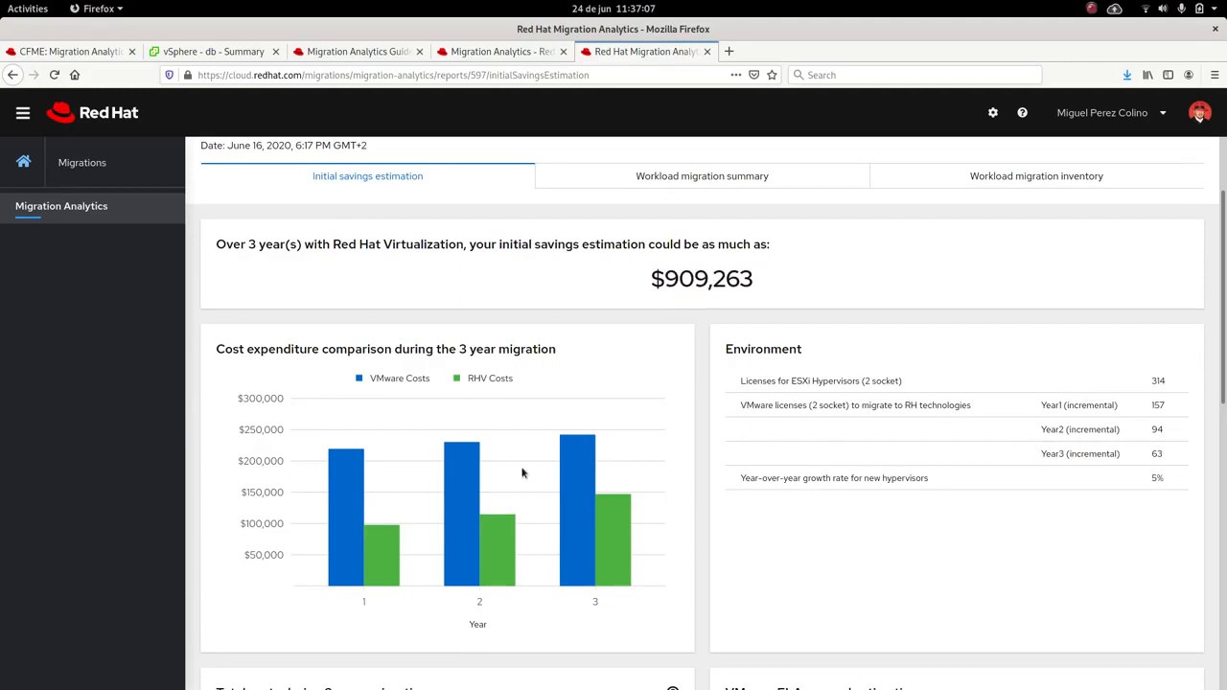
mouse_move(444, 471)
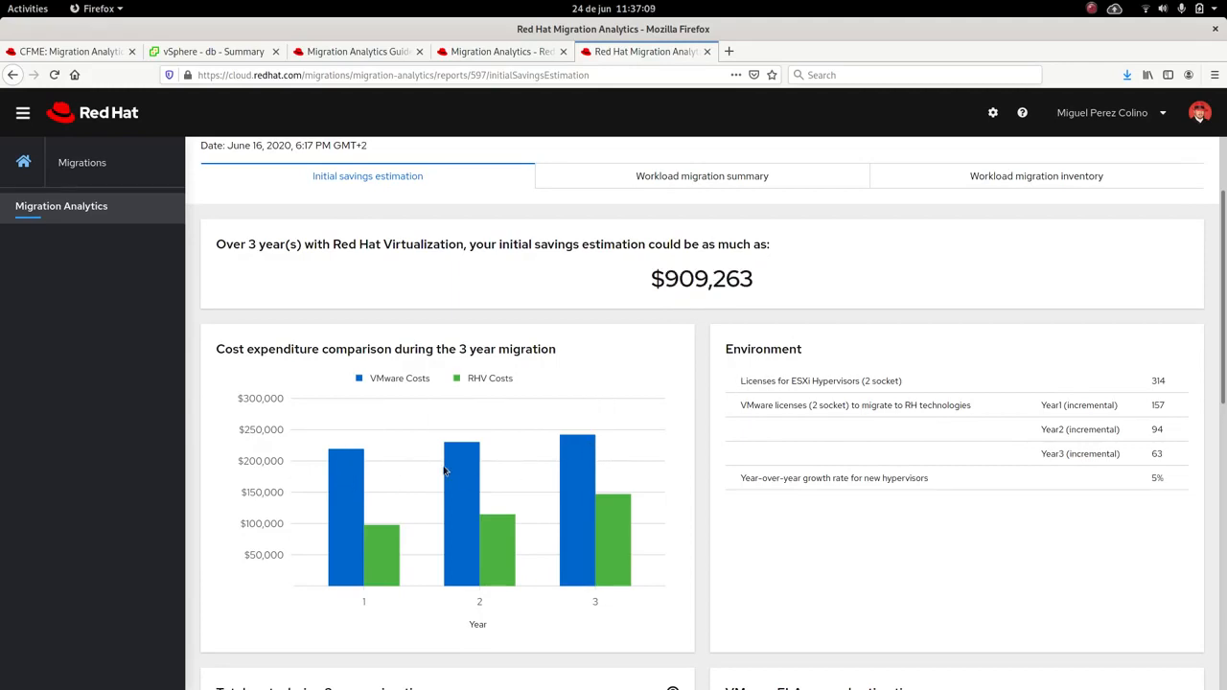
mouse_move(690, 445)
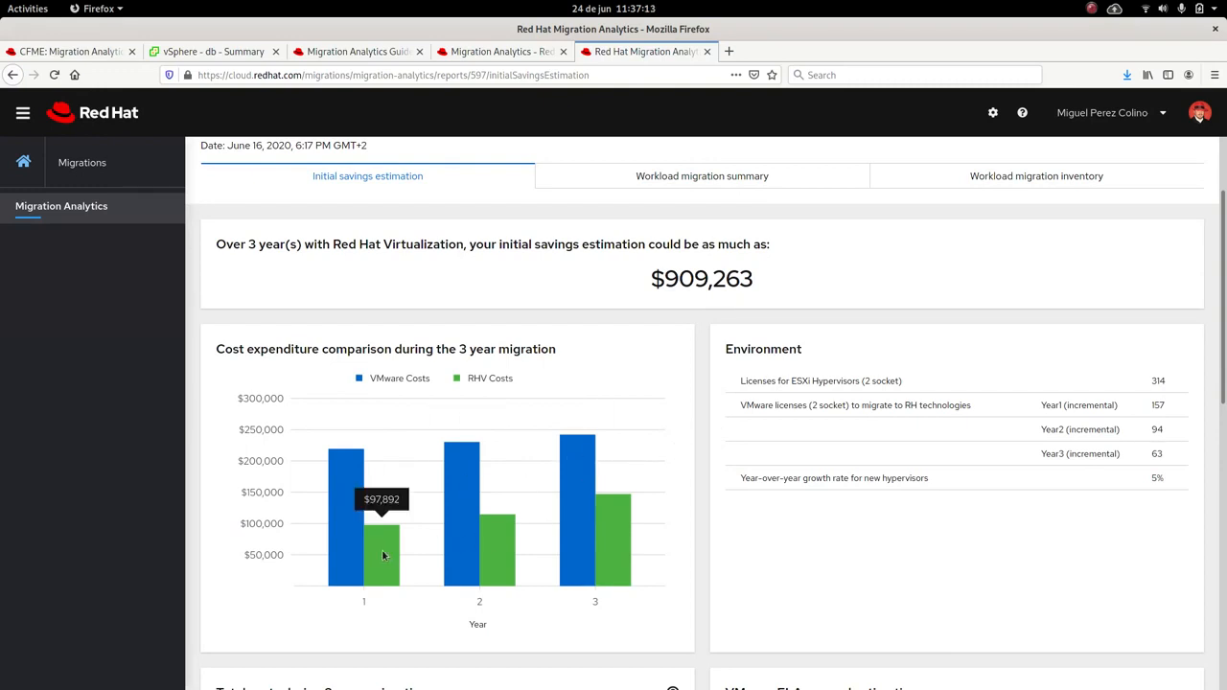
mouse_move(717, 521)
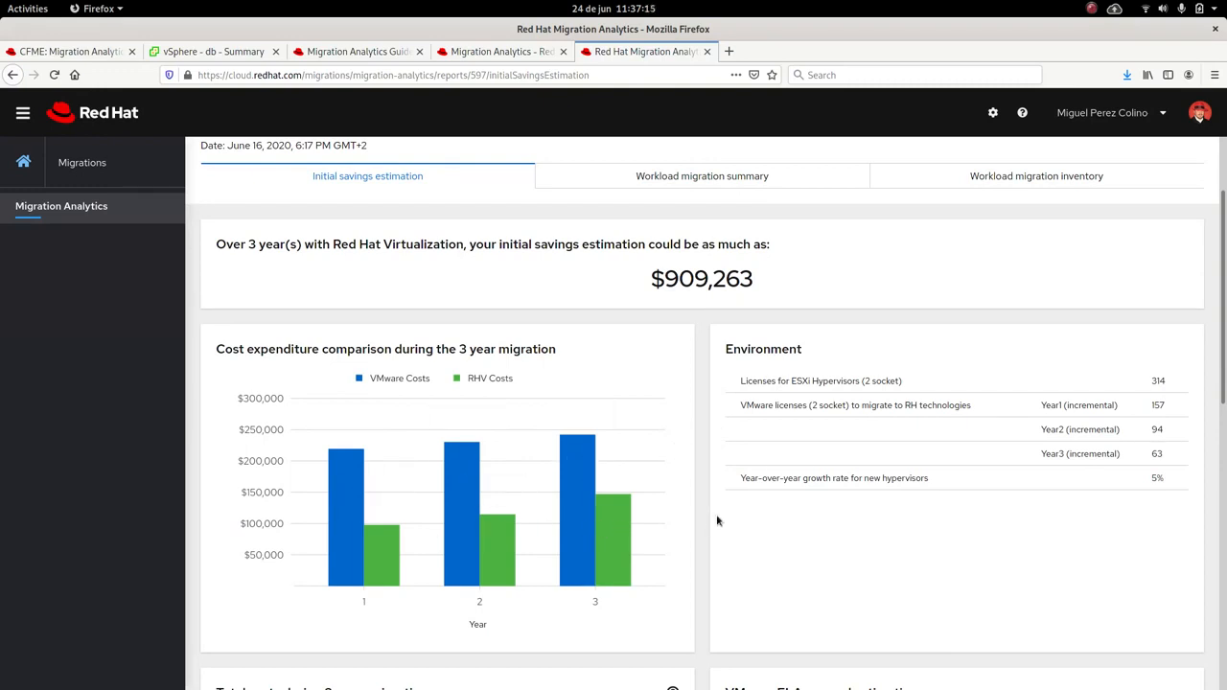
mouse_move(782, 521)
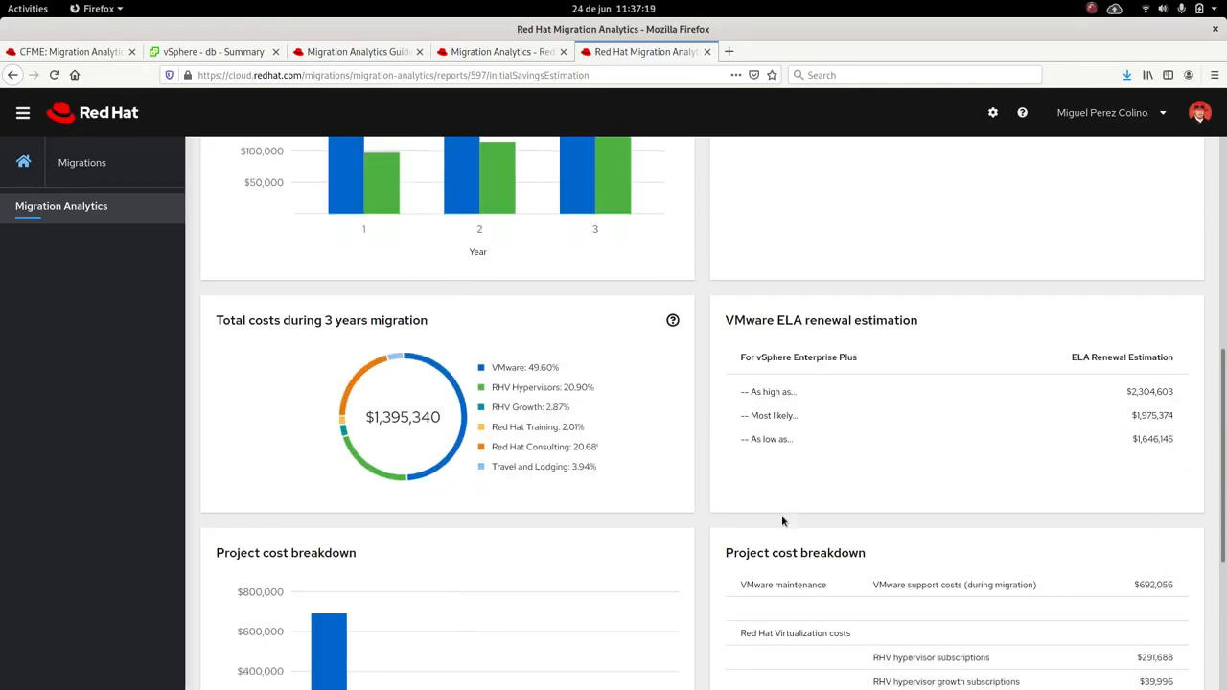
Step: Scroll to the total 3-year migration costs of $1,395,340 and project cost breakdown
scroll(down, 3)
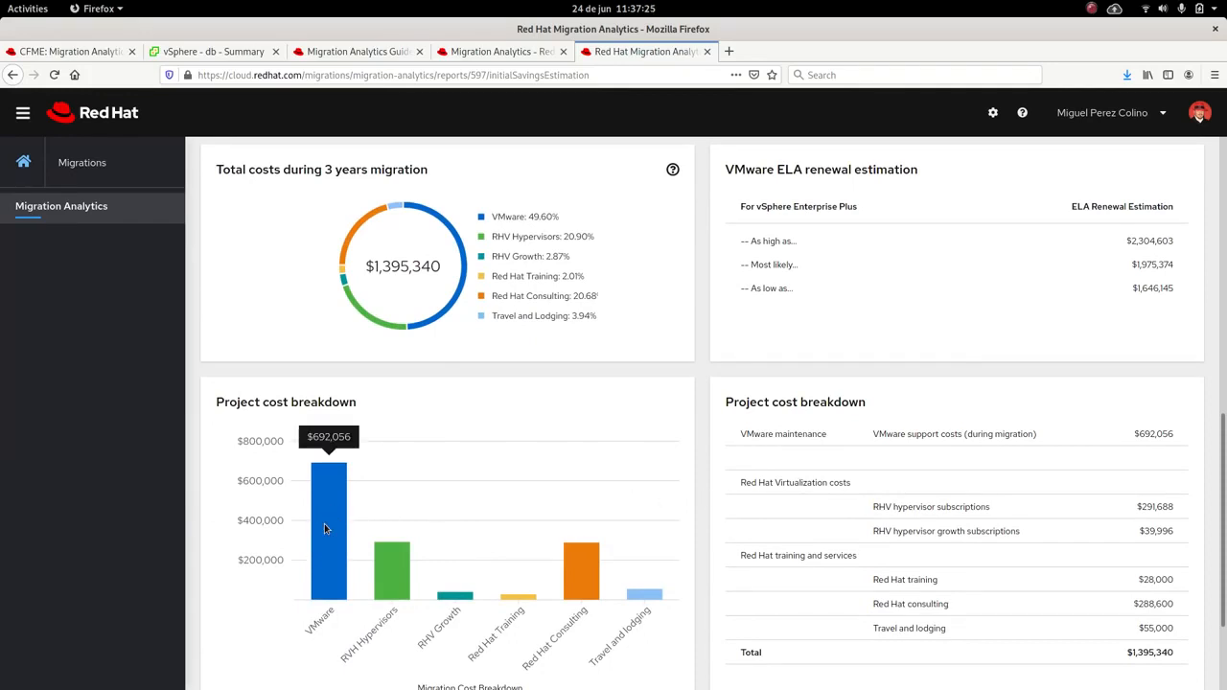
mouse_move(924, 261)
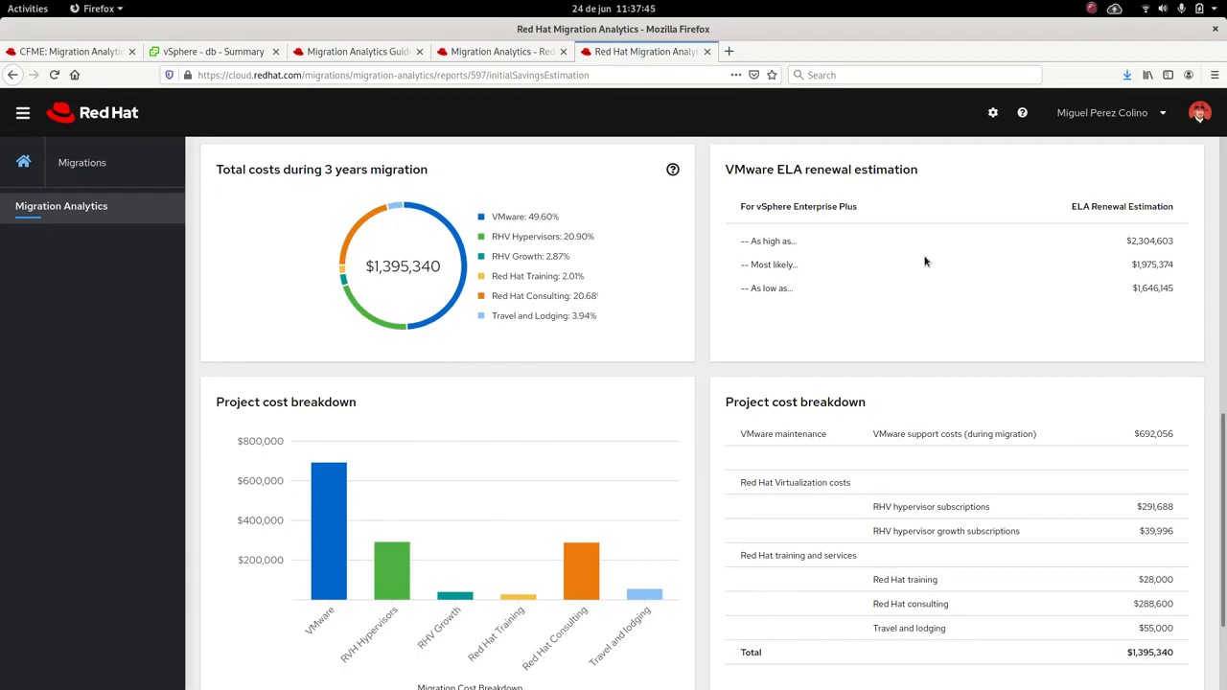
mouse_move(868, 342)
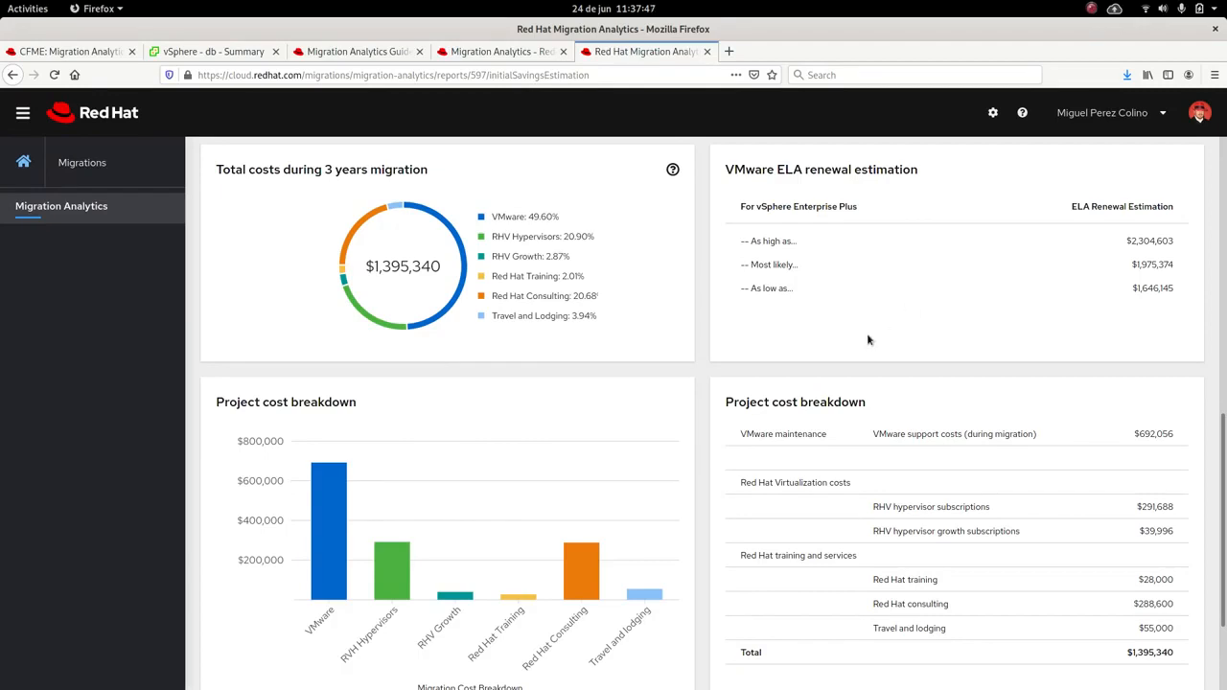
mouse_move(391, 565)
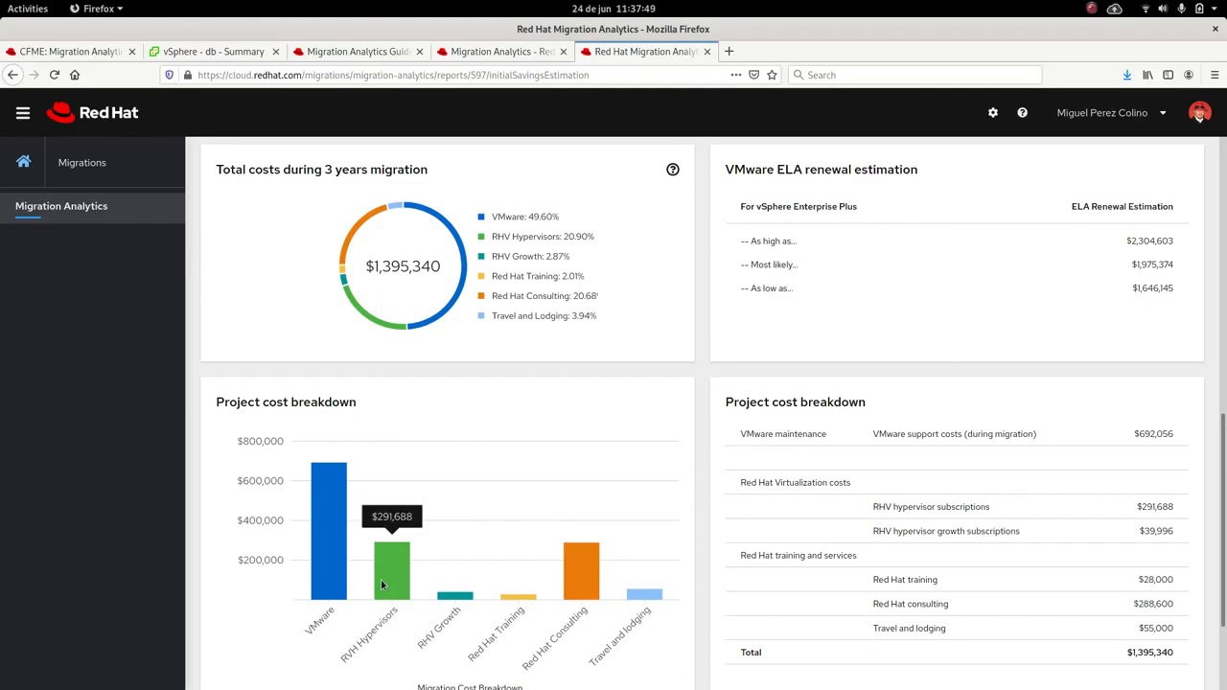
mouse_move(464, 598)
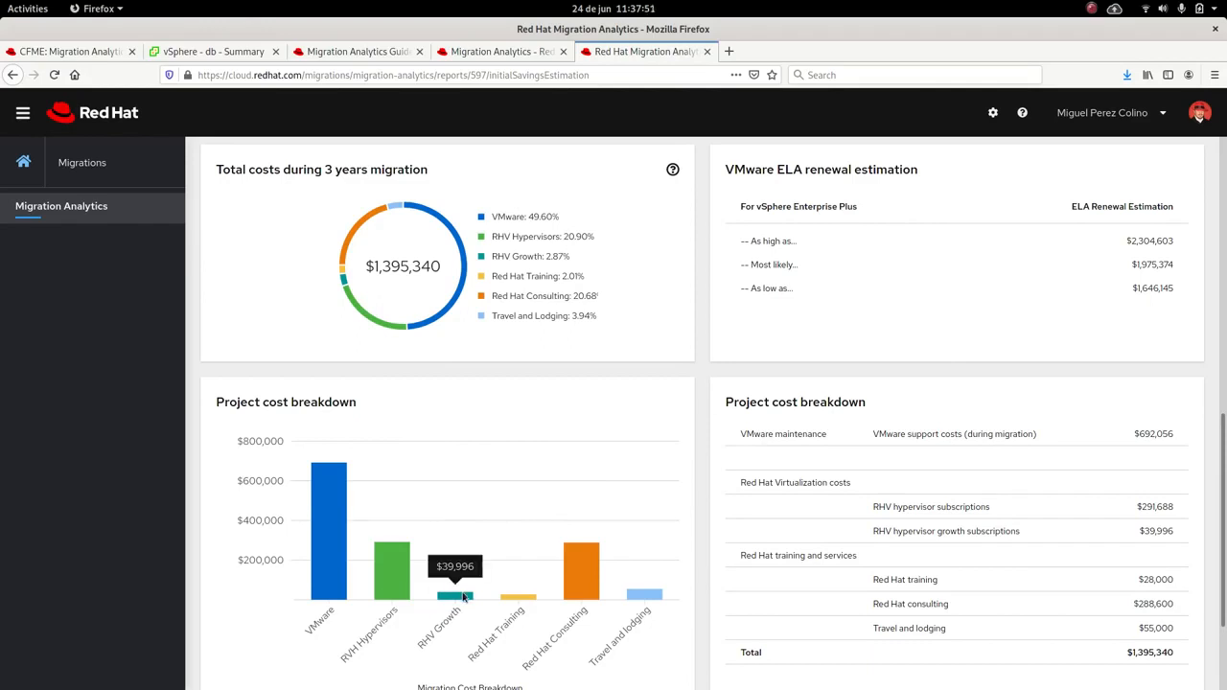
mouse_move(517, 598)
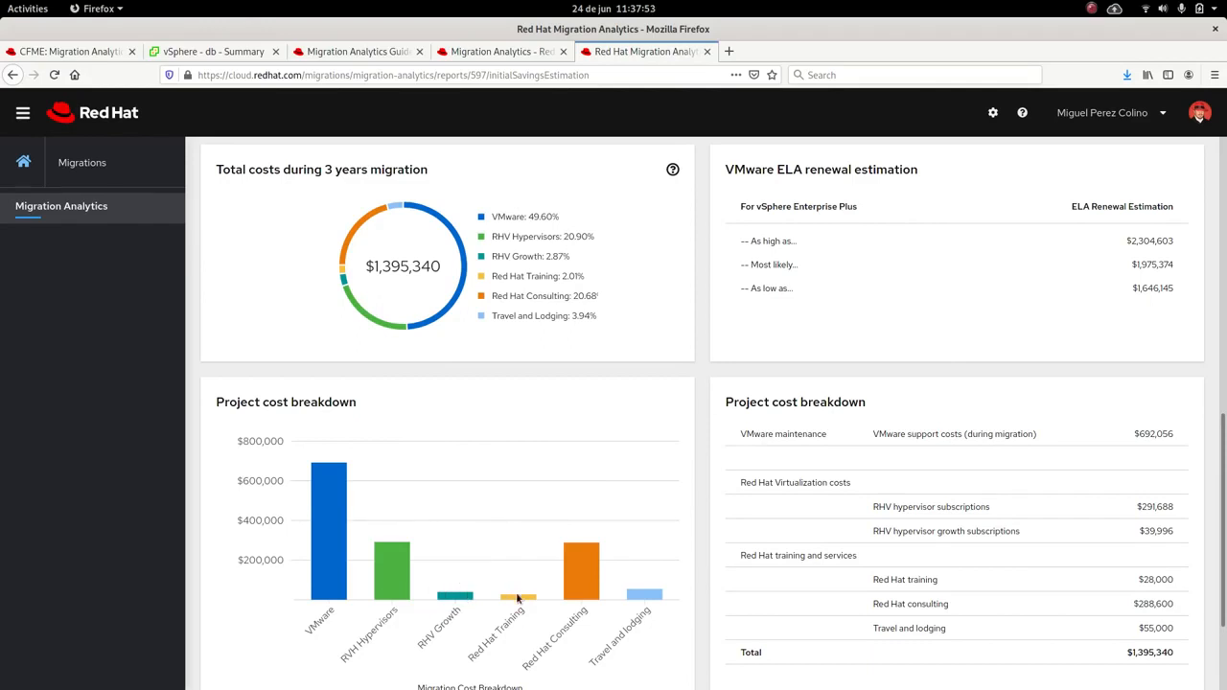
mouse_move(518, 598)
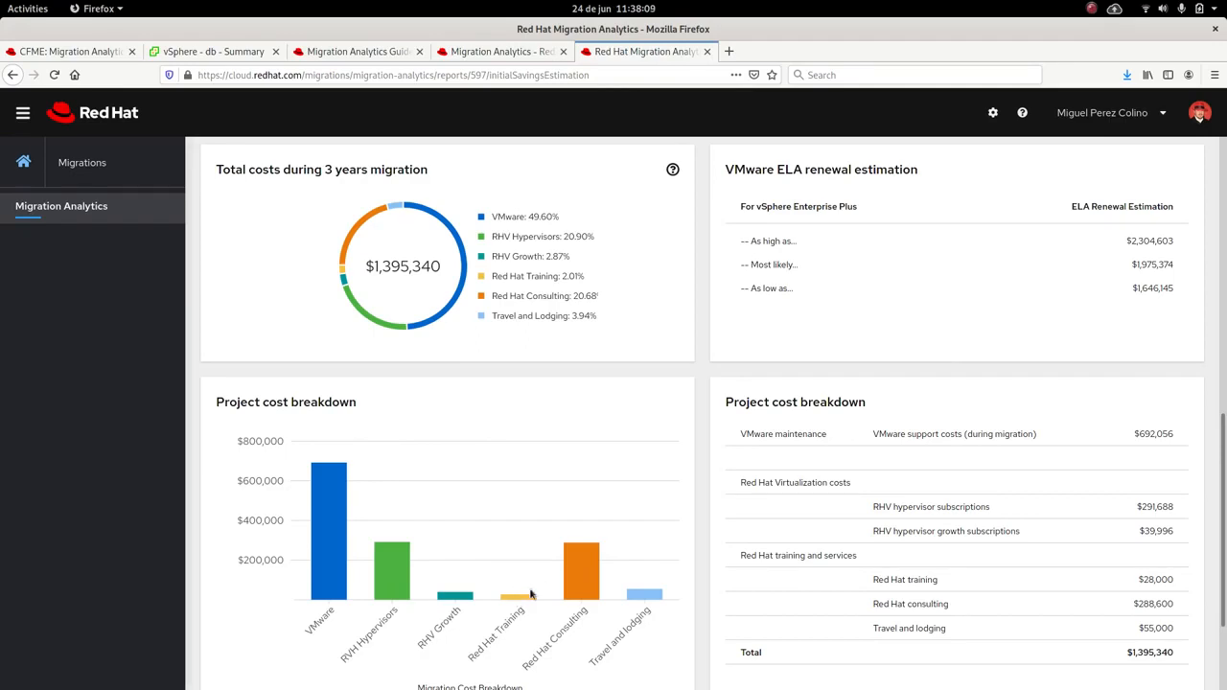
mouse_move(541, 602)
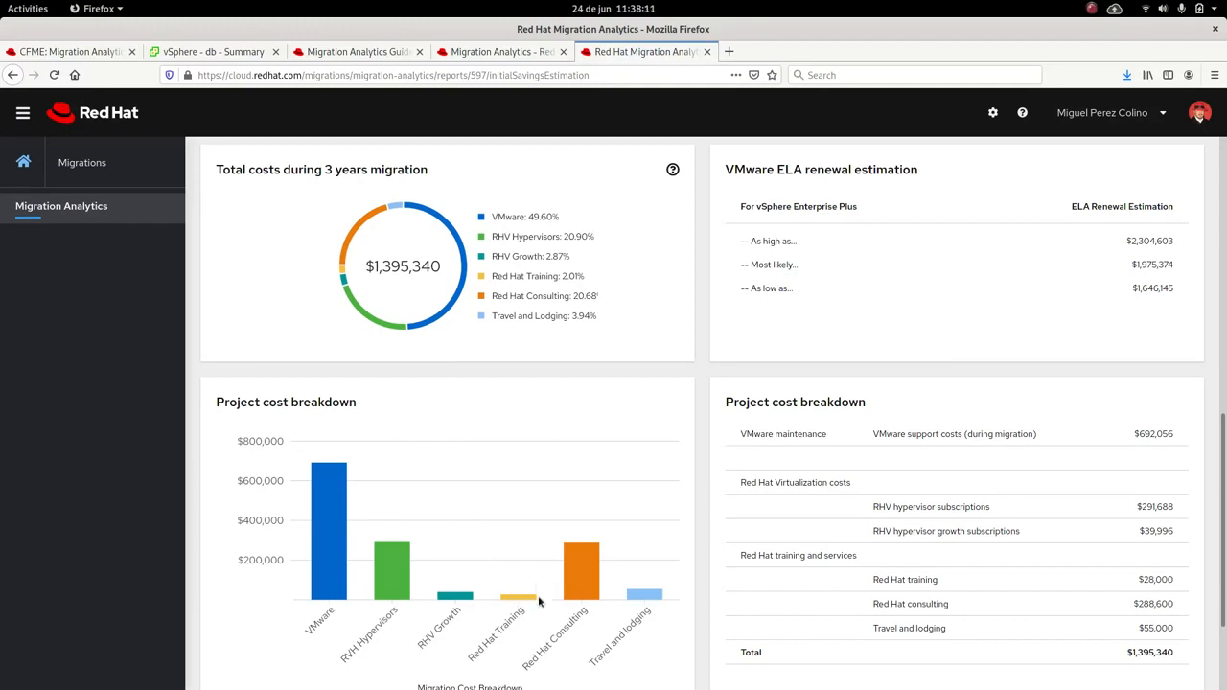
mouse_move(587, 575)
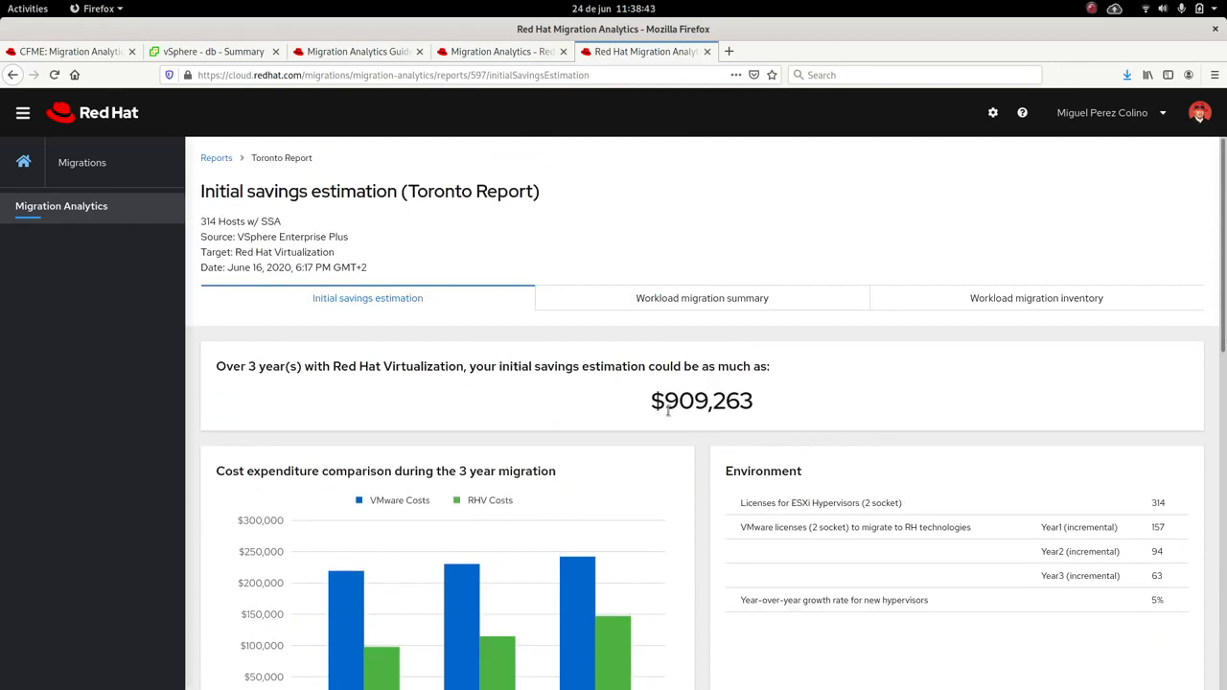
mouse_move(835, 402)
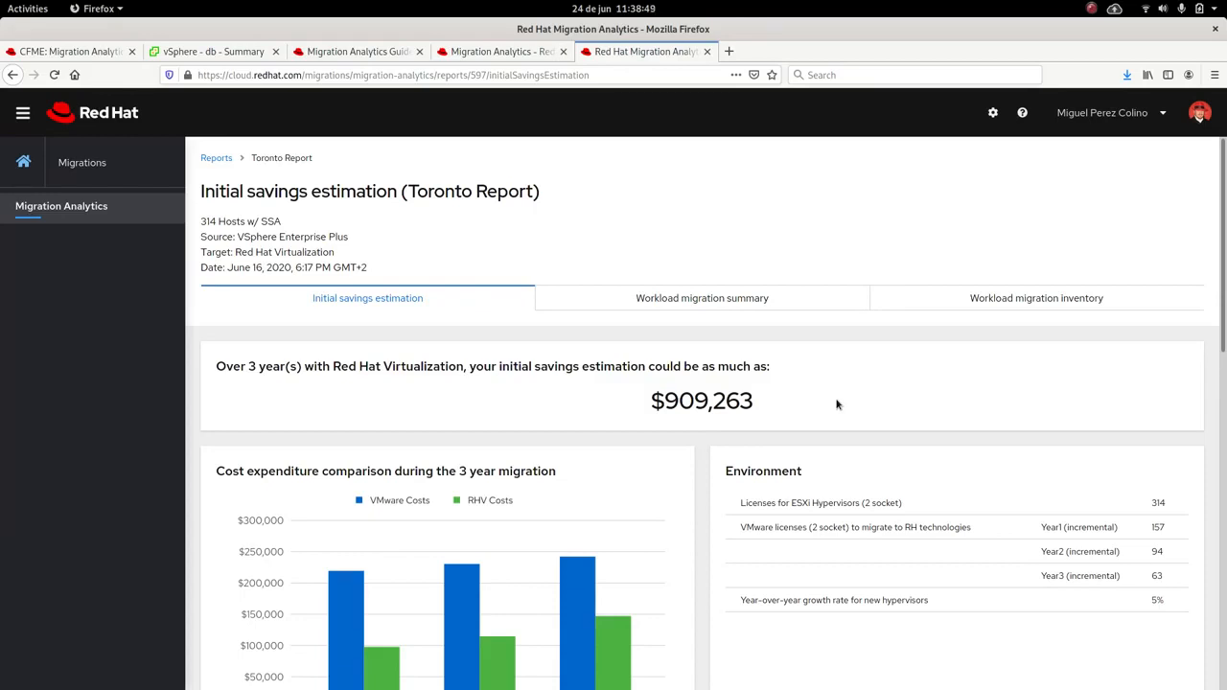
mouse_move(847, 407)
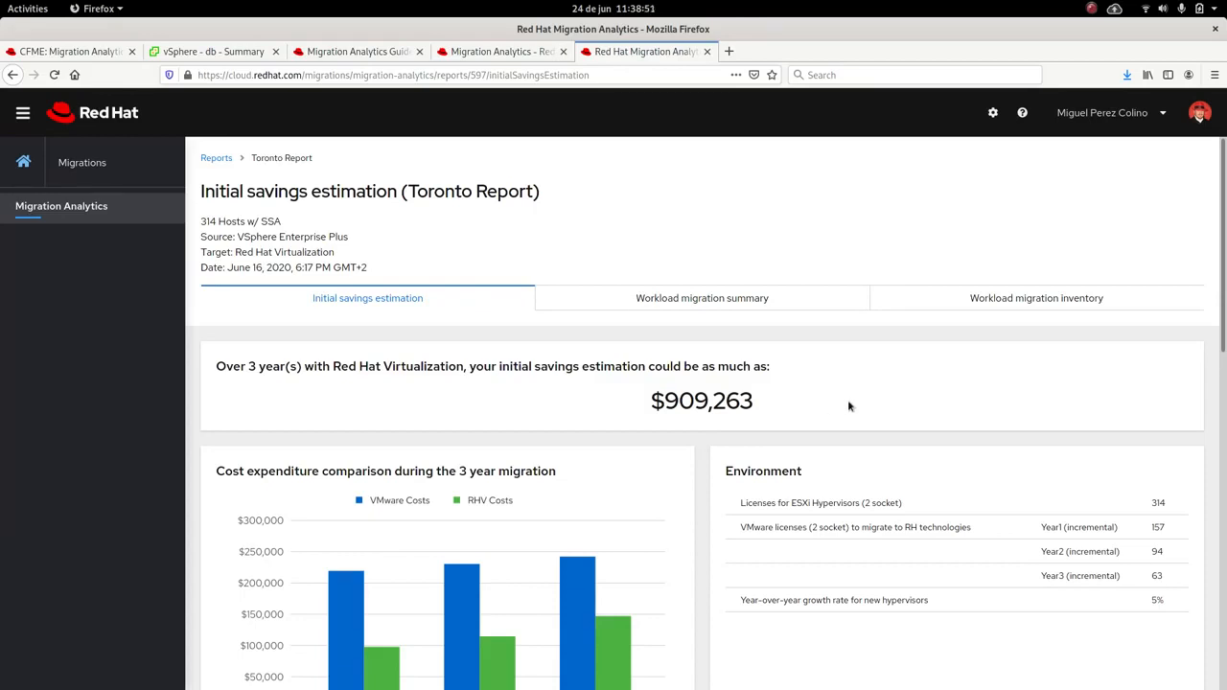
mouse_move(813, 418)
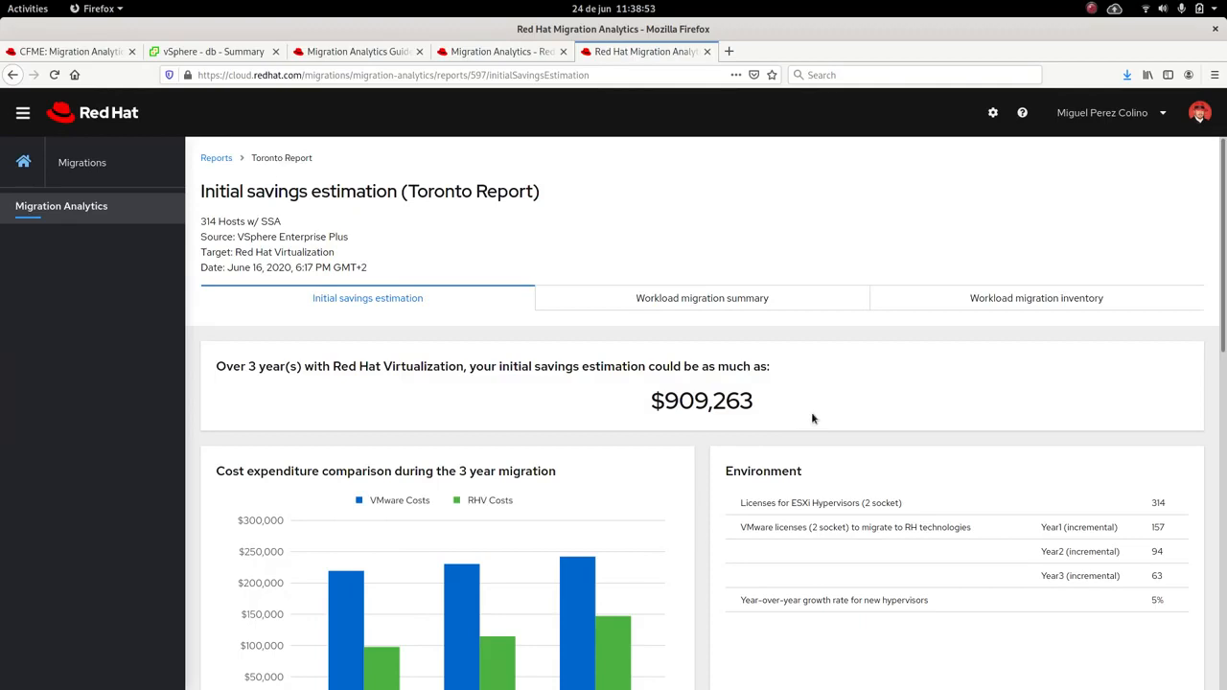
mouse_move(814, 405)
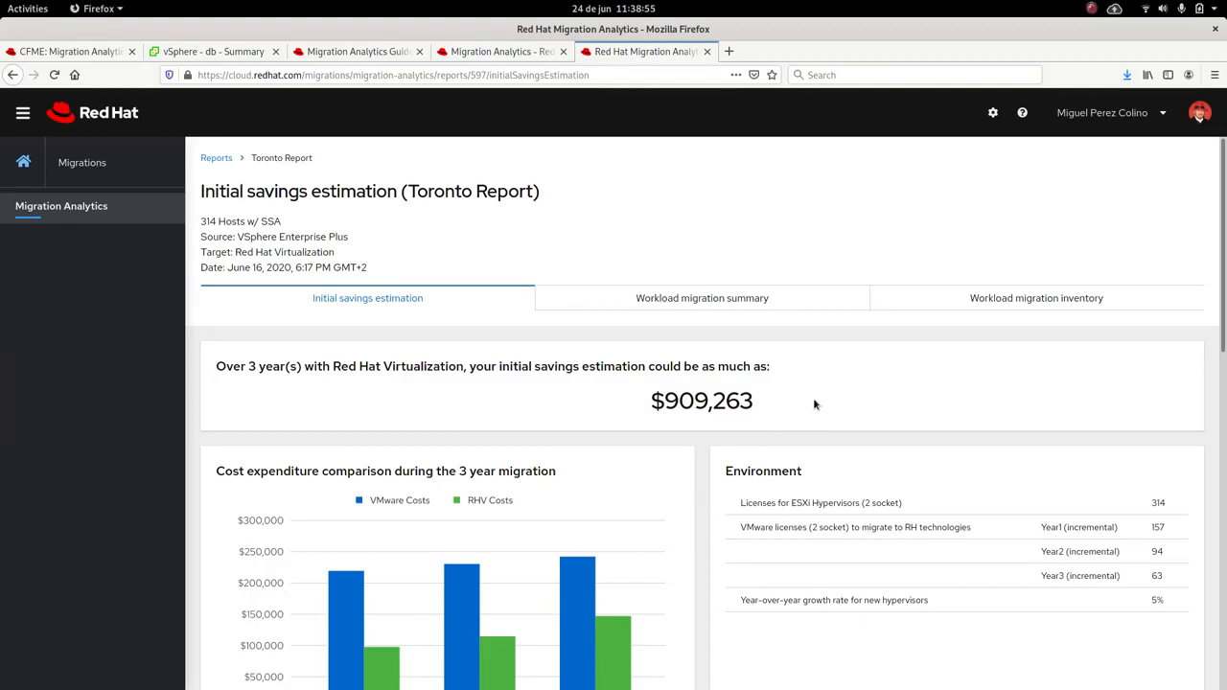
mouse_move(774, 318)
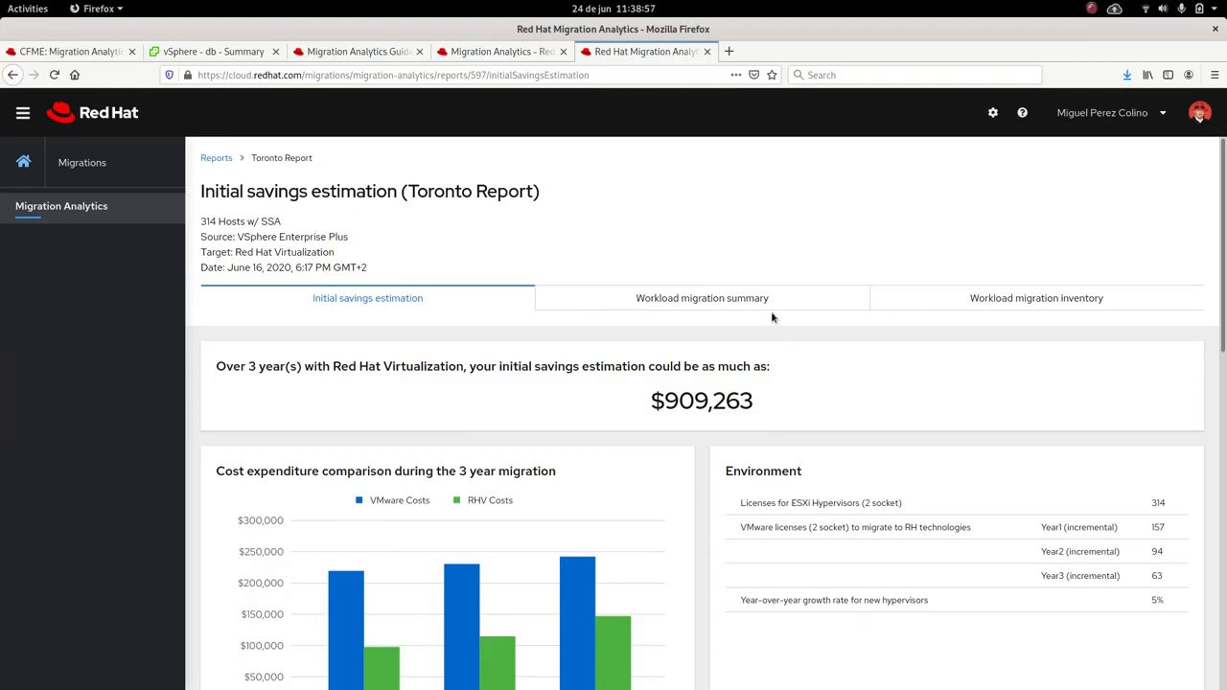
Step: Show the Workload migration summary with target recommendations and the 2,534-VM migration assessment
click(701, 297)
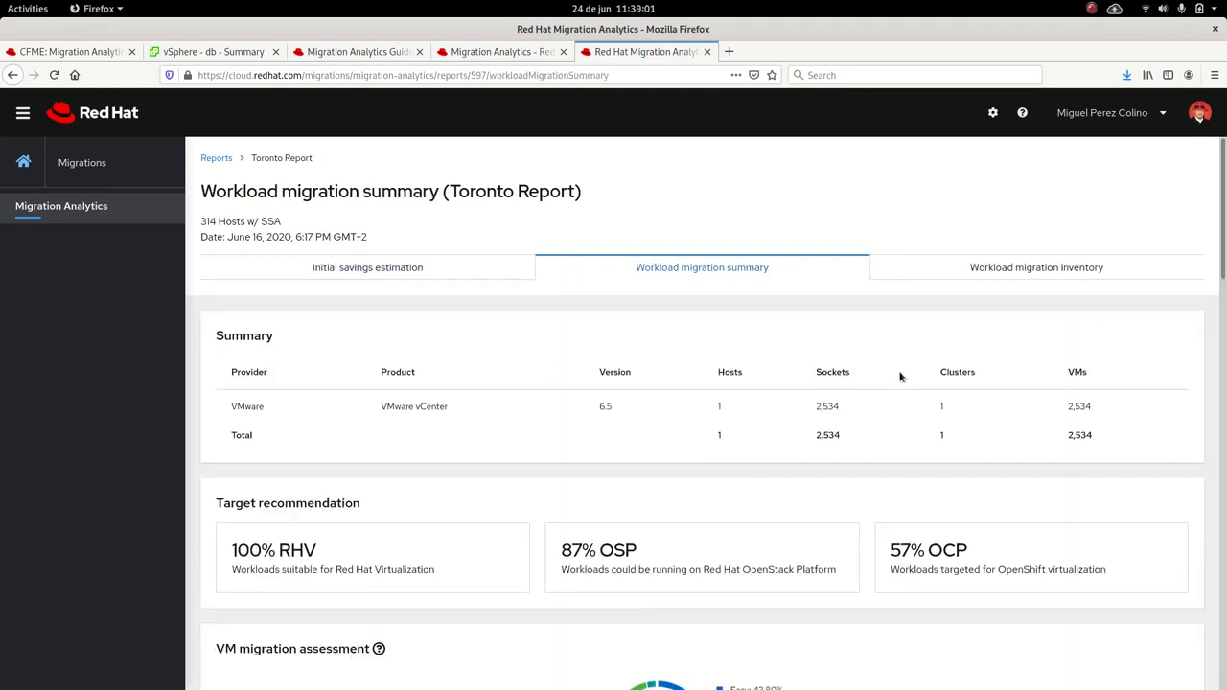
scroll(down, 3)
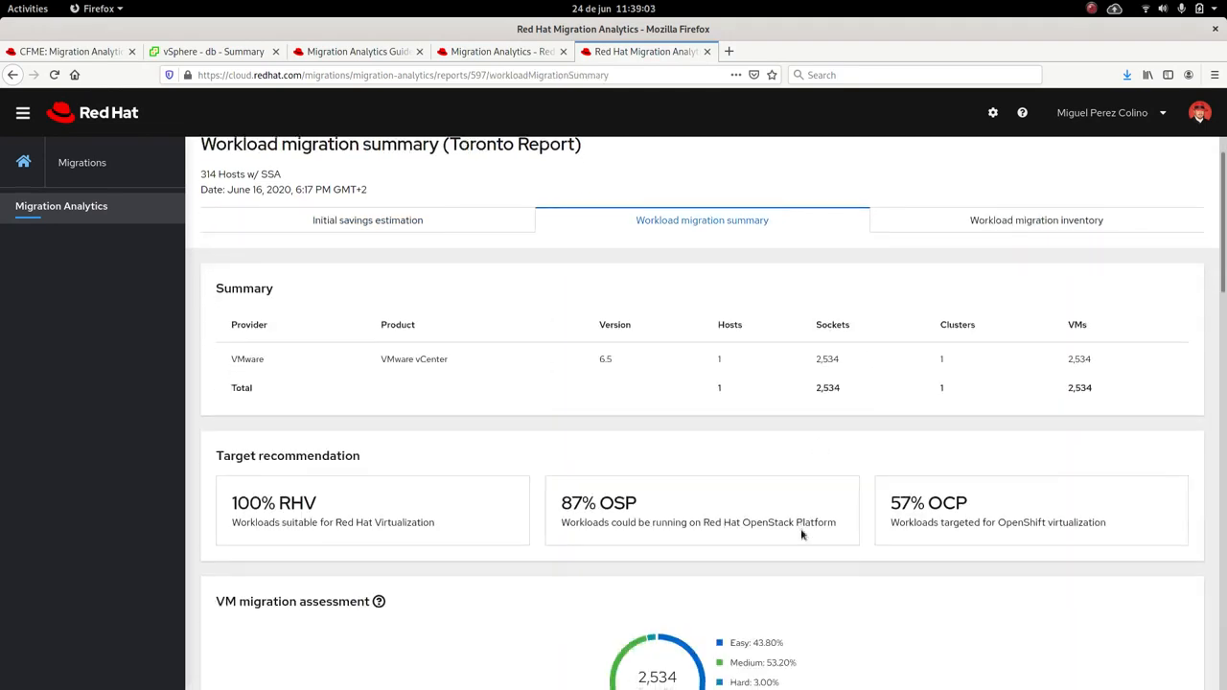
scroll(down, 3)
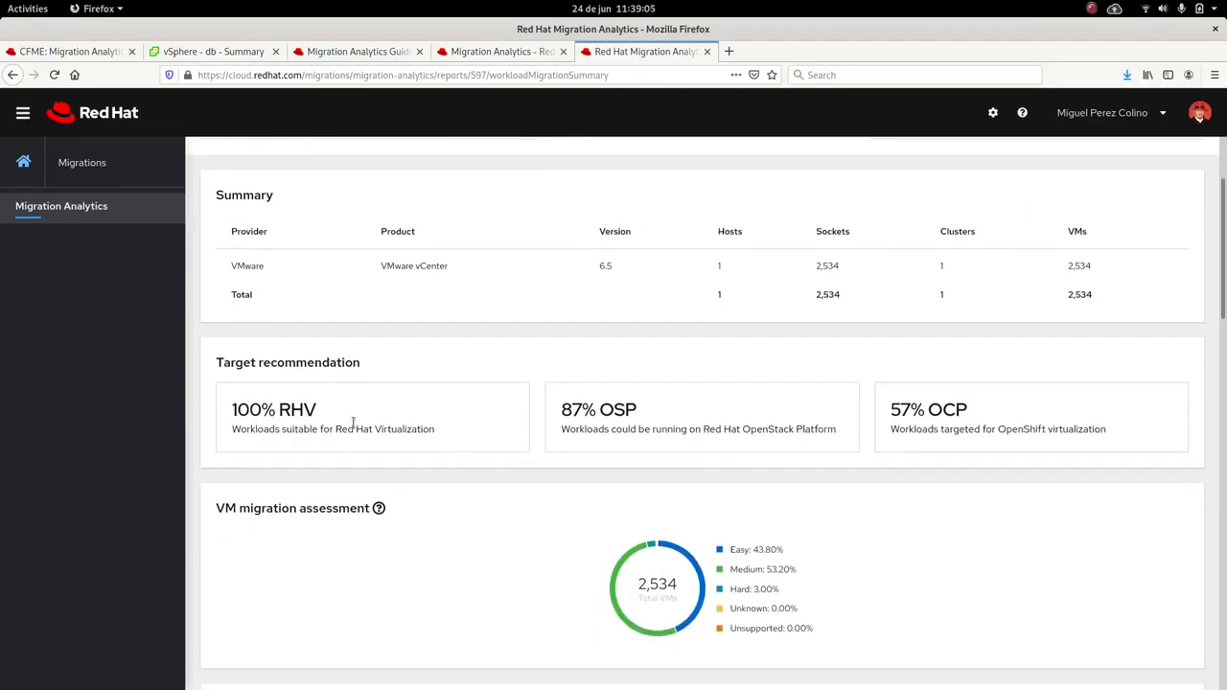
mouse_move(652, 412)
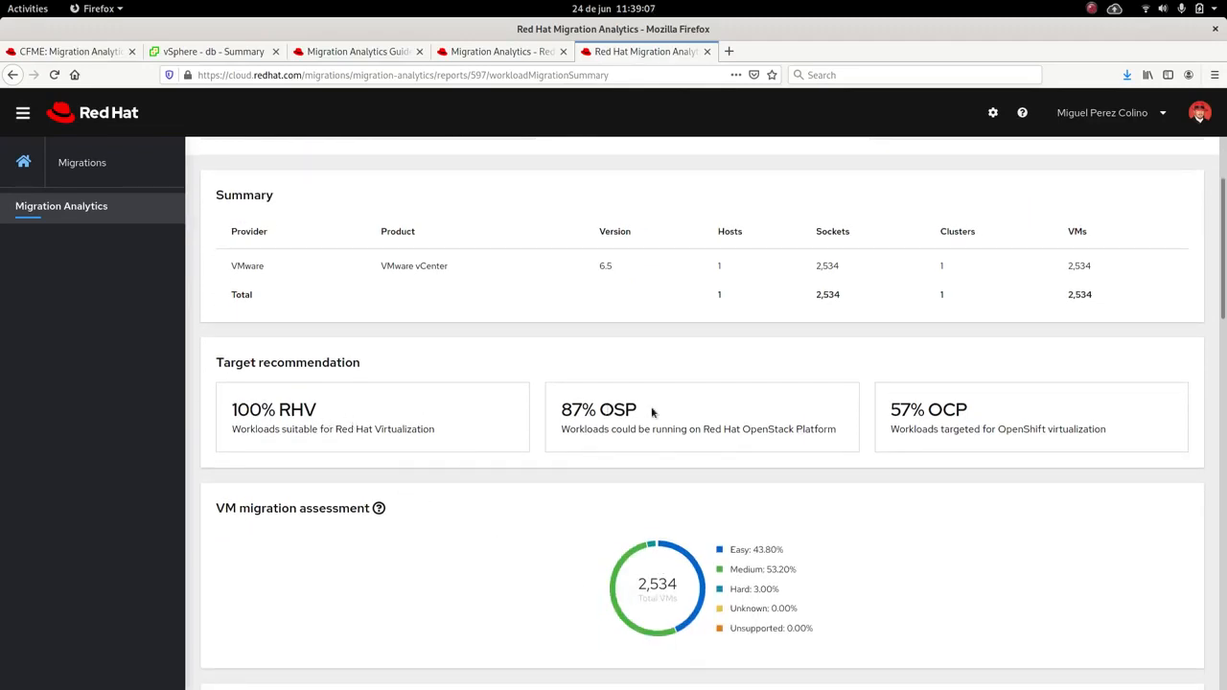
mouse_move(1031, 429)
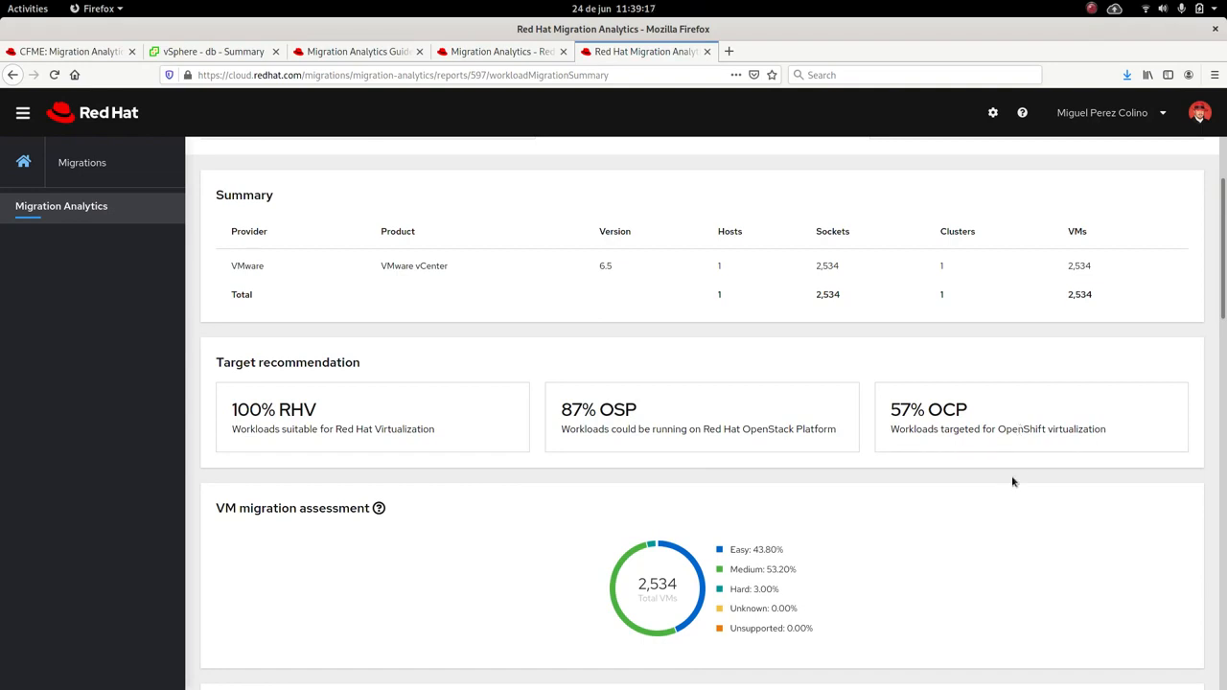
mouse_move(843, 449)
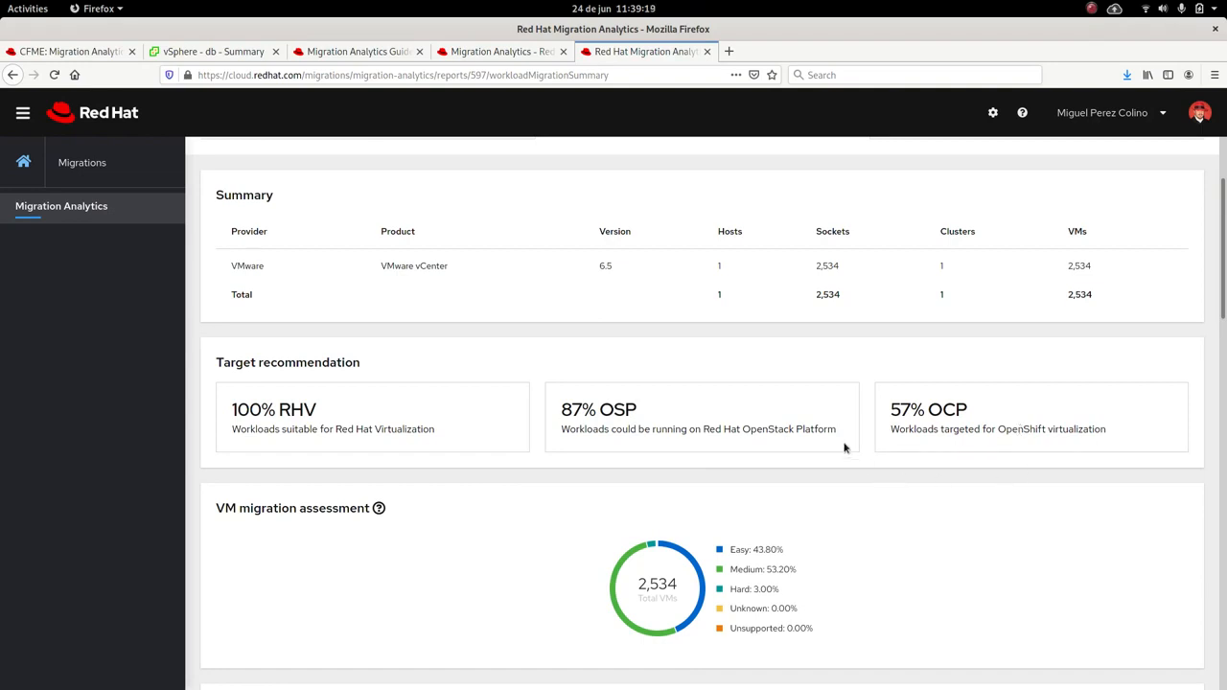
scroll(down, 3)
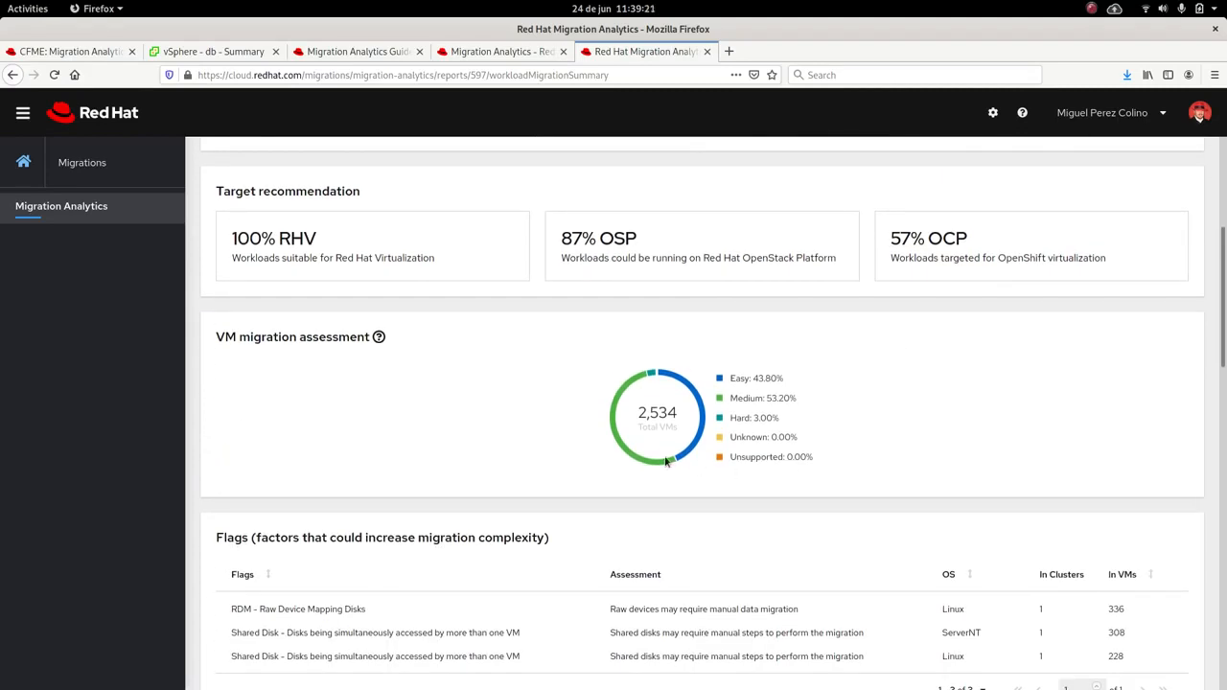
mouse_move(820, 426)
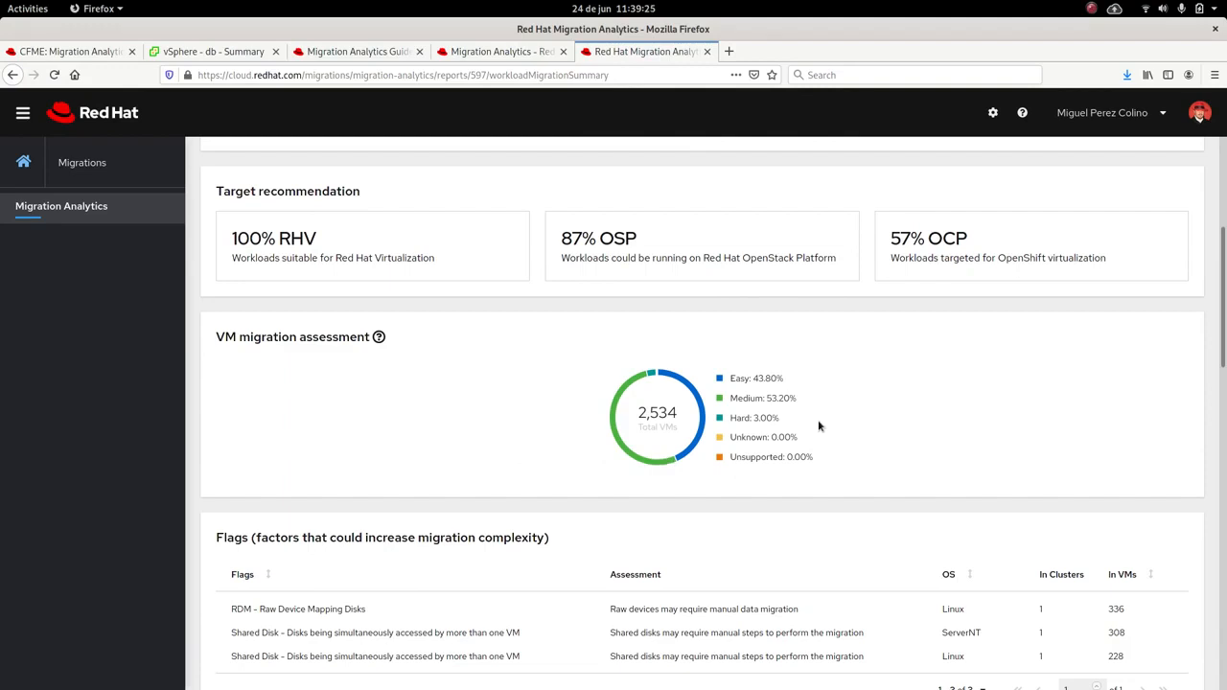
mouse_move(868, 429)
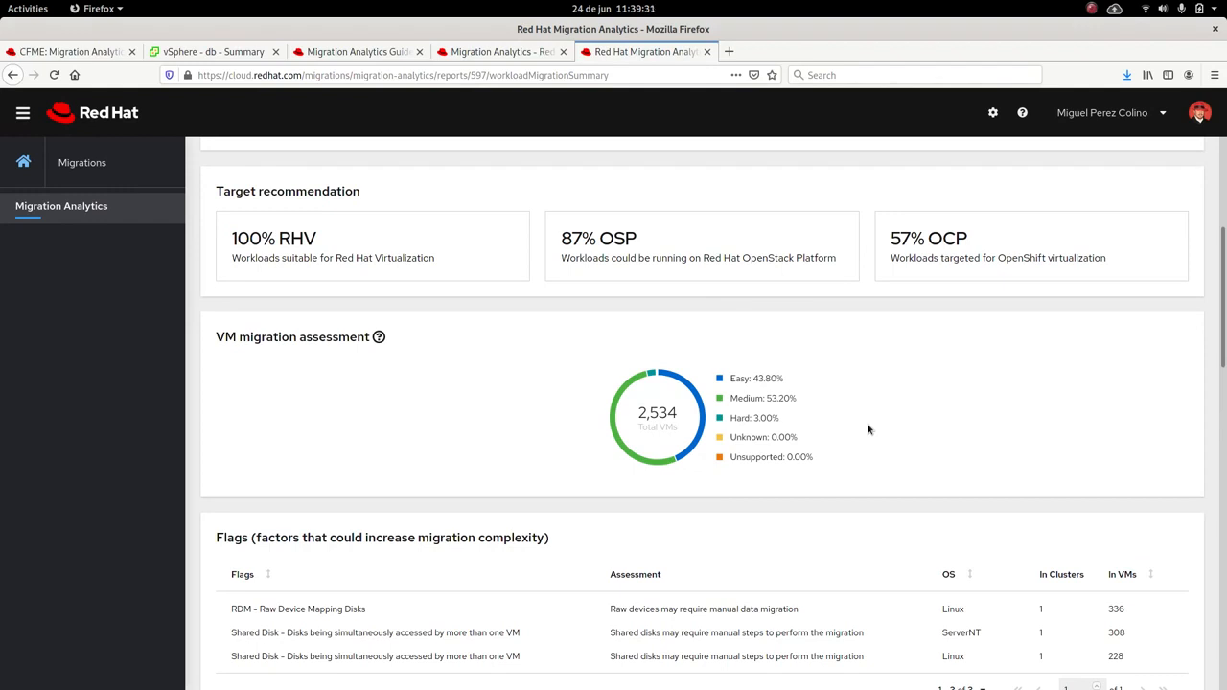
mouse_move(228, 617)
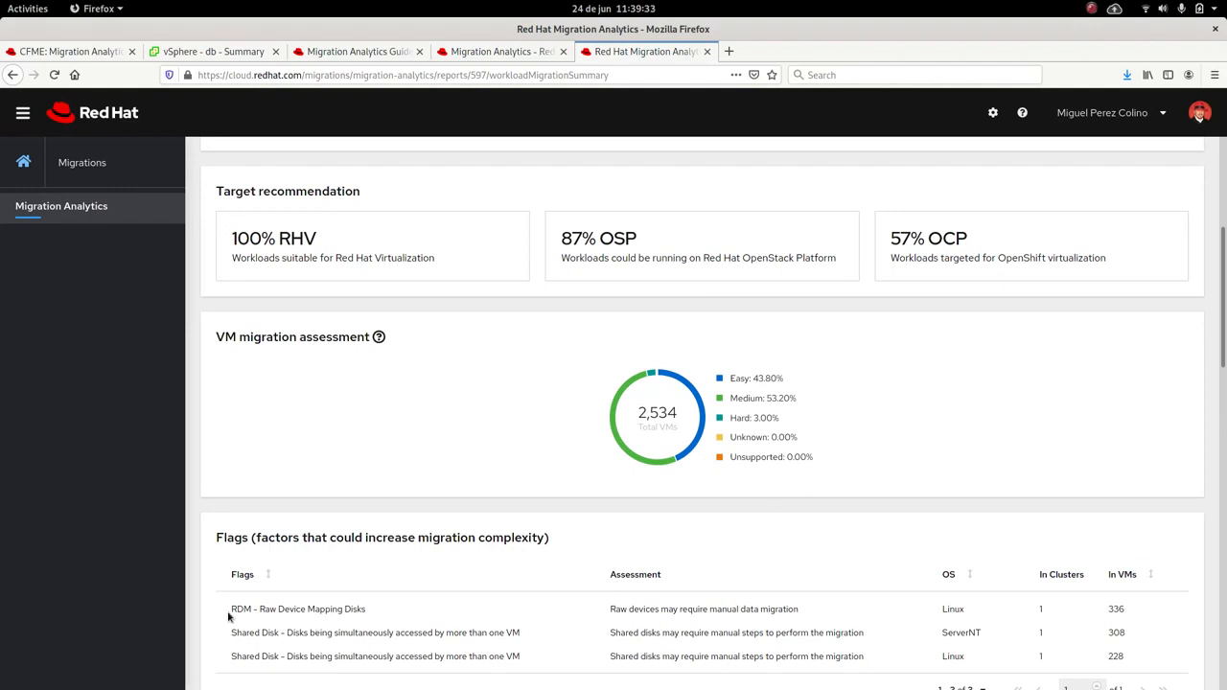
mouse_move(518, 609)
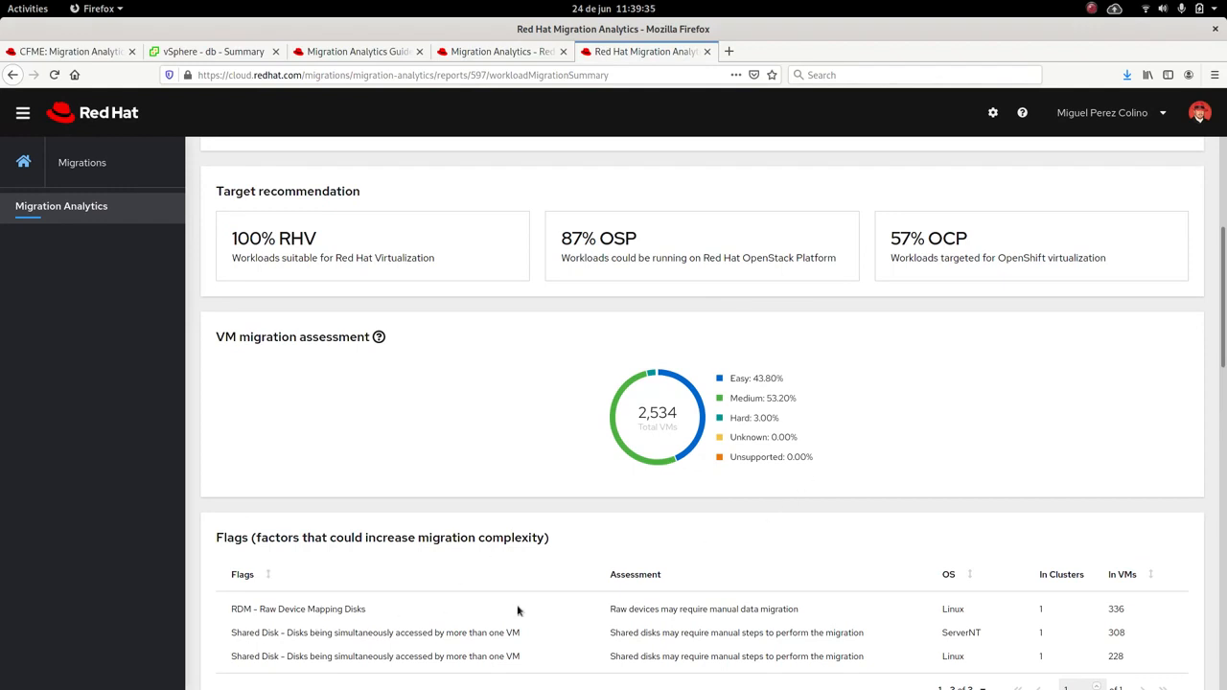
mouse_move(821, 585)
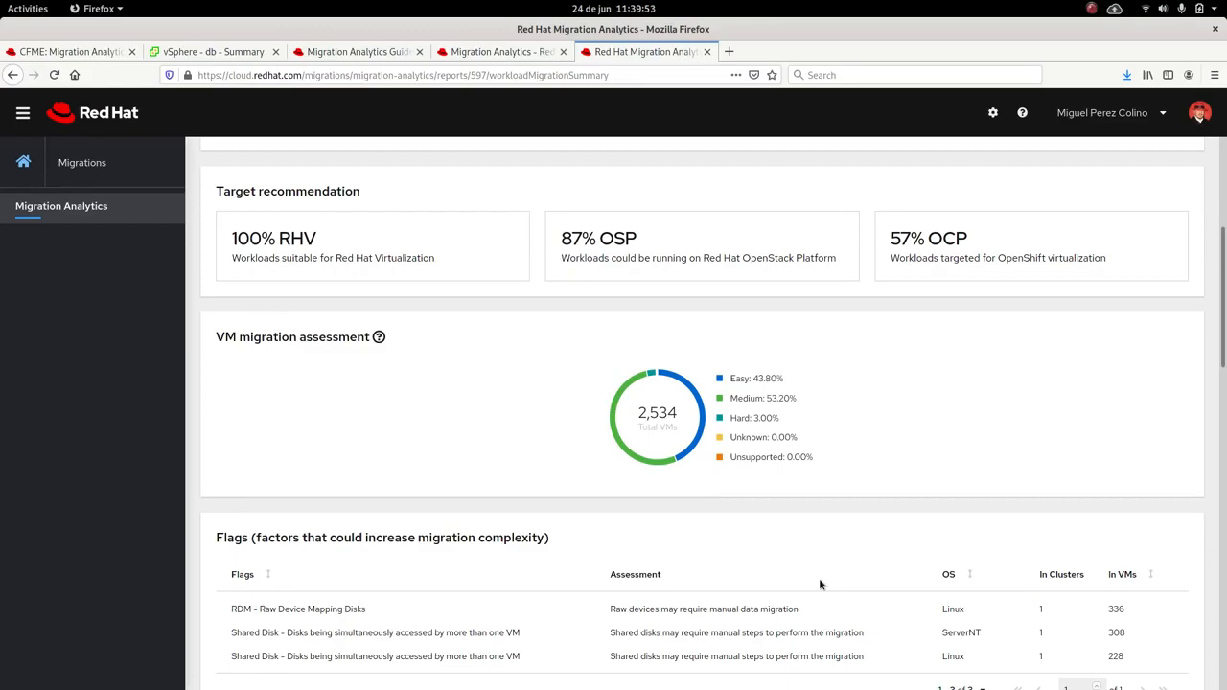
mouse_move(635, 482)
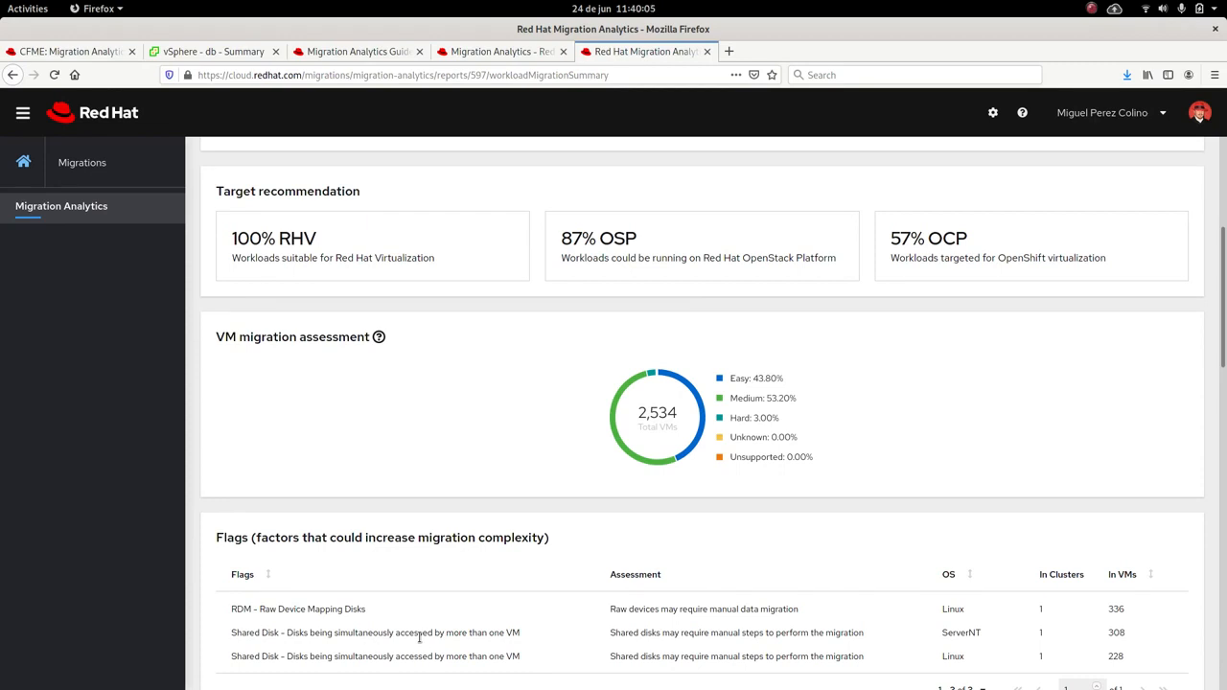
mouse_move(523, 609)
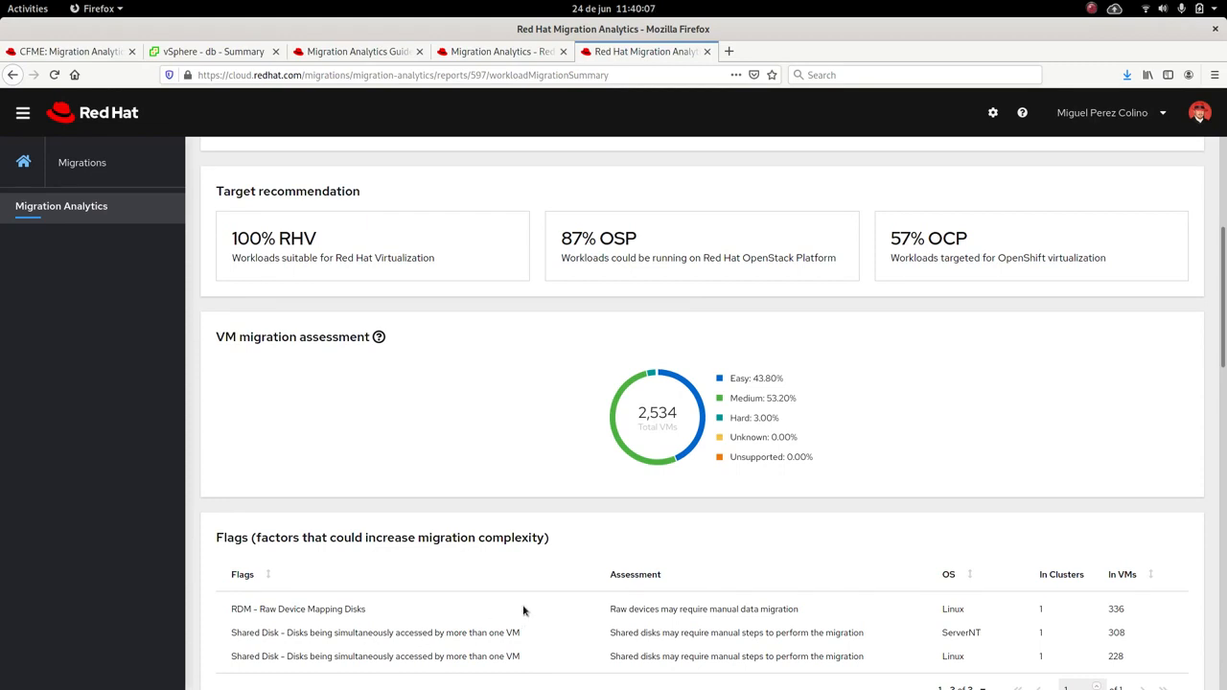
mouse_move(617, 556)
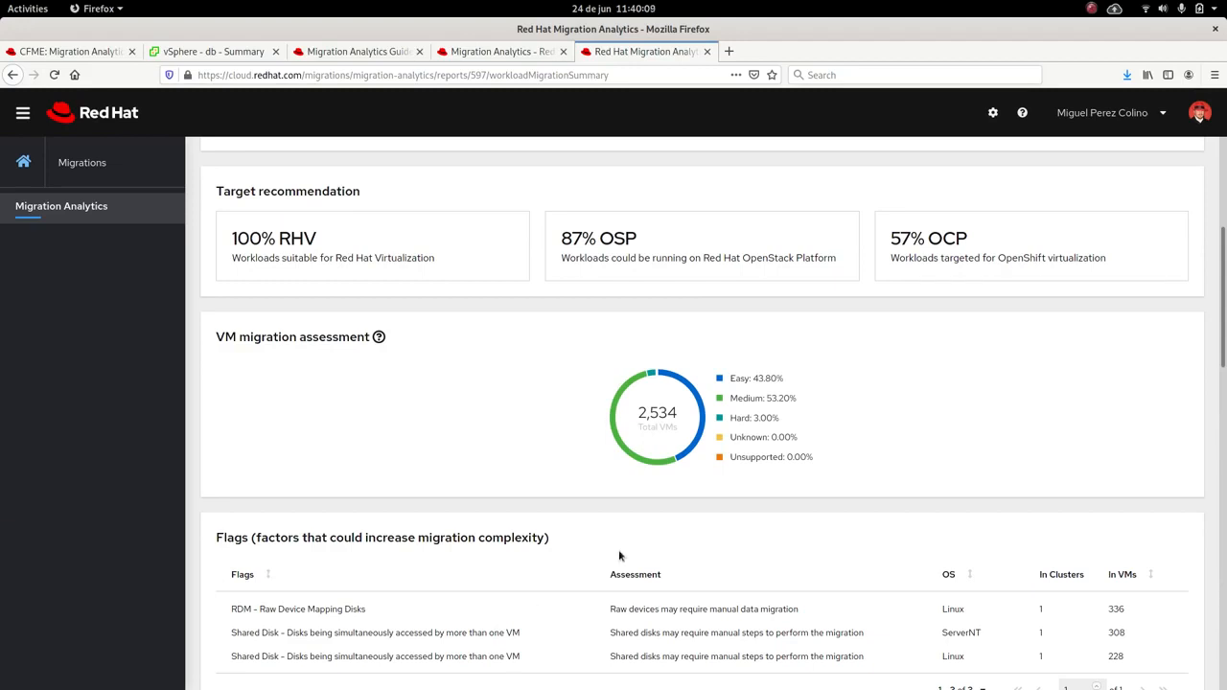
mouse_move(855, 433)
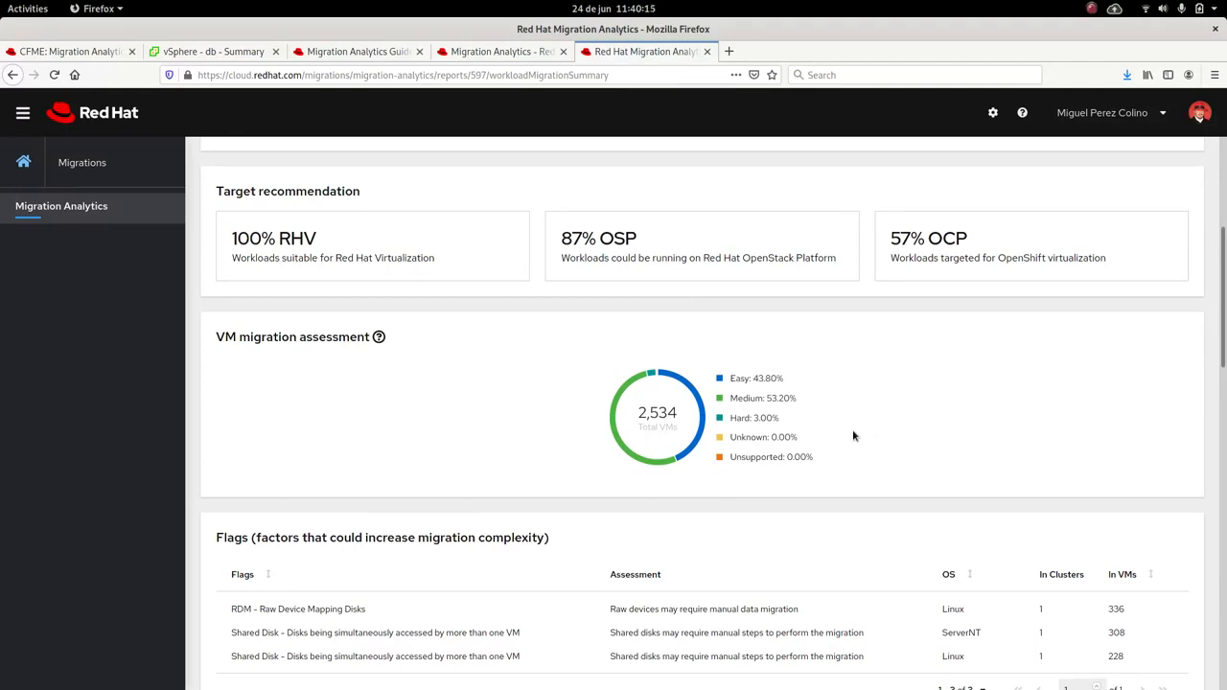
mouse_move(928, 414)
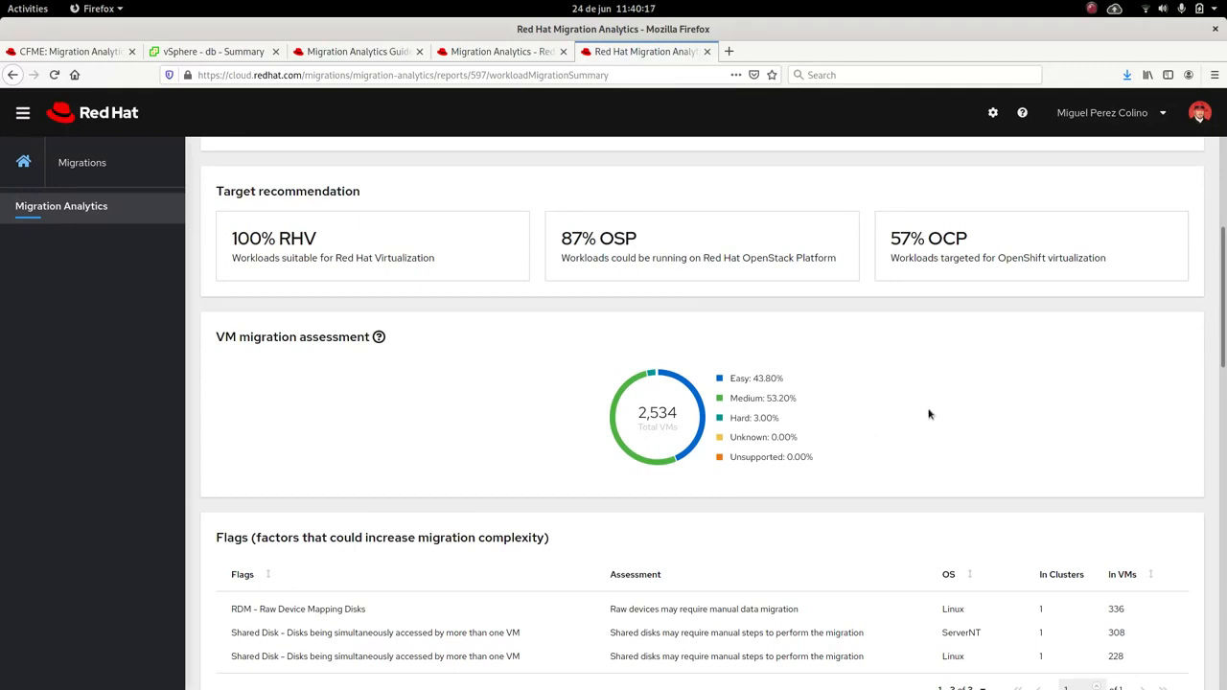
mouse_move(1035, 382)
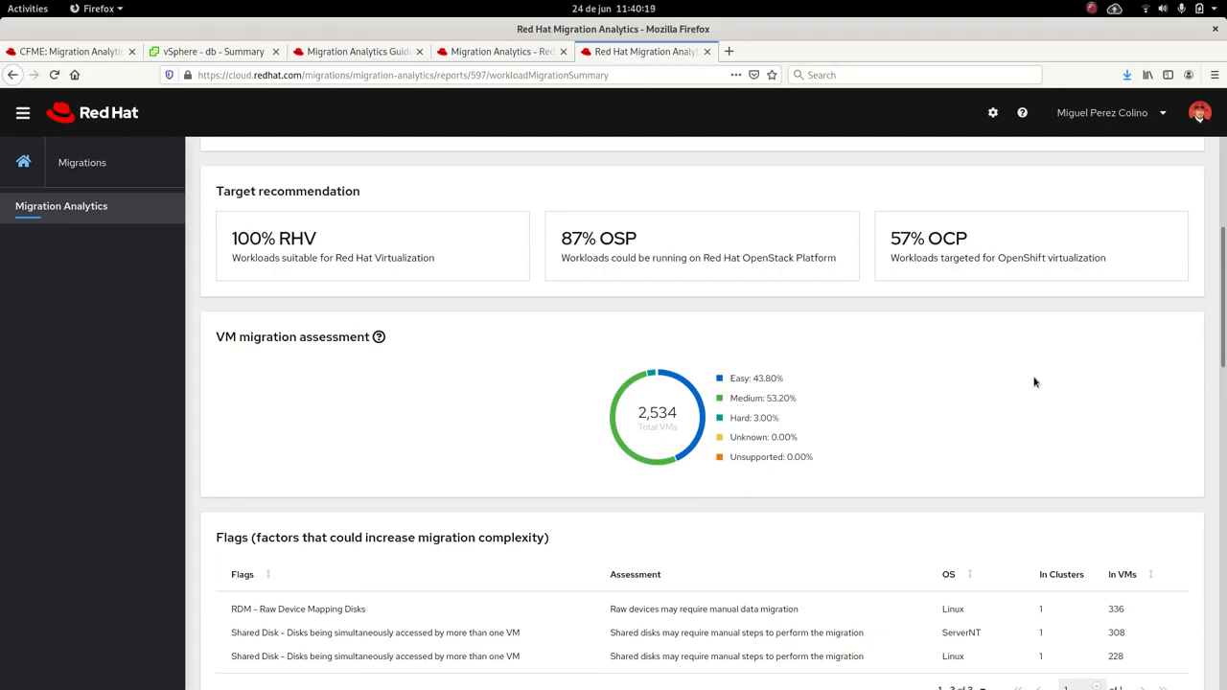
mouse_move(968, 425)
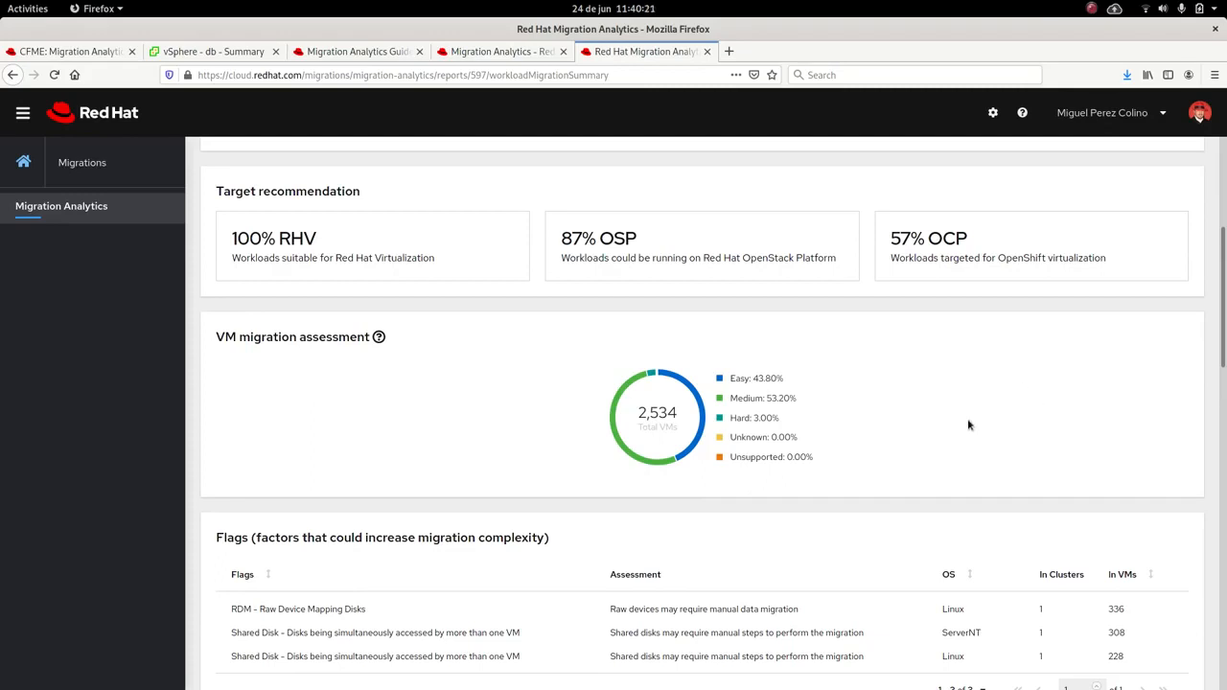
scroll(down, 3)
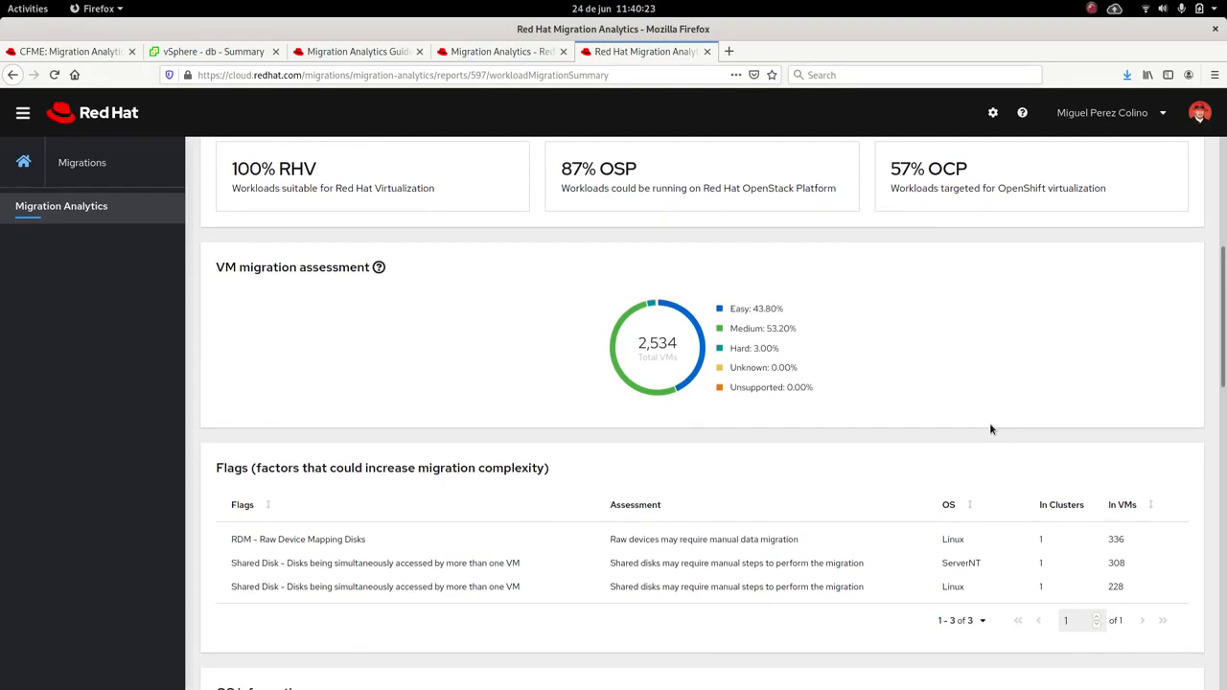
Step: Scroll to the OS information, Oracle Java runtimes and application platforms sections
scroll(down, 3)
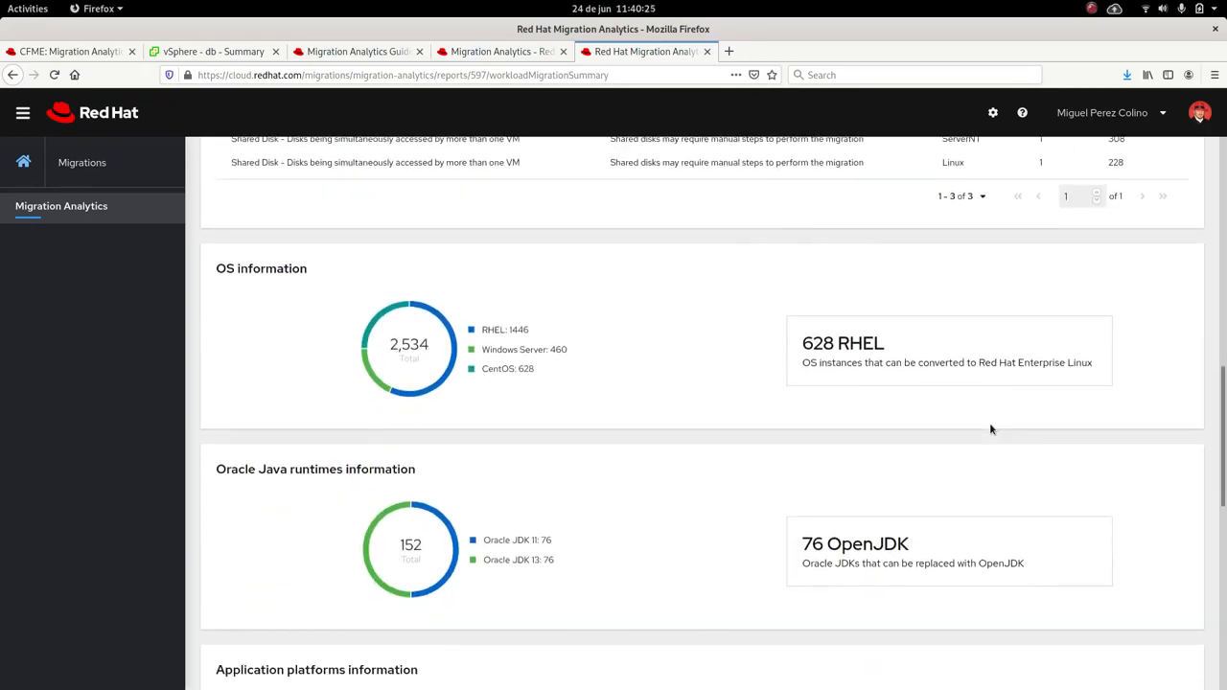
scroll(down, 3)
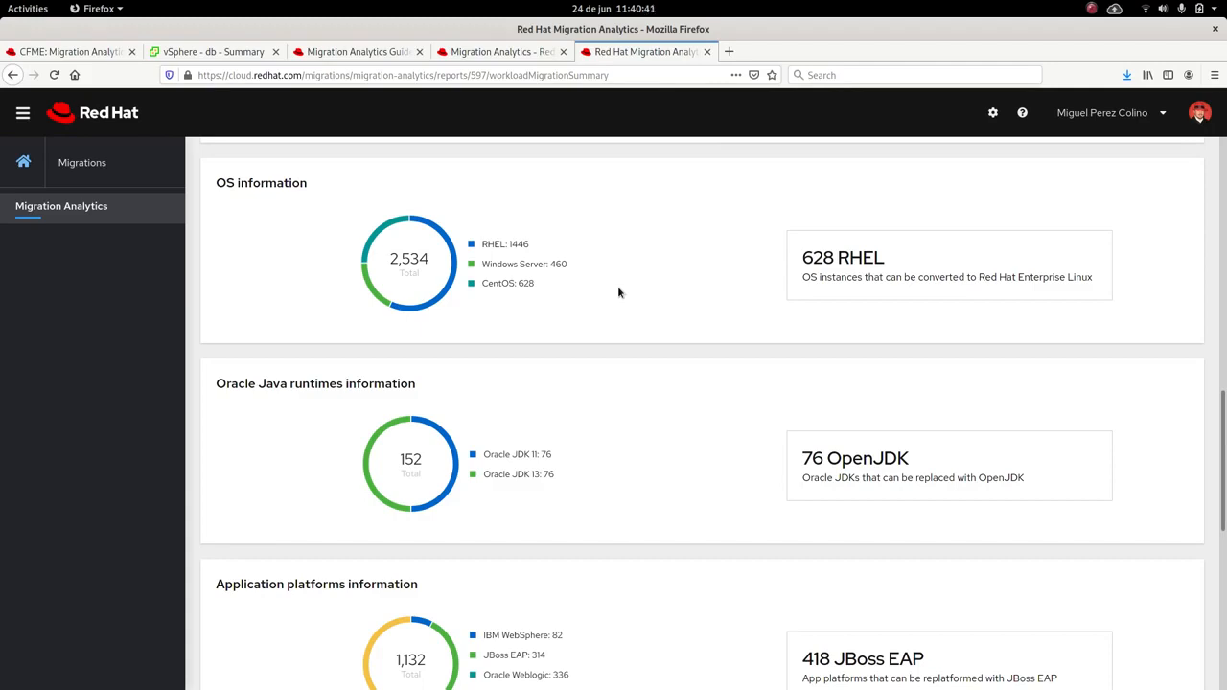
mouse_move(682, 333)
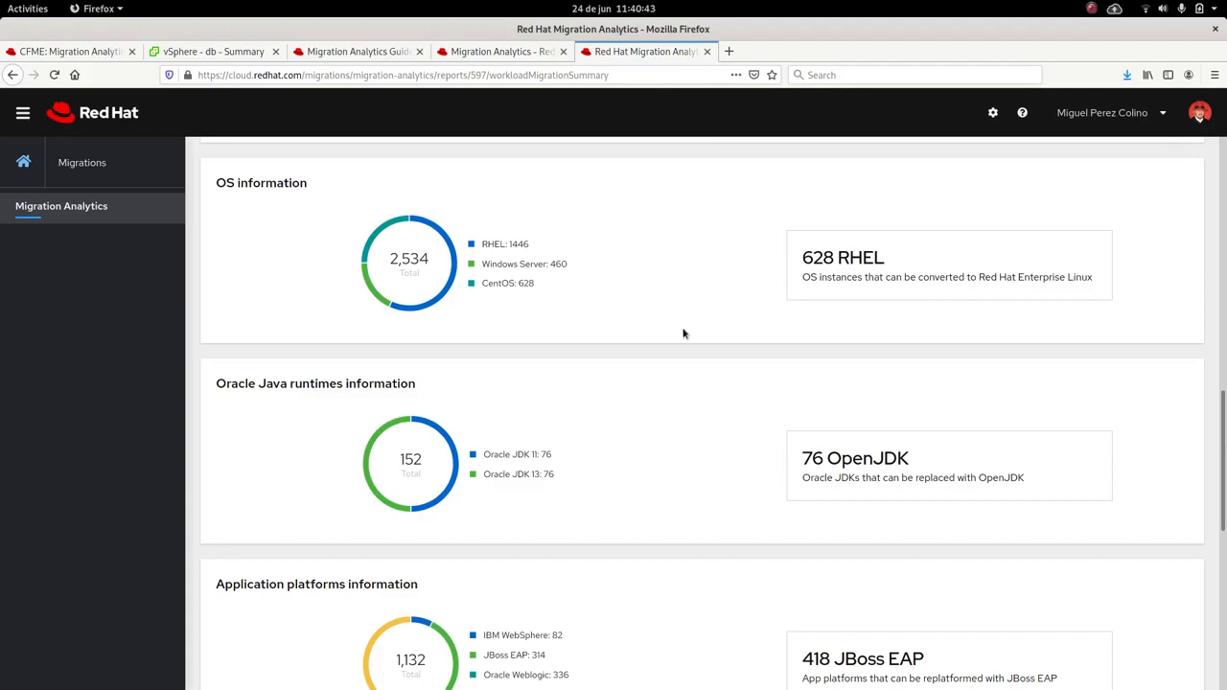
mouse_move(724, 329)
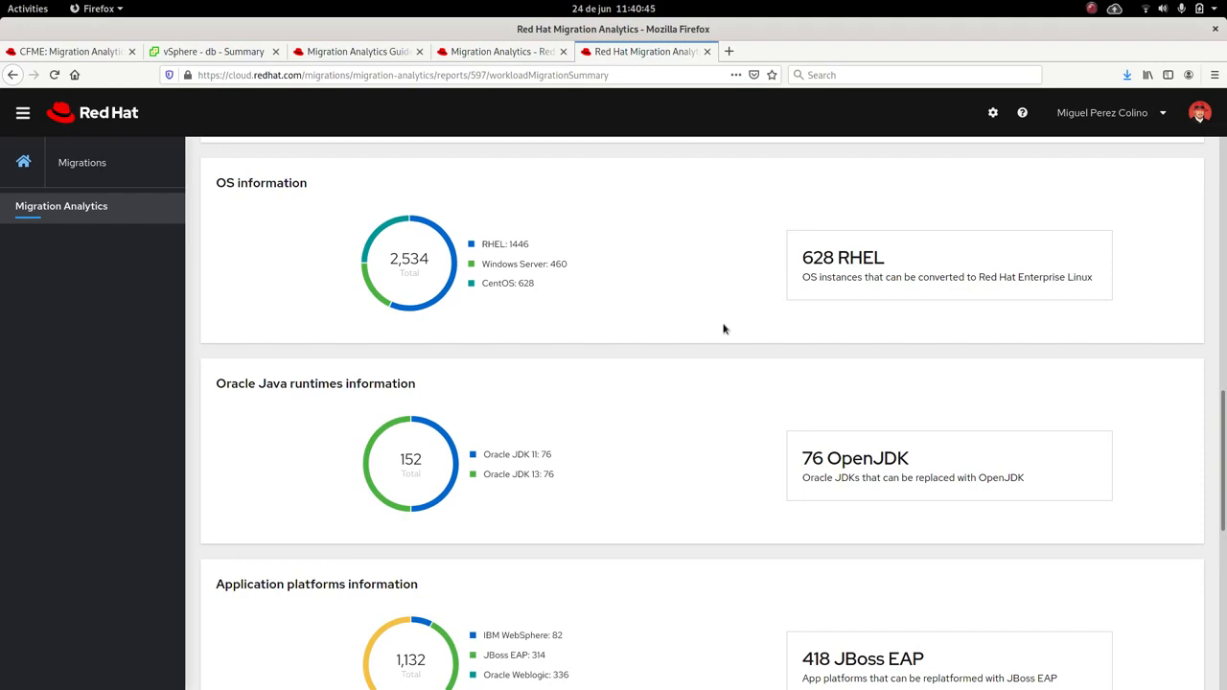
scroll(down, 3)
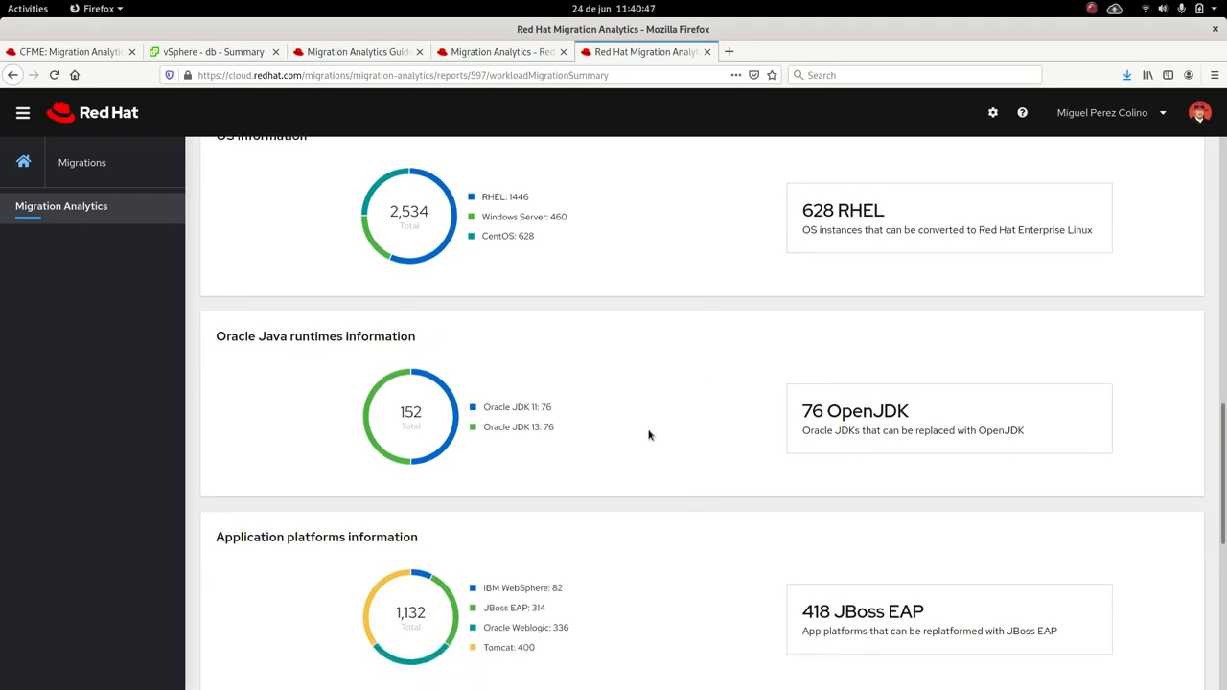
mouse_move(680, 468)
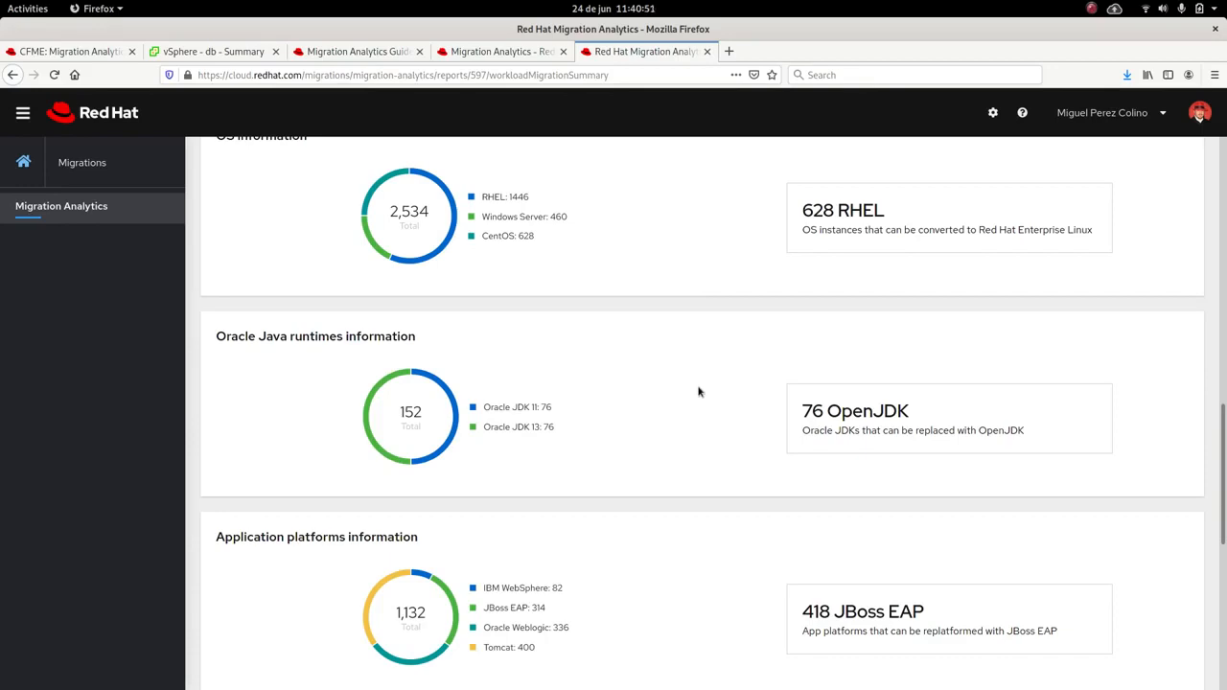
mouse_move(694, 422)
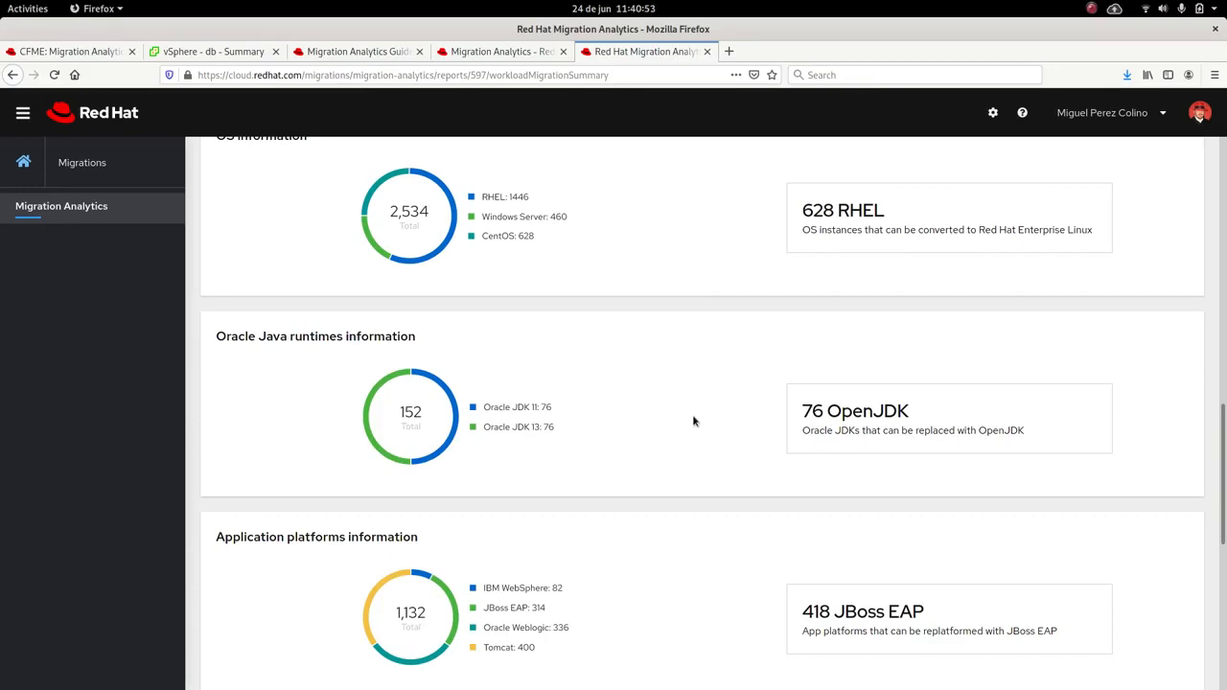
mouse_move(734, 420)
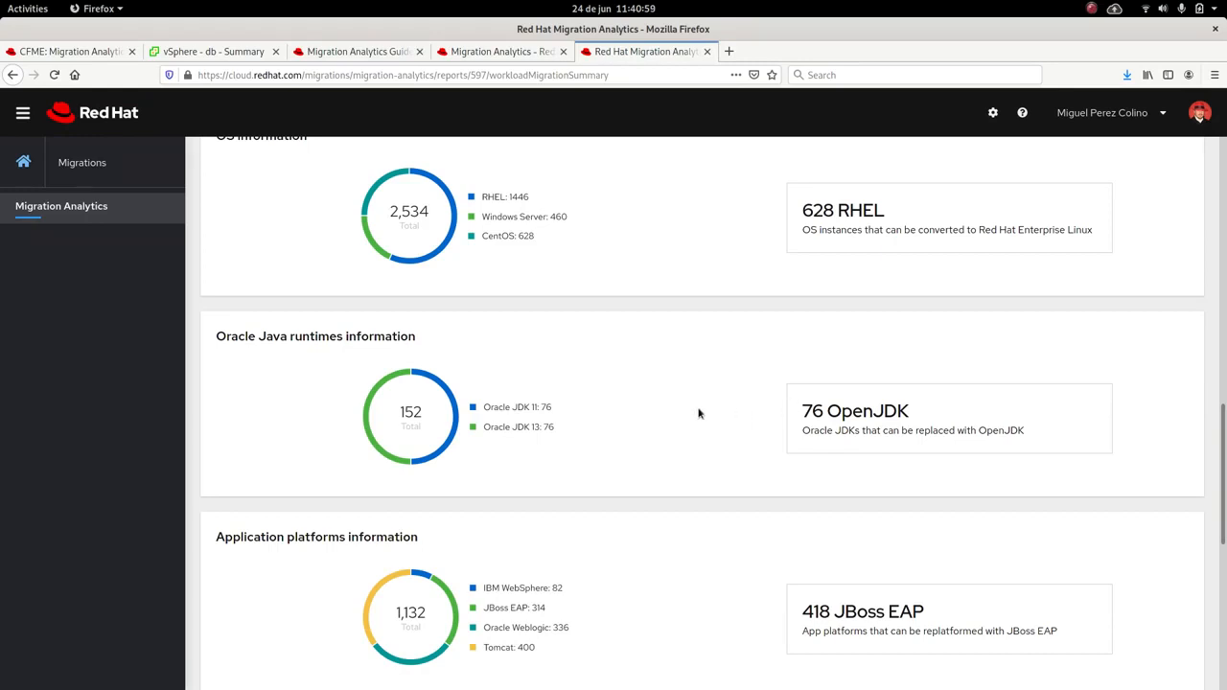
mouse_move(711, 424)
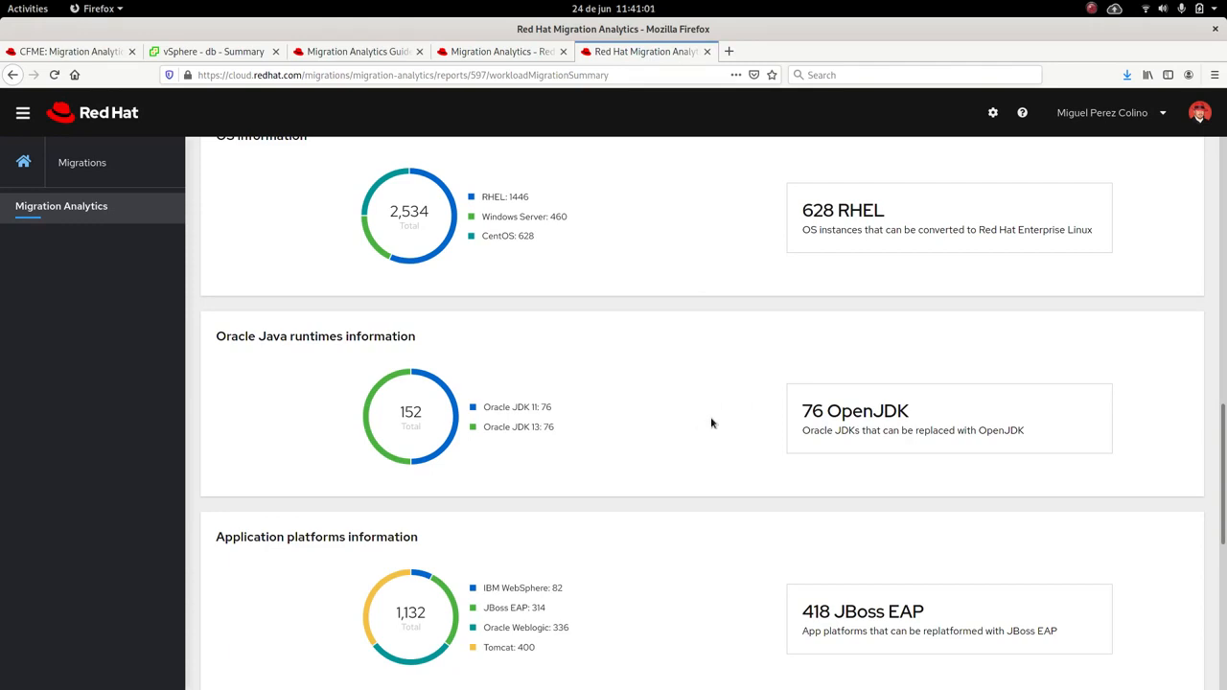
Step: Scroll through the Workloads detected table and Scans run, then back toward the summary top
scroll(down, 3)
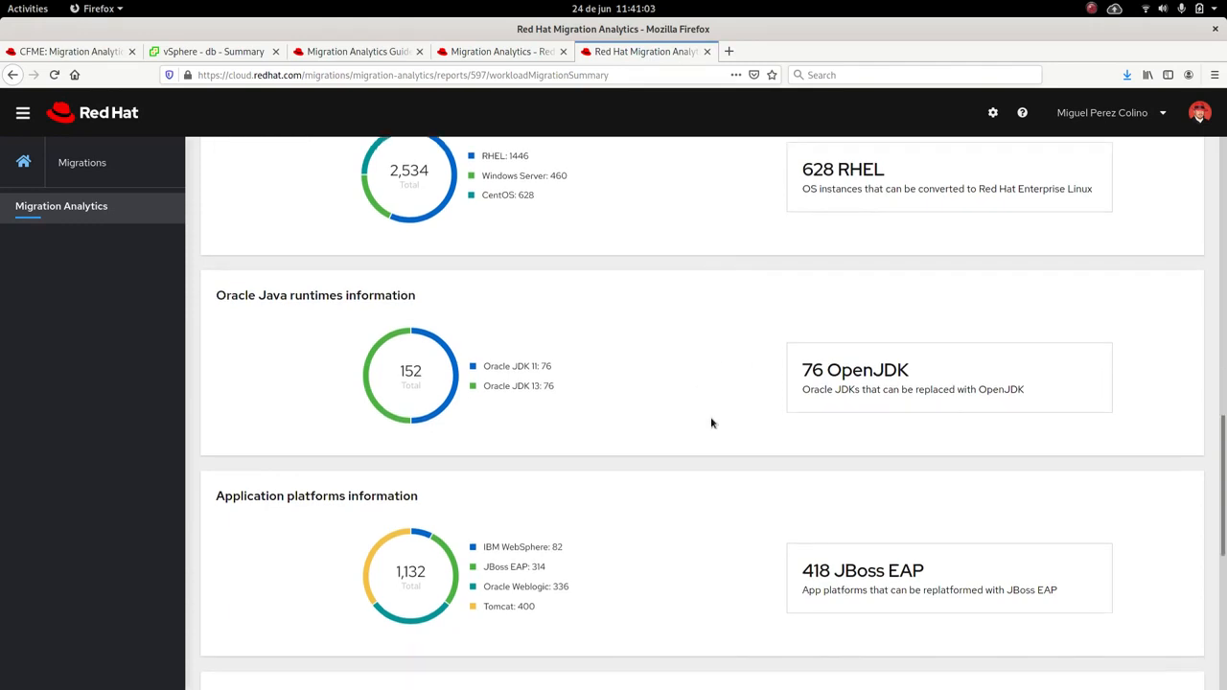
scroll(down, 3)
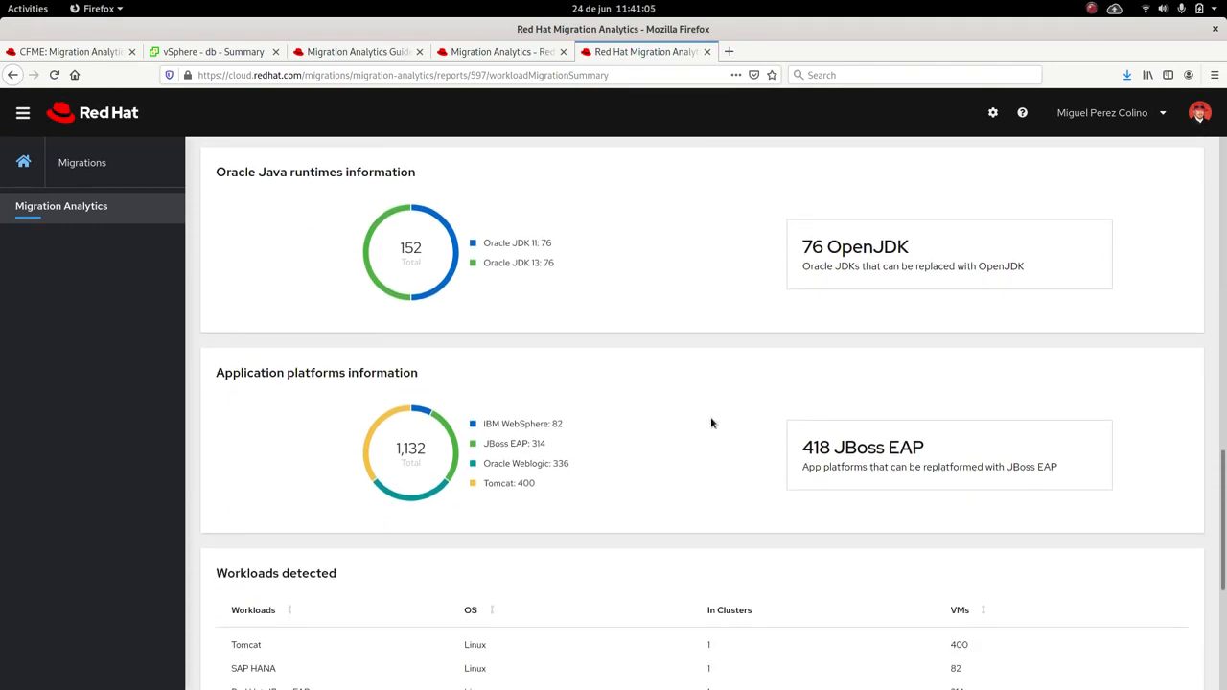
scroll(down, 3)
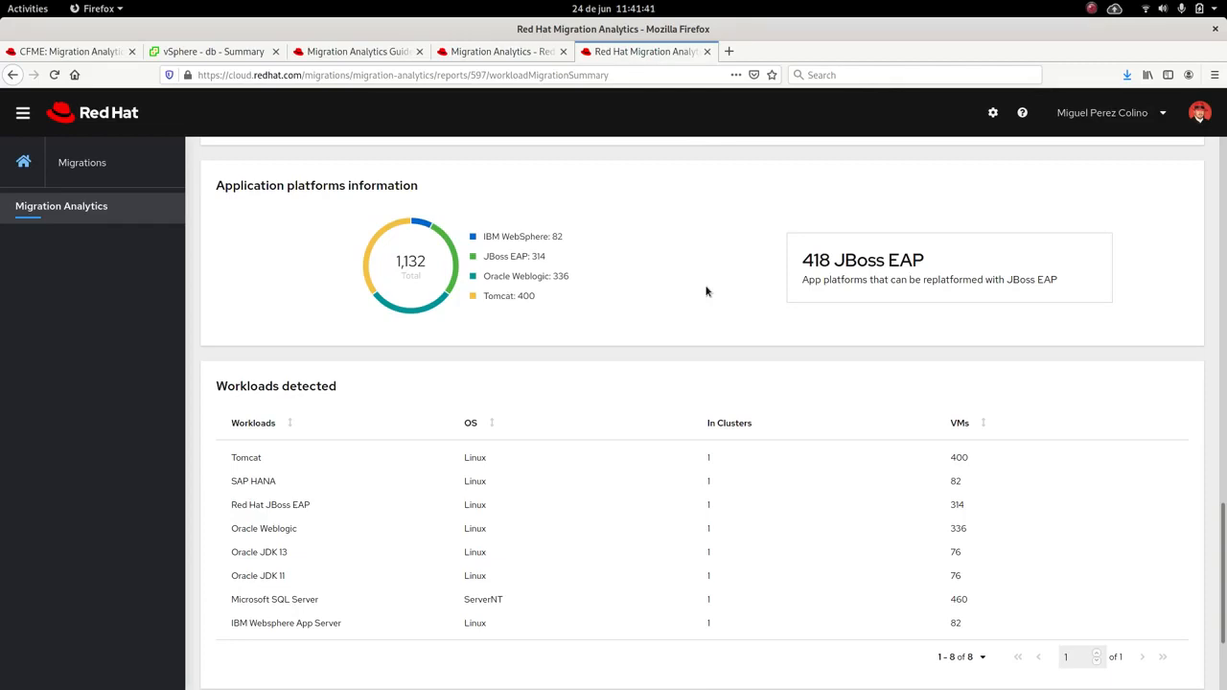
scroll(down, 3)
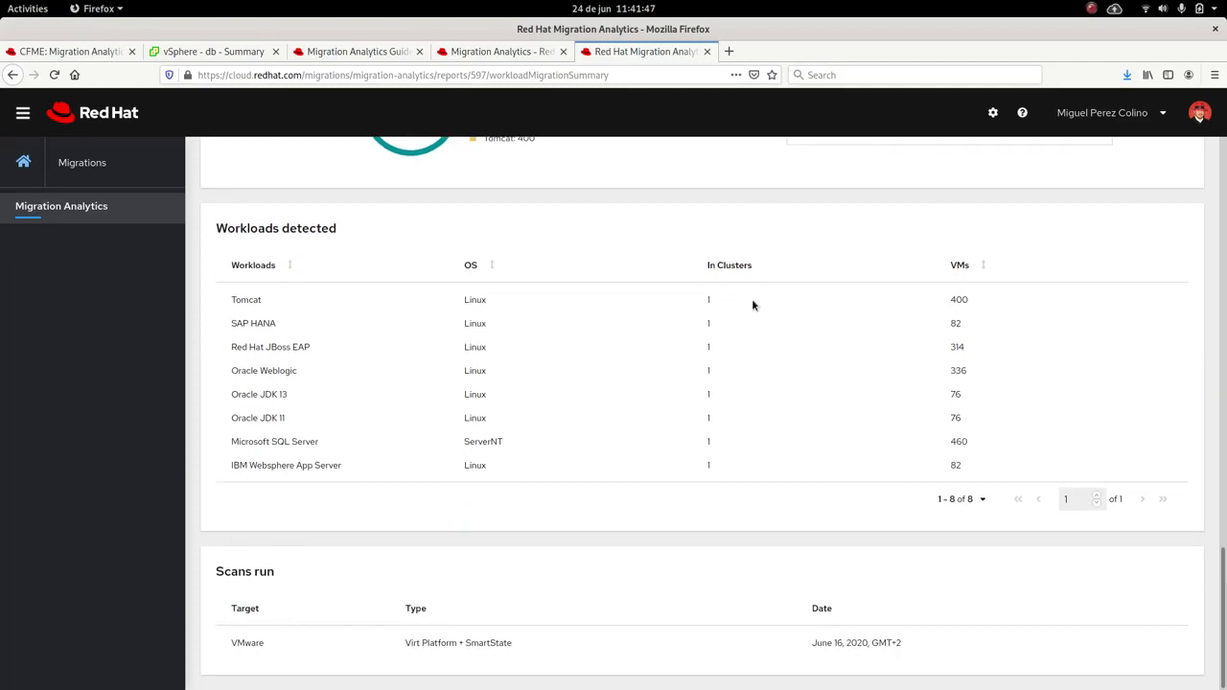
mouse_move(728, 384)
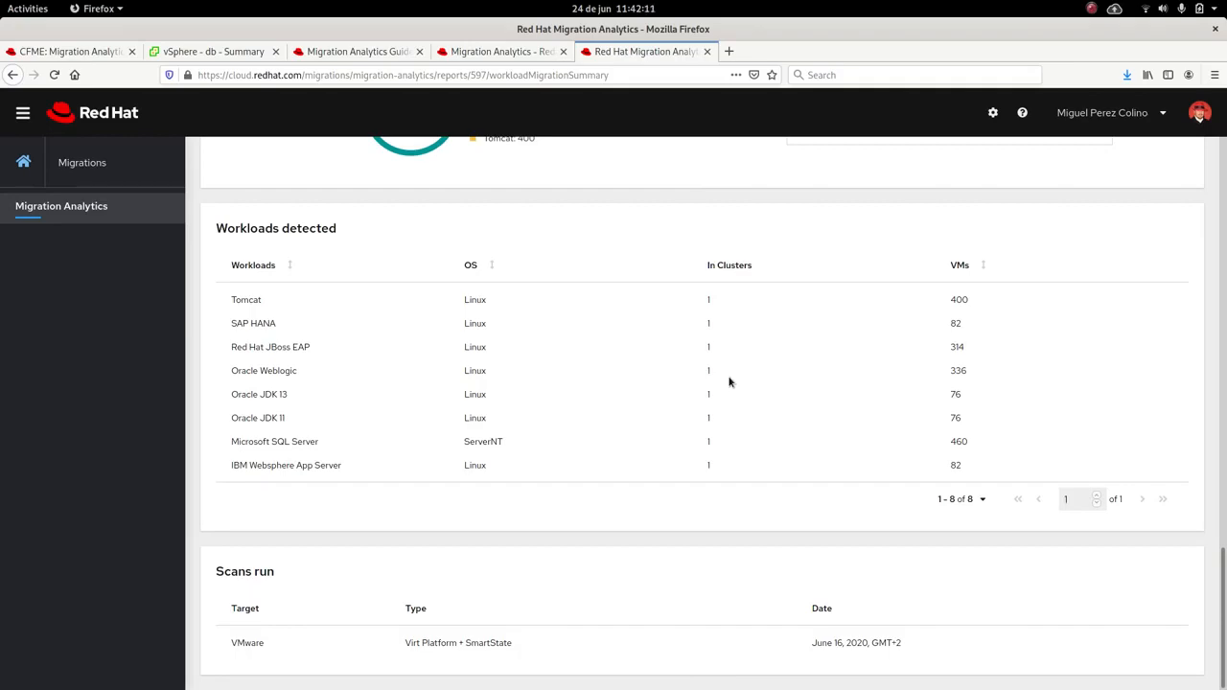
scroll(down, 3)
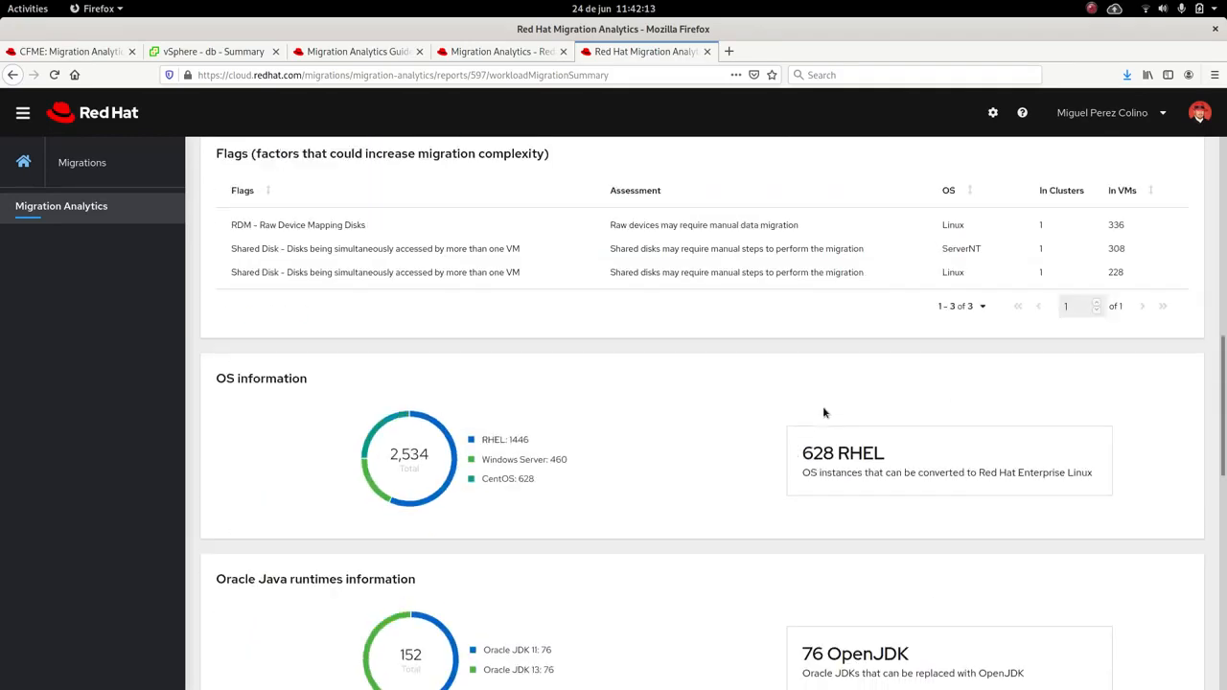
scroll(up, 3)
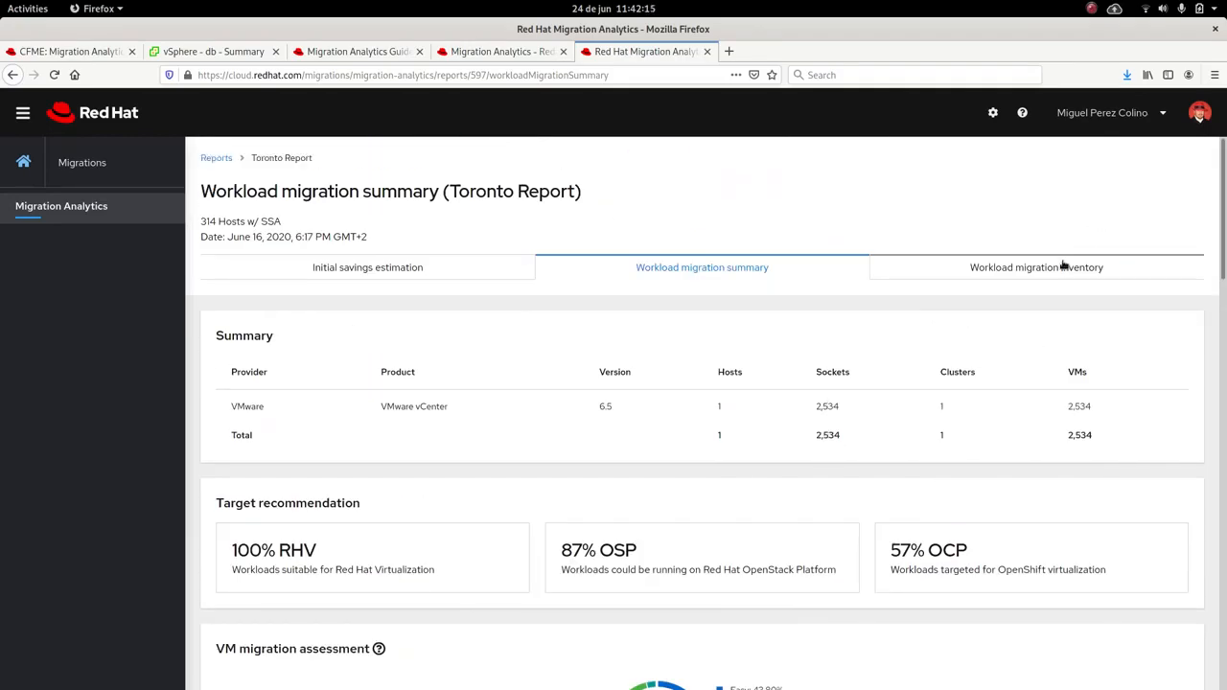
Step: Show the Workload migration inventory of 2,534 VMs and expand the analytics-1001 row
click(1035, 266)
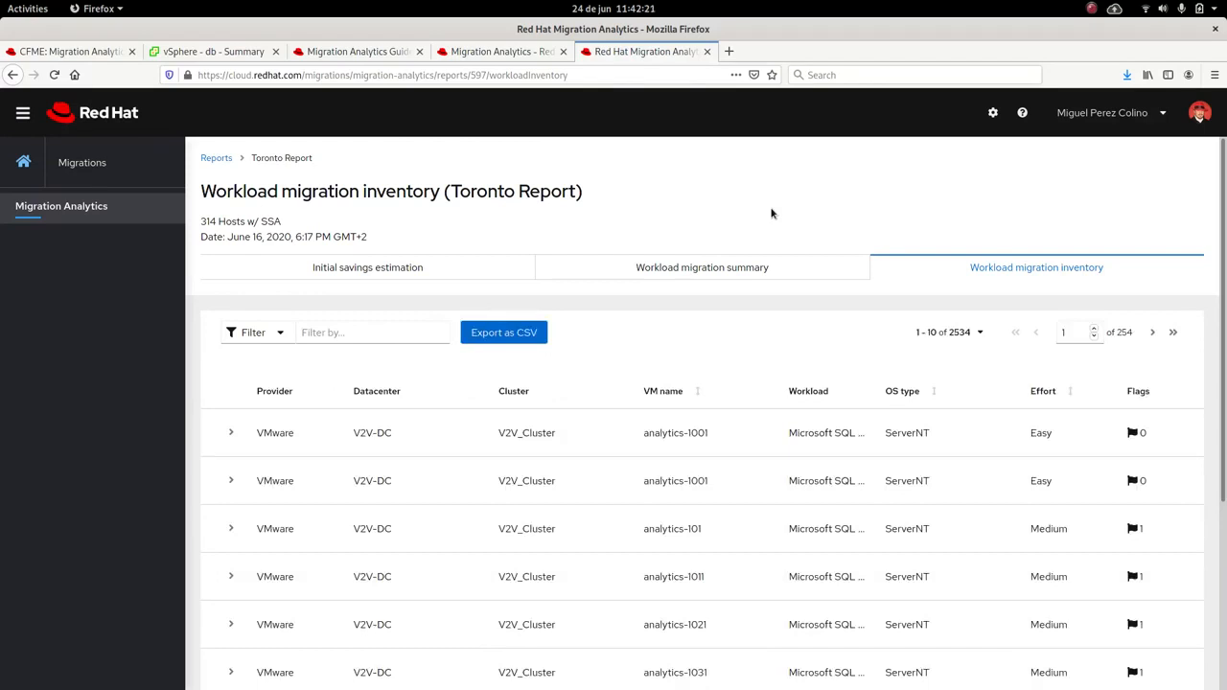
mouse_move(709, 211)
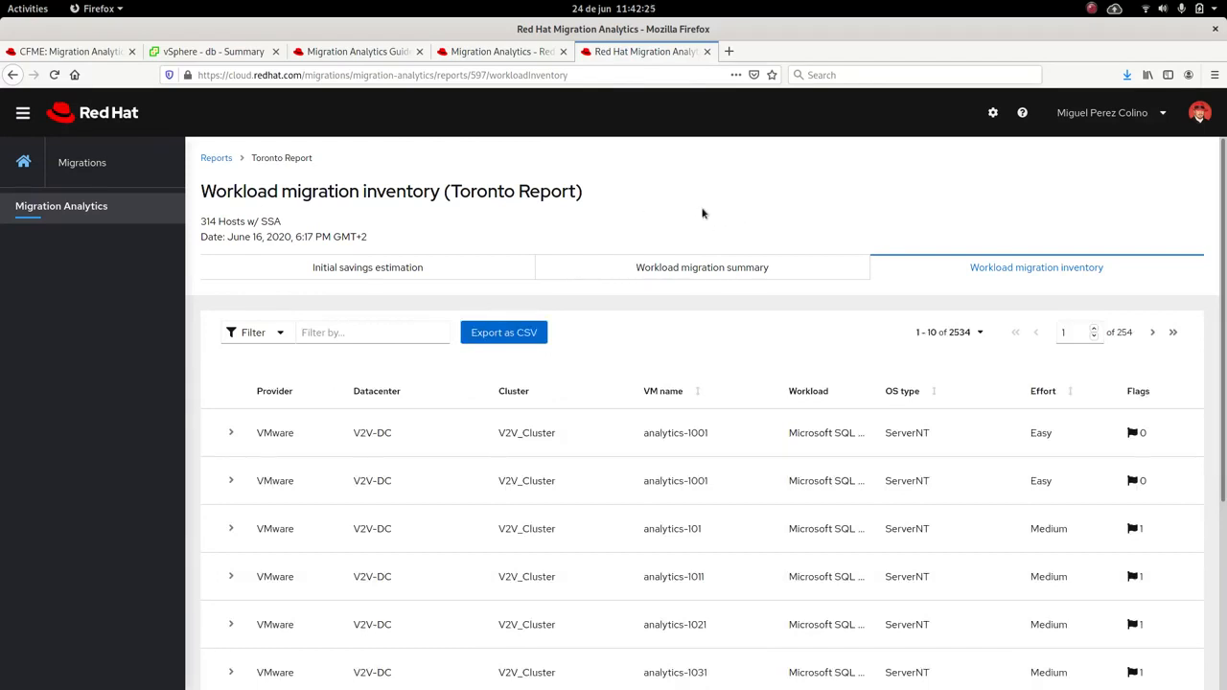
mouse_move(786, 361)
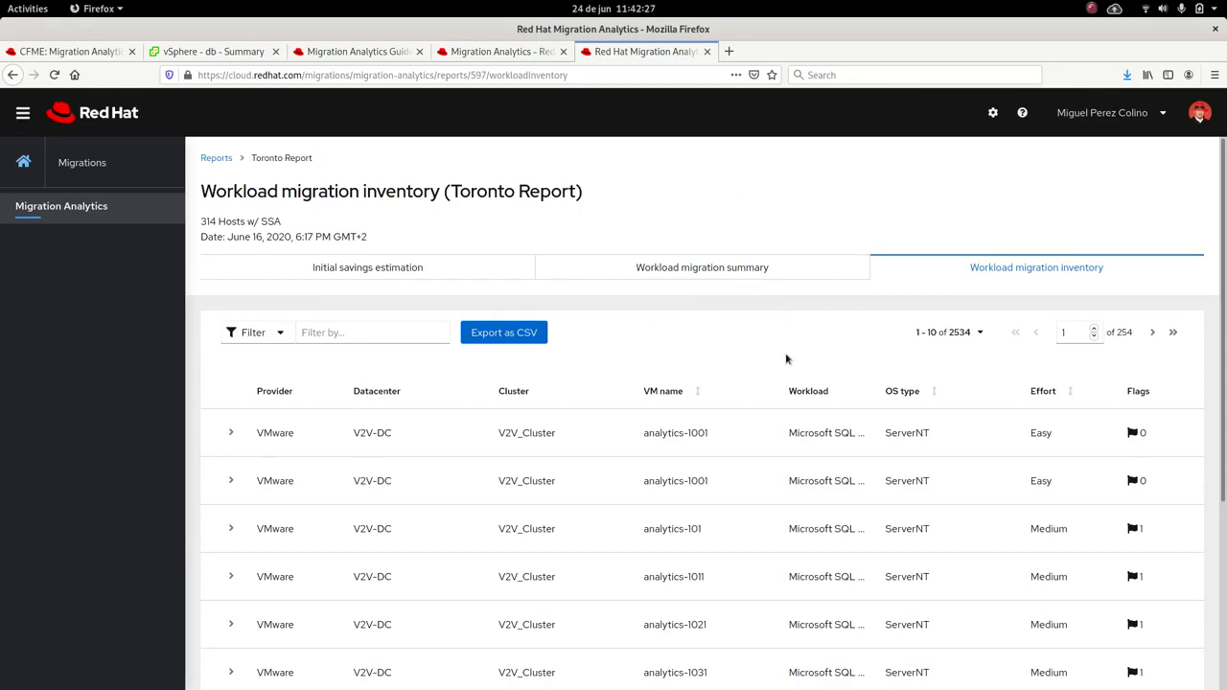
mouse_move(434, 420)
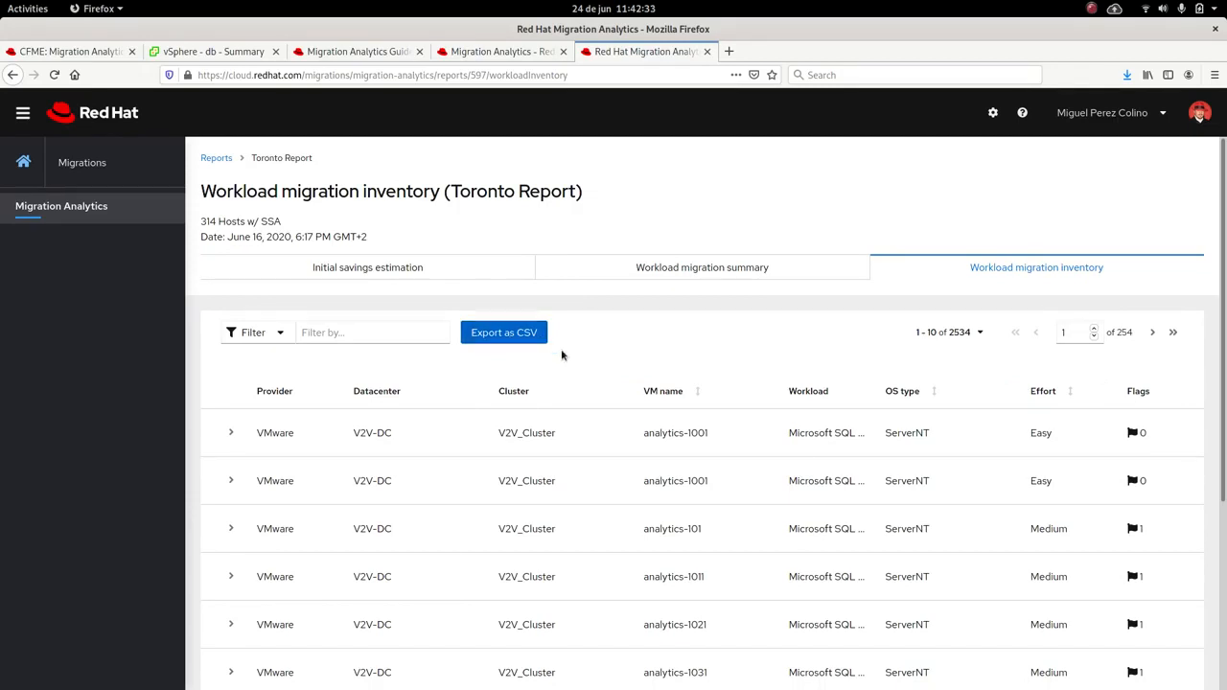
click(230, 434)
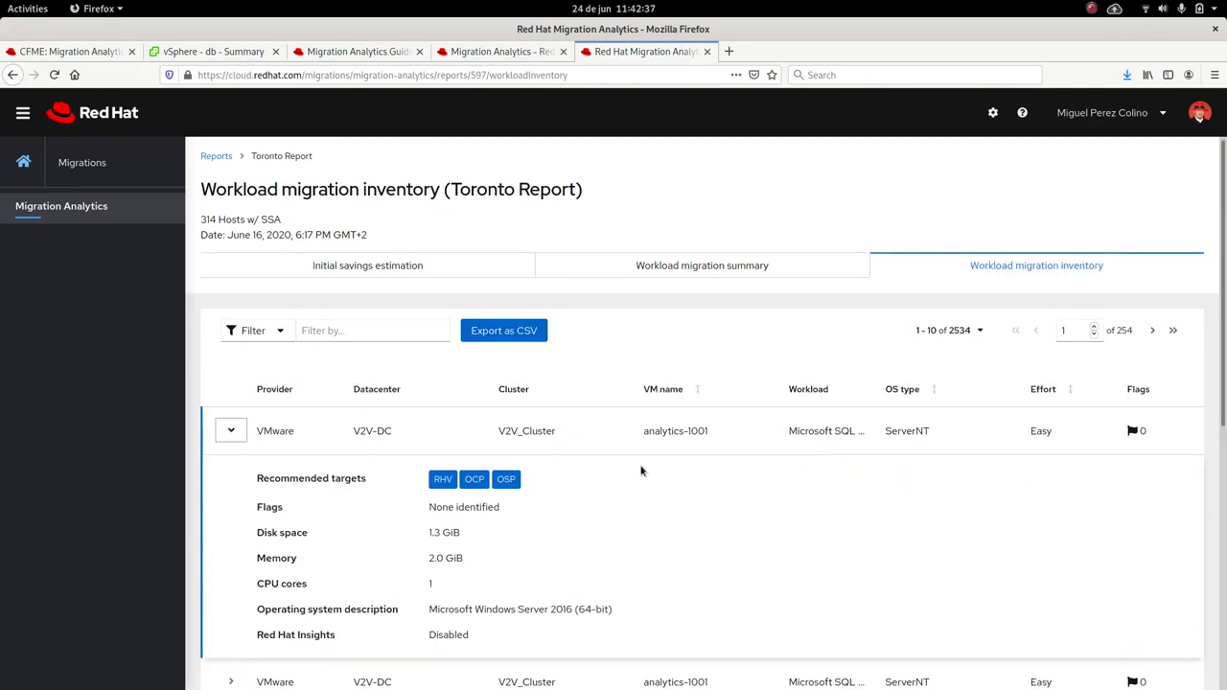
Step: Filter the inventory by Workload = Tomcat (400 VMs) and expand bos-2-1014 showing RHEL 7.5
click(257, 330)
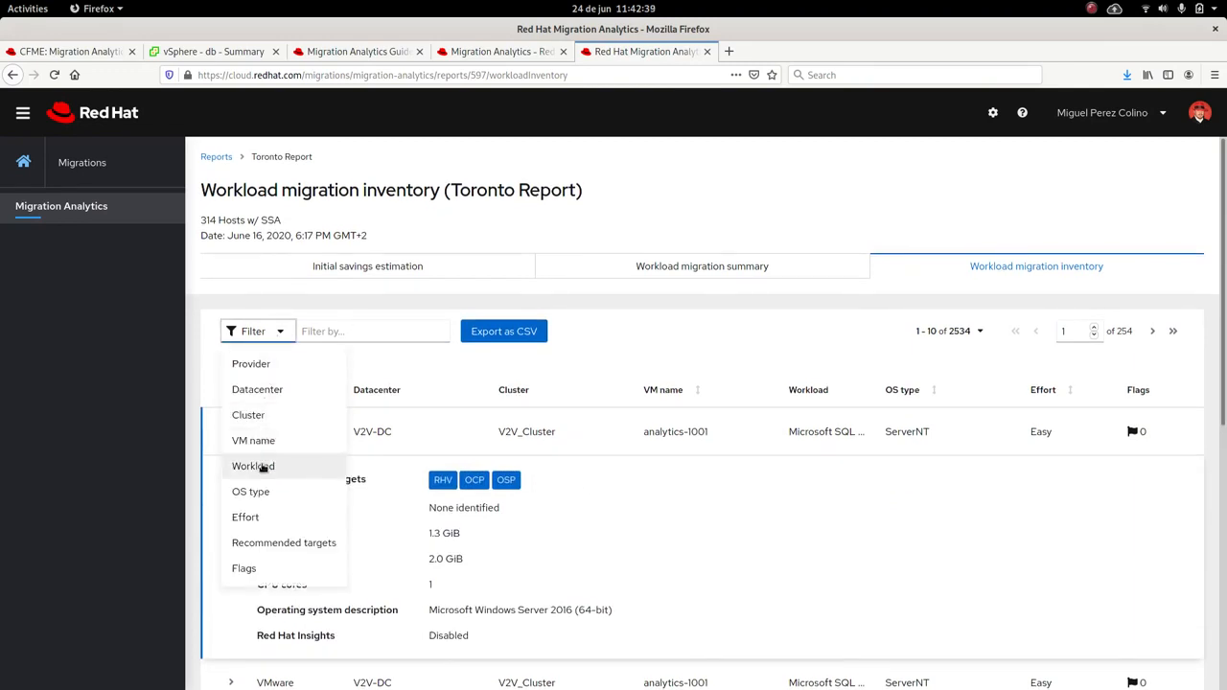
click(253, 466)
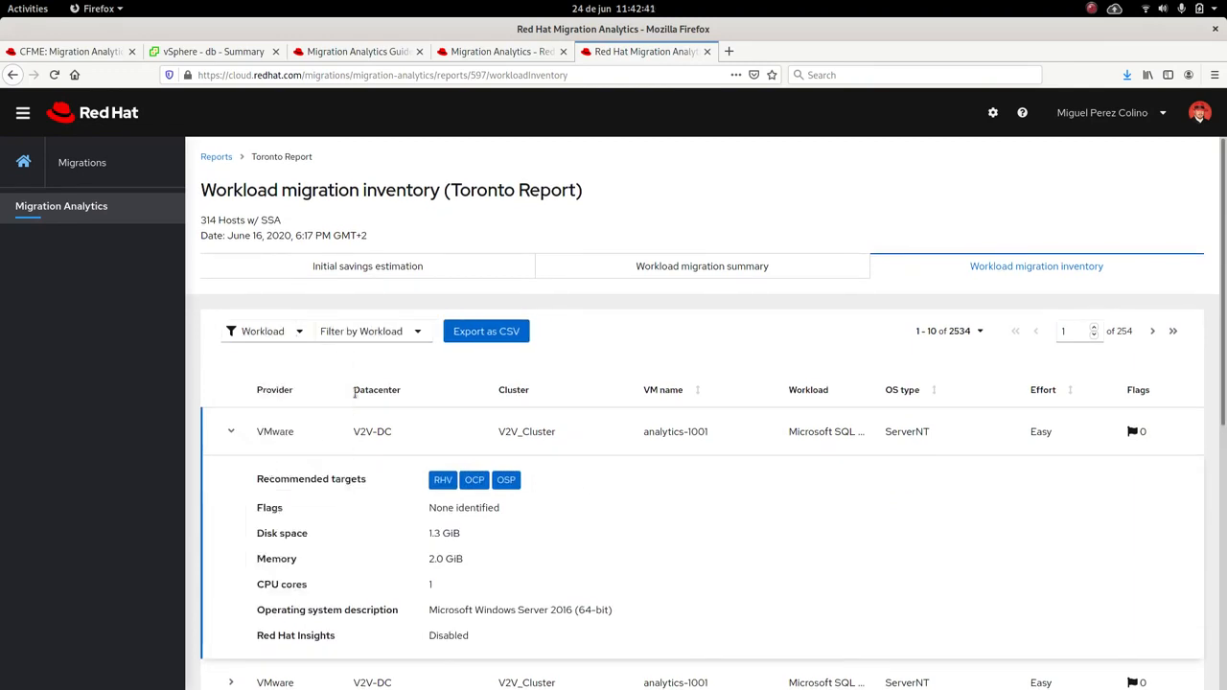
click(372, 330)
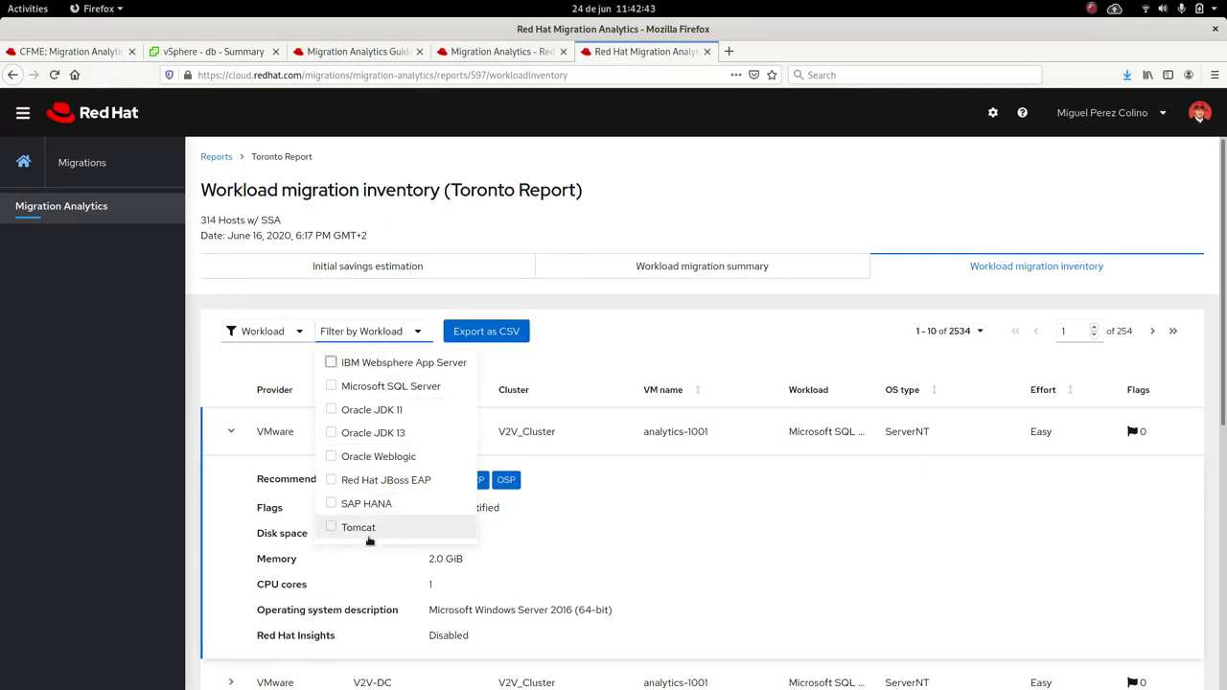
click(357, 525)
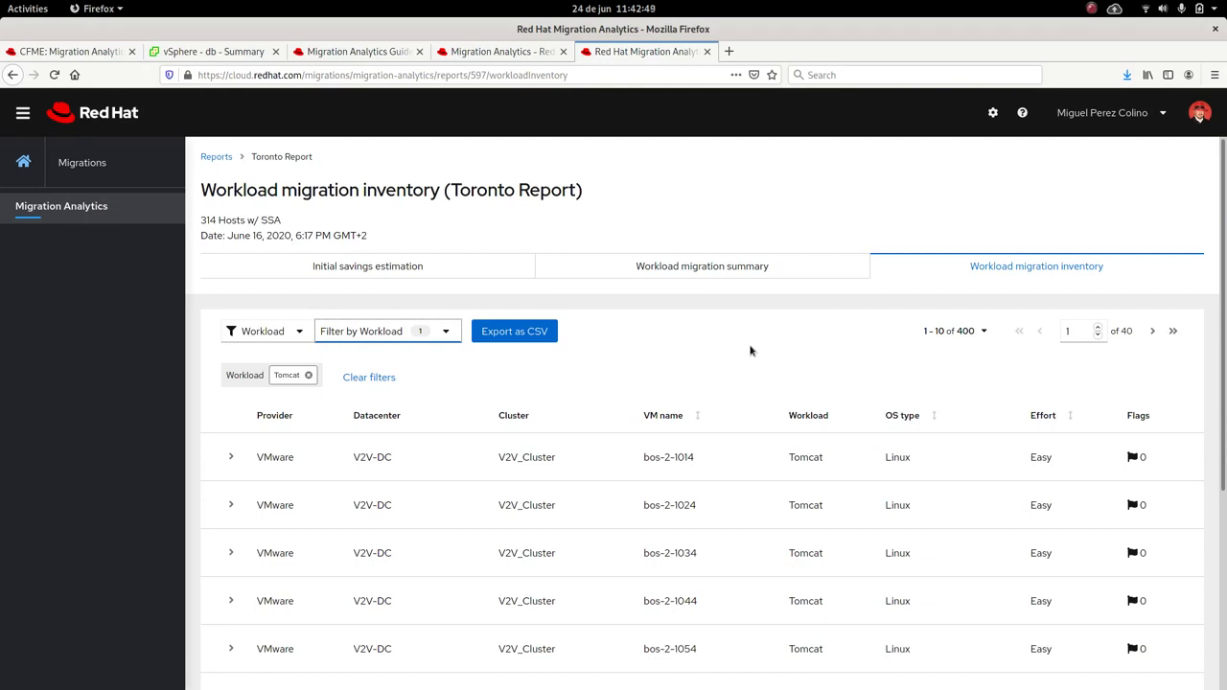
mouse_move(575, 406)
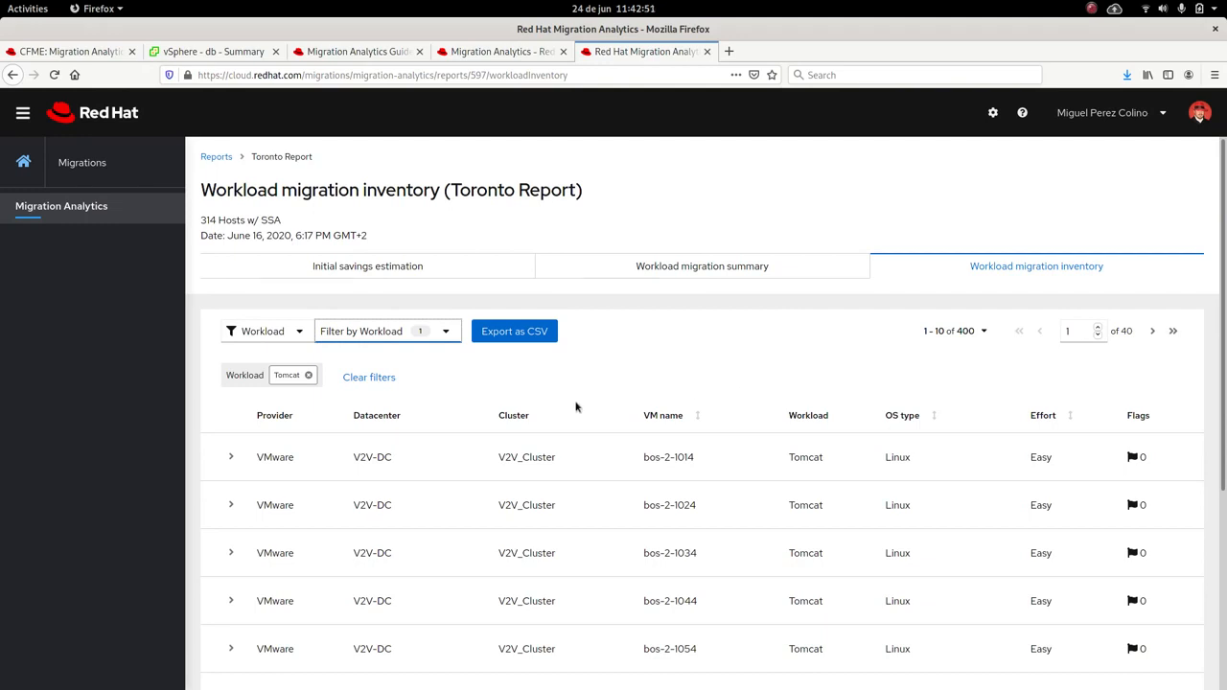
mouse_move(721, 402)
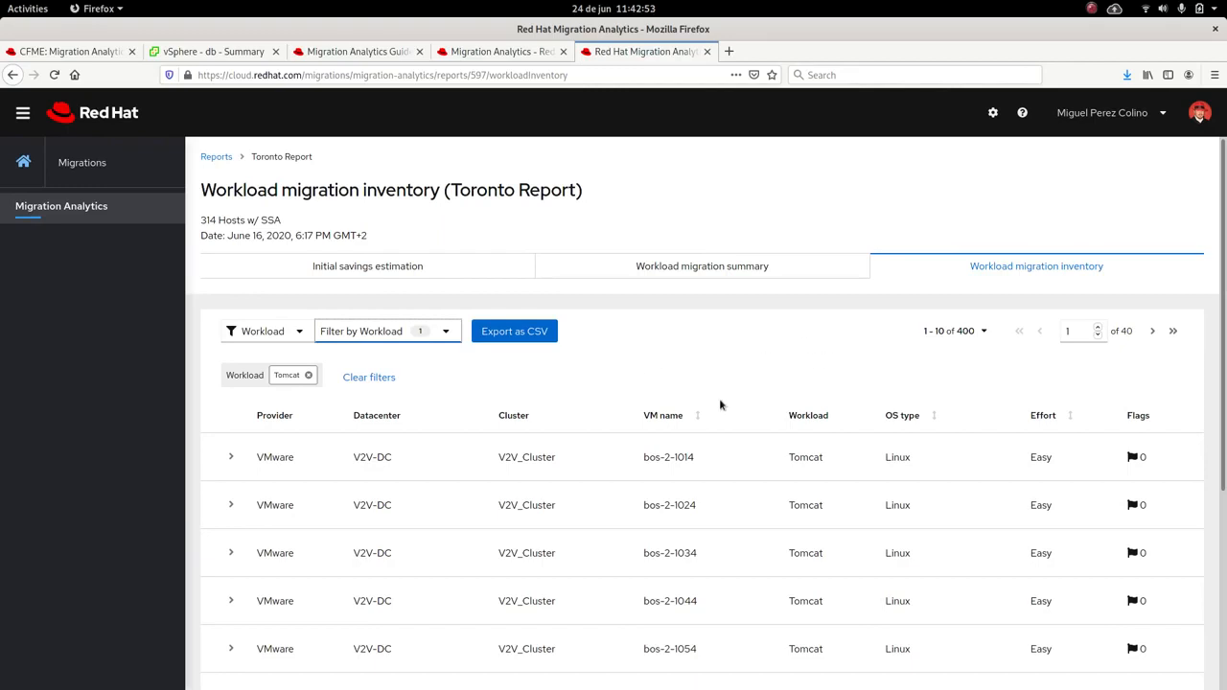
click(230, 456)
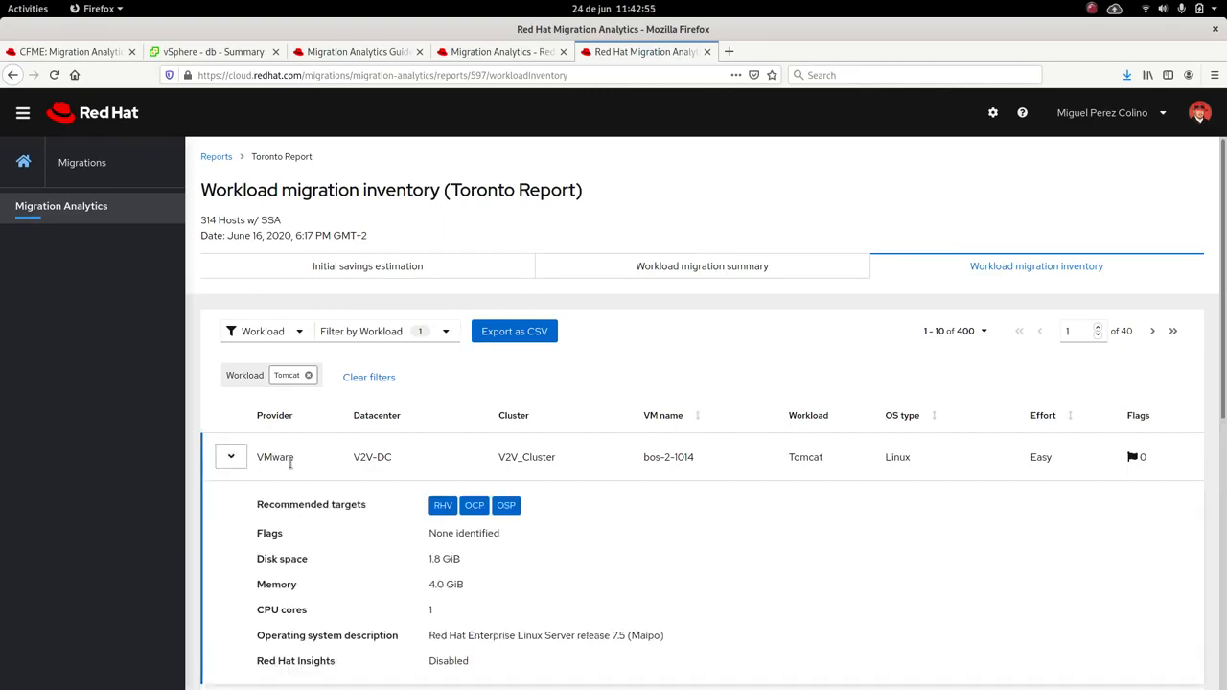
scroll(down, 3)
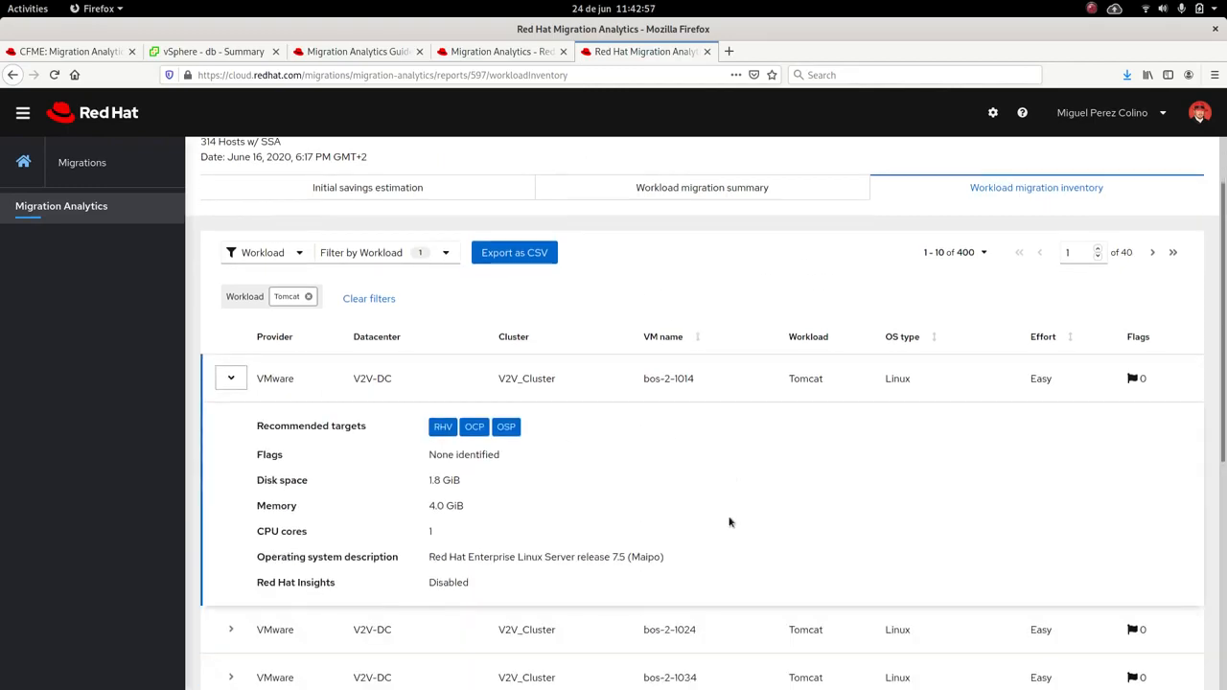
mouse_move(778, 470)
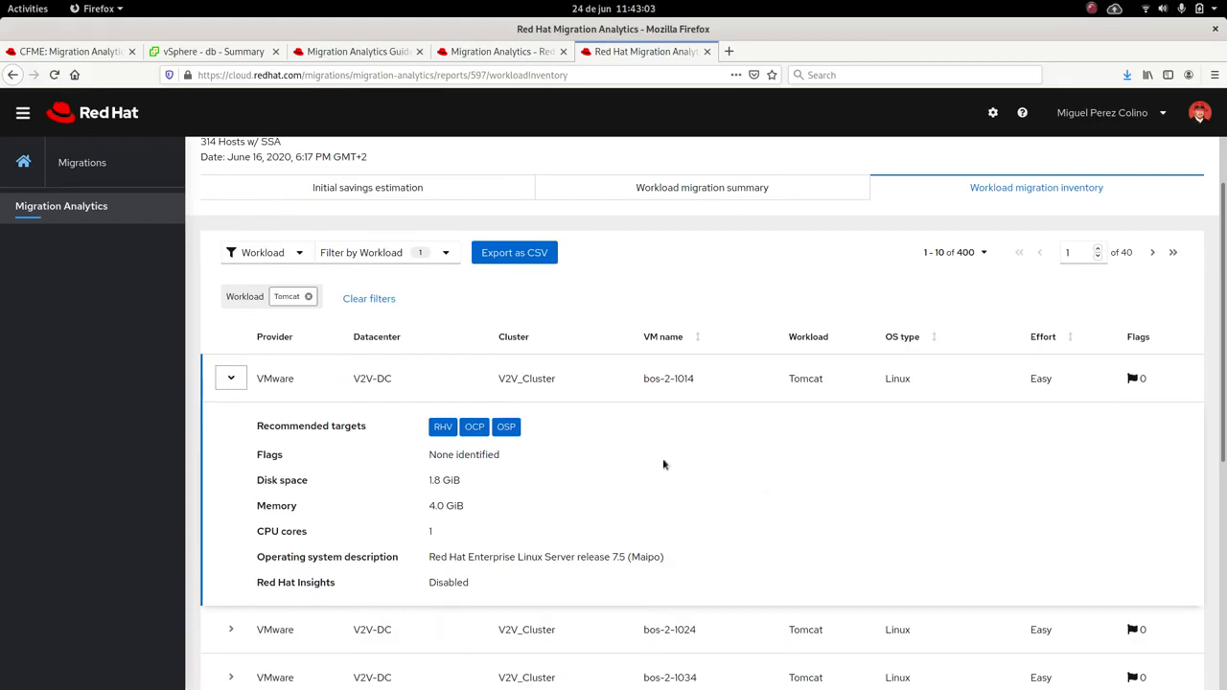
mouse_move(686, 410)
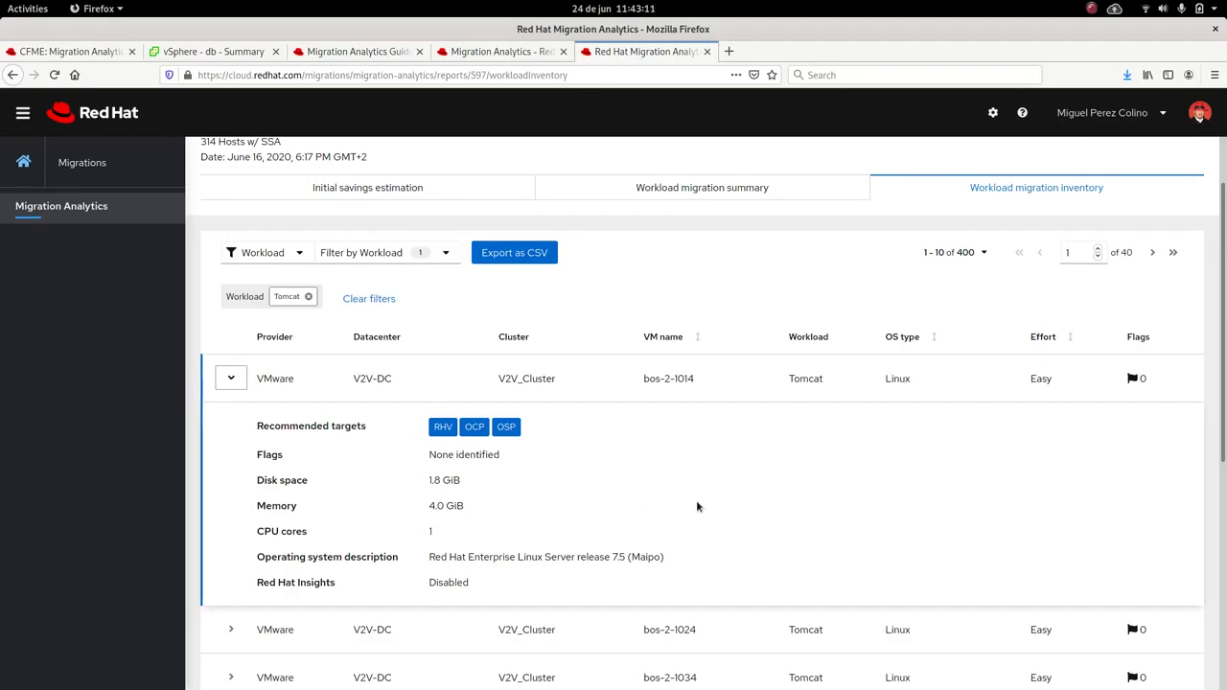
mouse_move(753, 525)
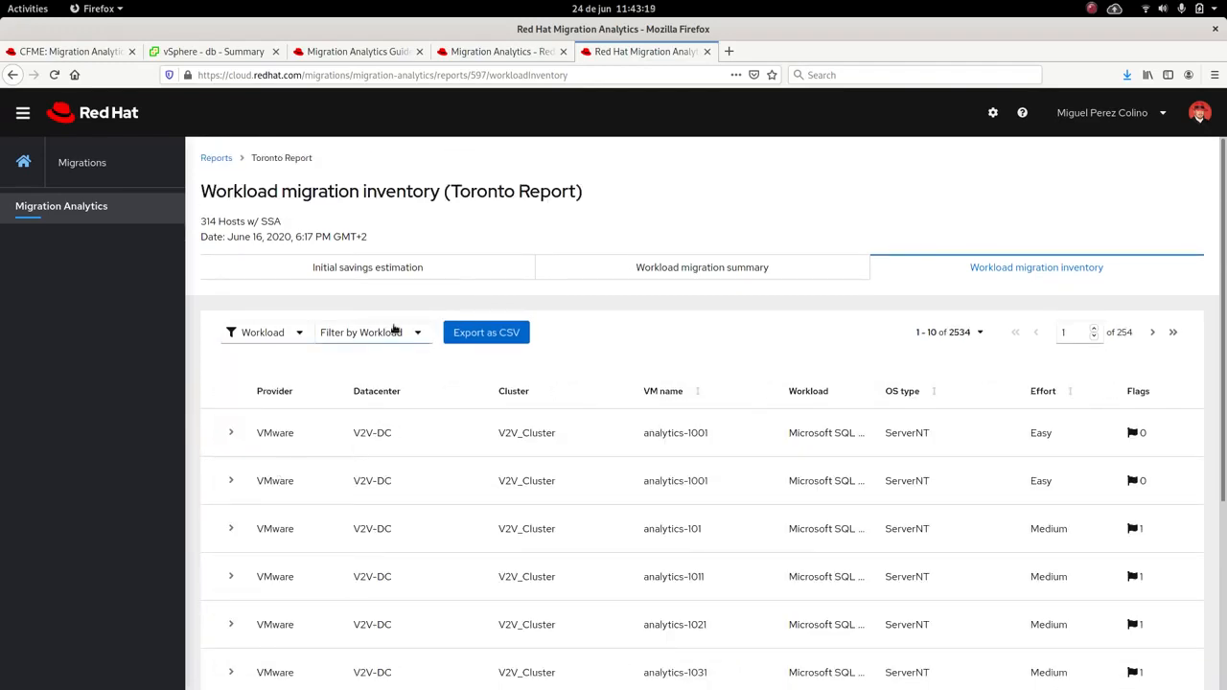
Step: Filter by Microsoft SQL Server workload (460 VMs) and expand analytics-1001 showing Windows Server 2016
click(372, 332)
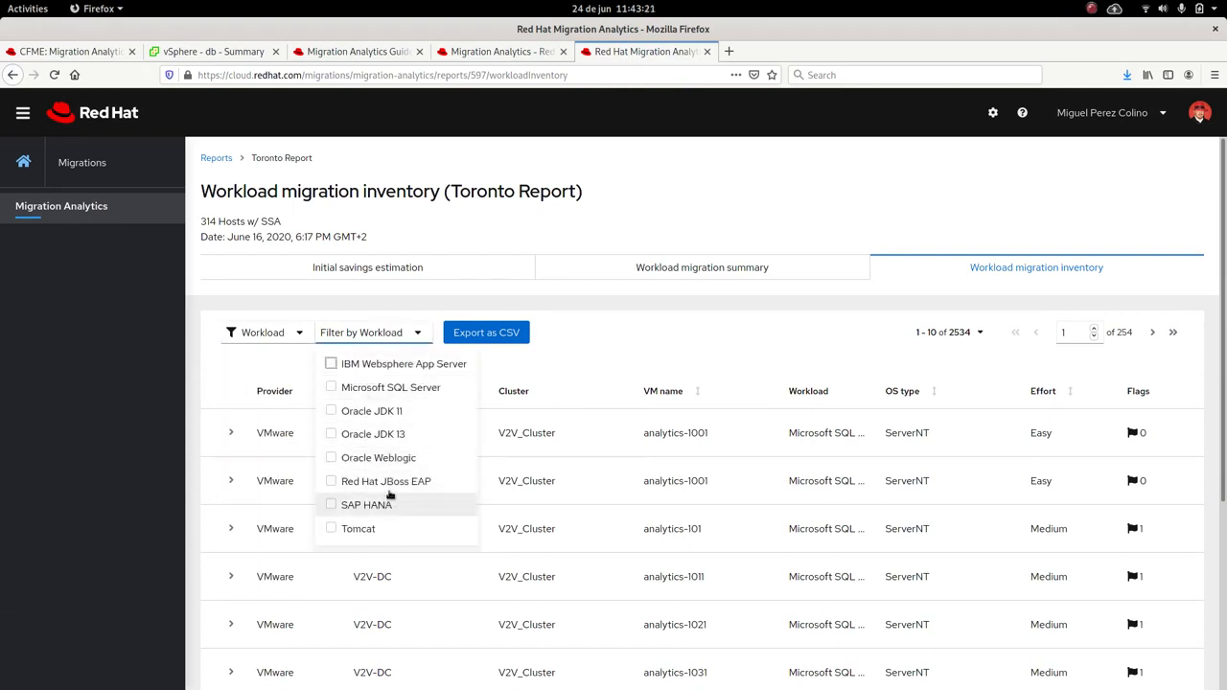
click(330, 387)
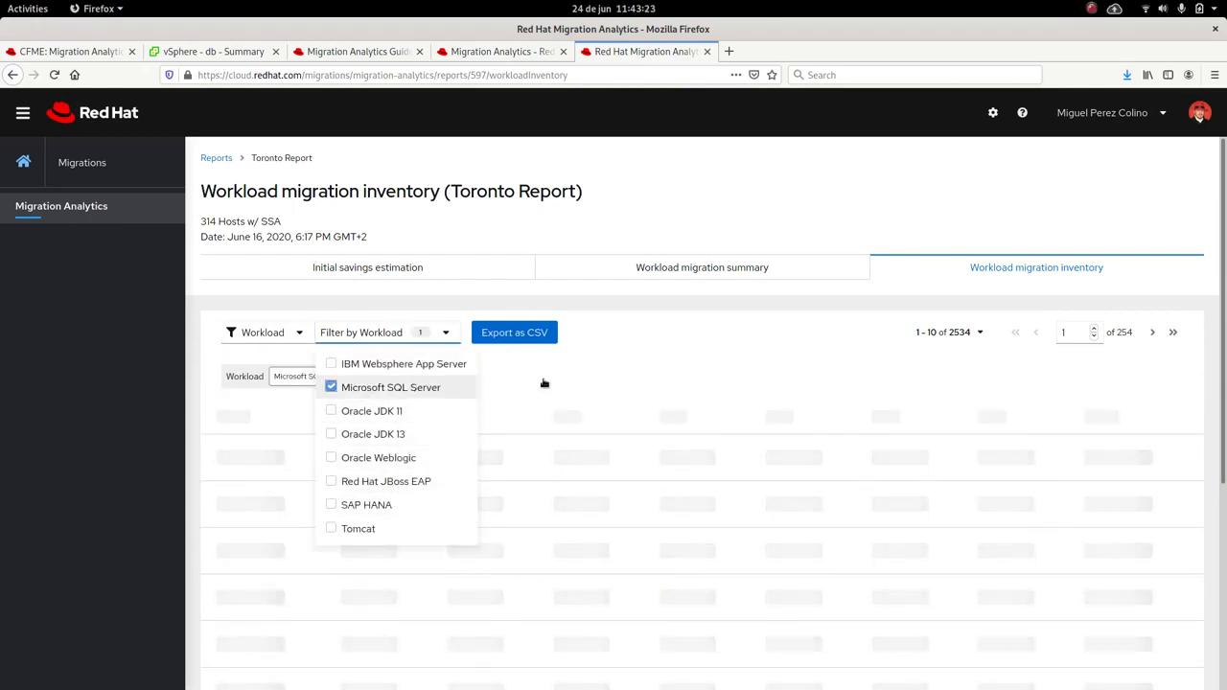
click(391, 387)
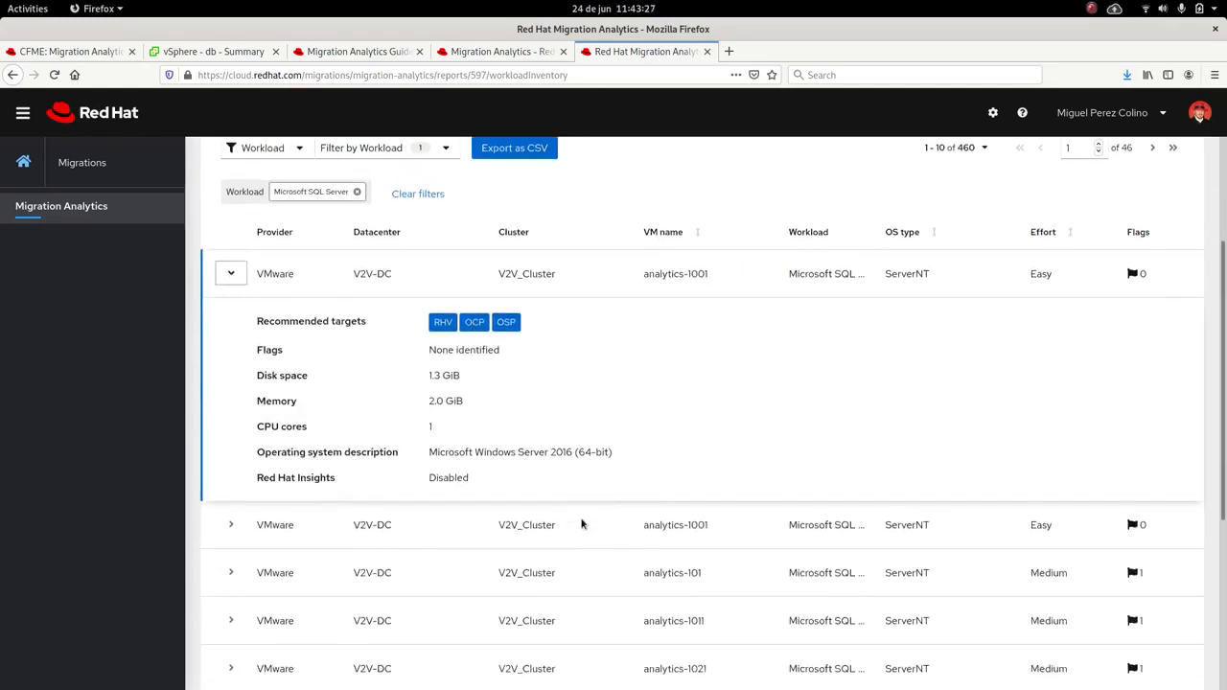
mouse_move(613, 433)
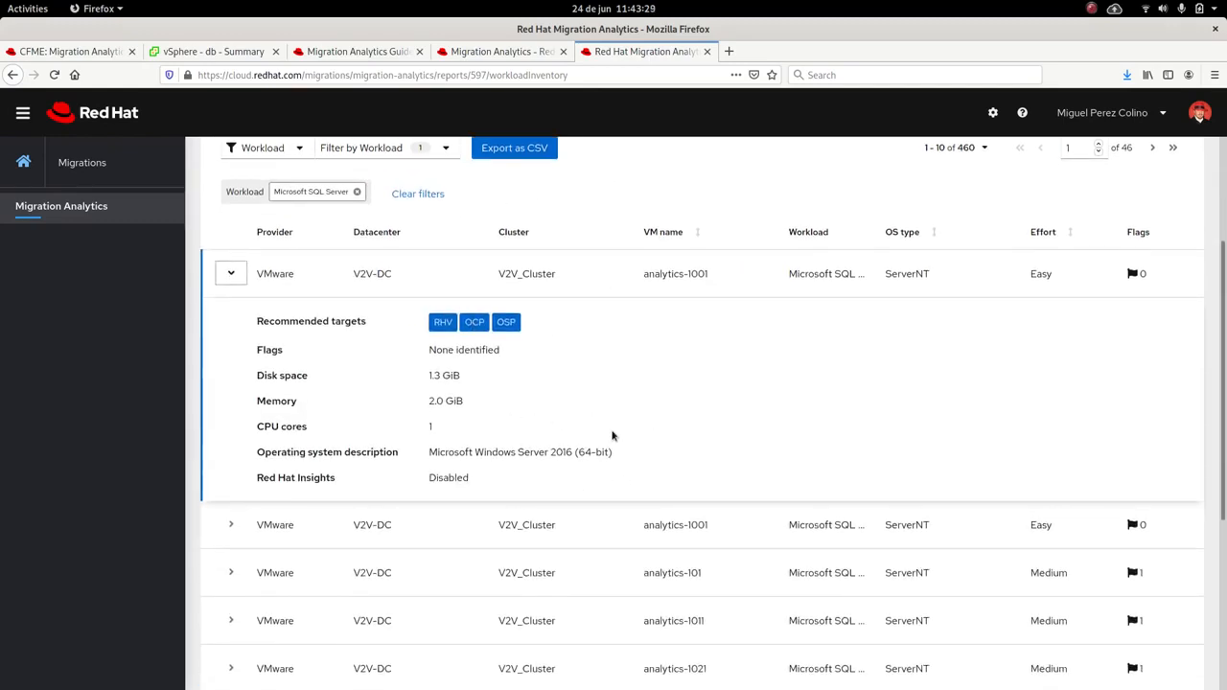
mouse_move(659, 441)
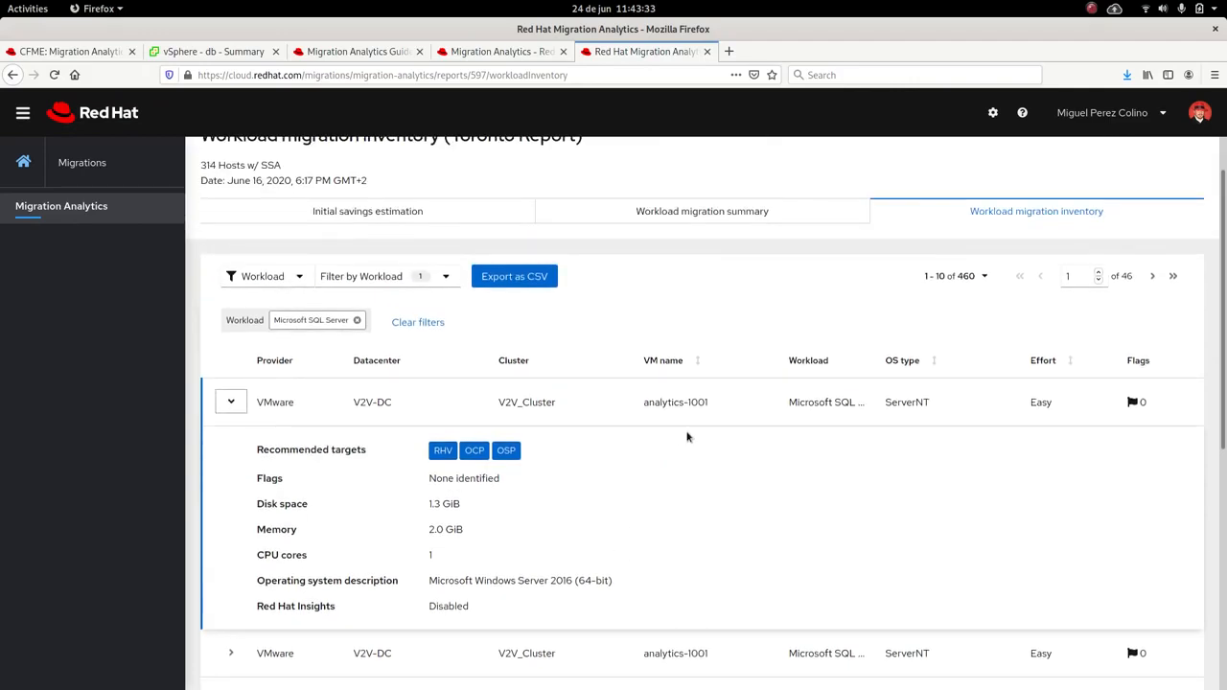
mouse_move(696, 518)
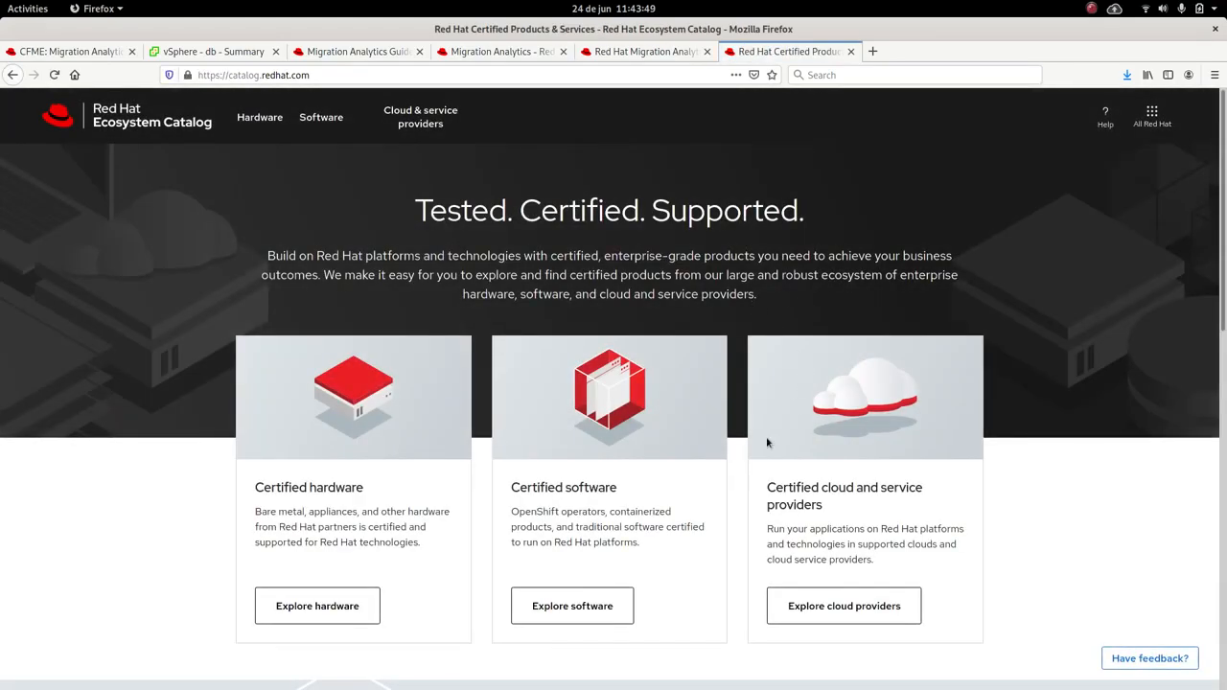
Step: Browse the certified container images in the Database & Data Management category
scroll(down, 3)
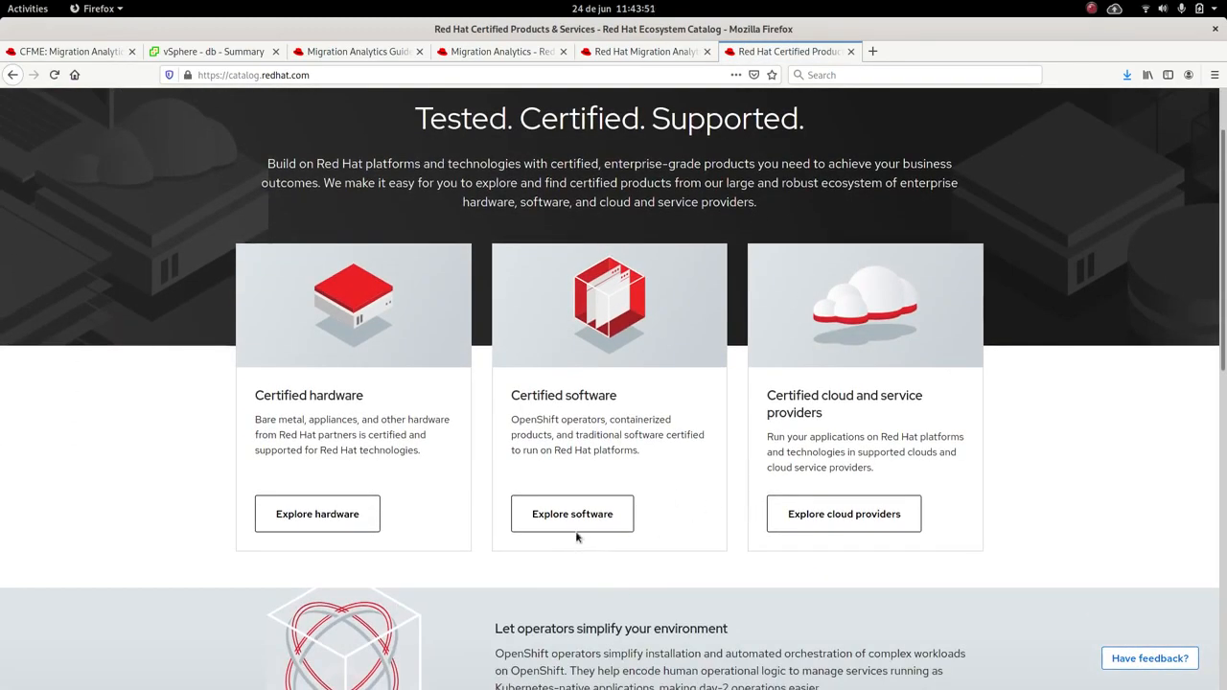
click(571, 514)
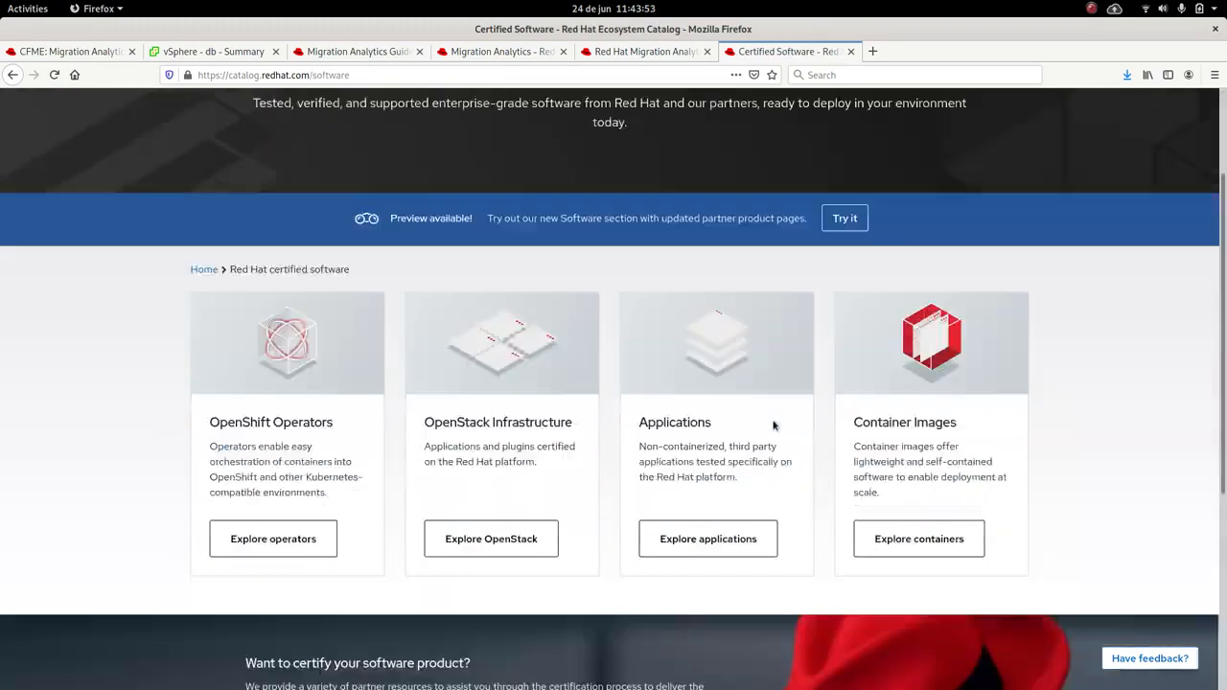
click(916, 537)
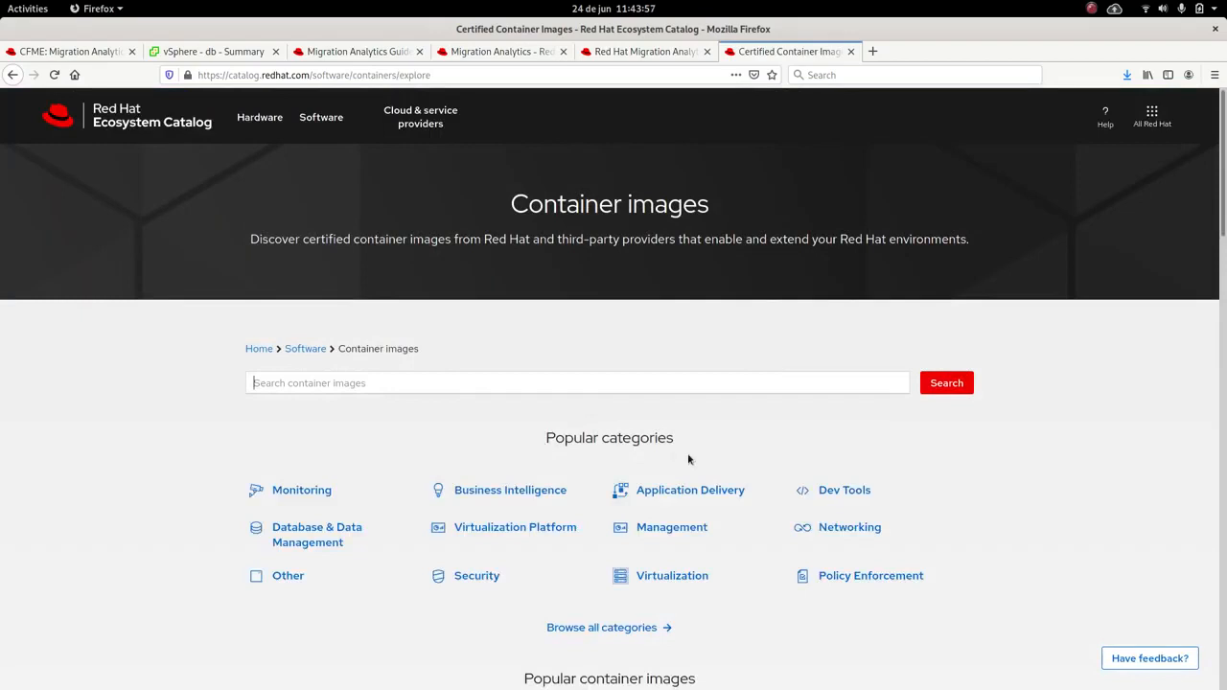
click(316, 533)
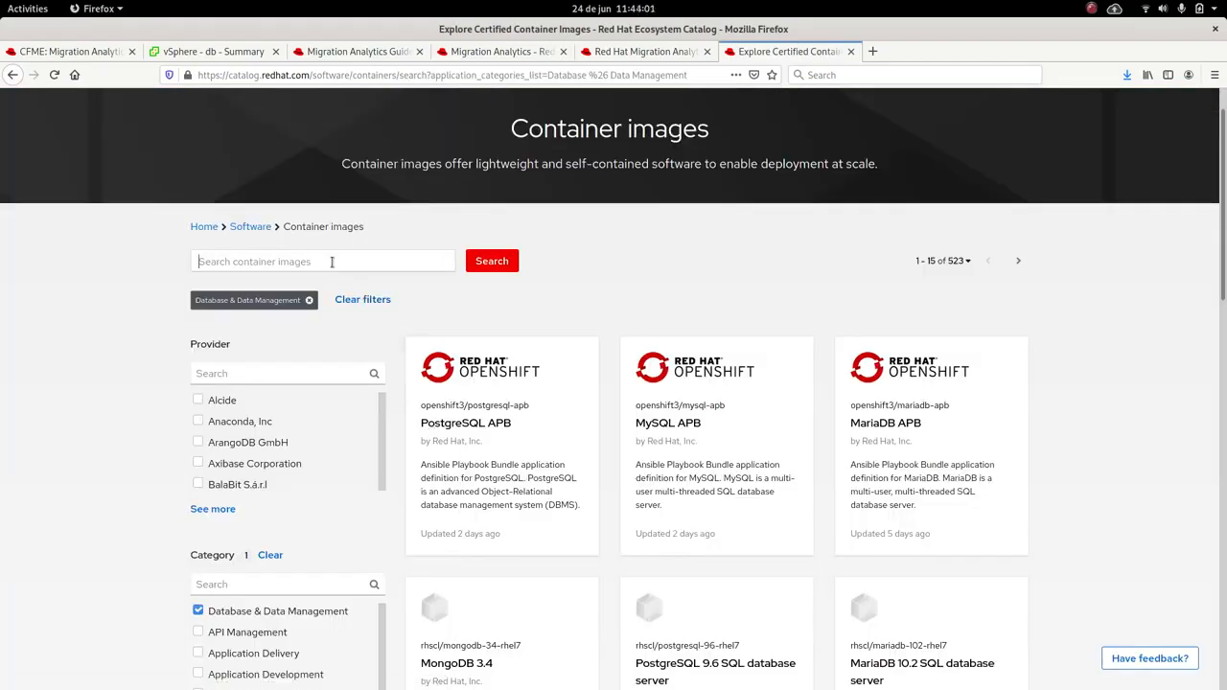
Step: Search the category for 'microsoft', returning the SQL Server Red Hat Container
text(micros)
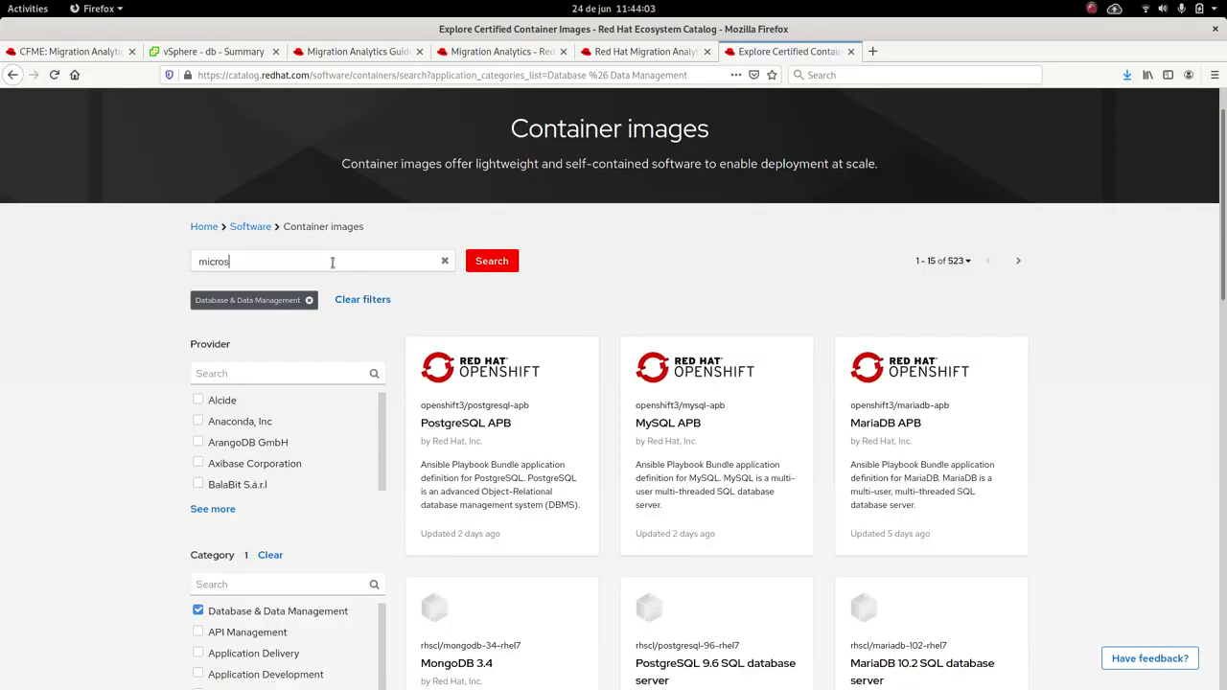
click(491, 261)
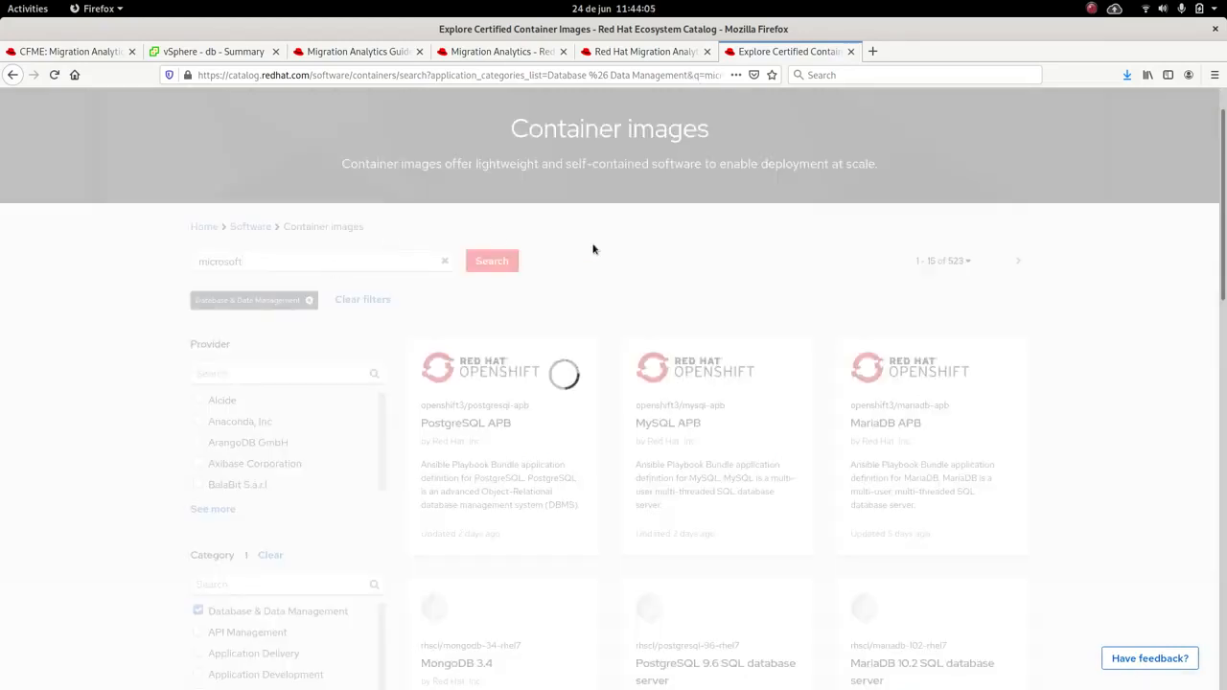
click(491, 261)
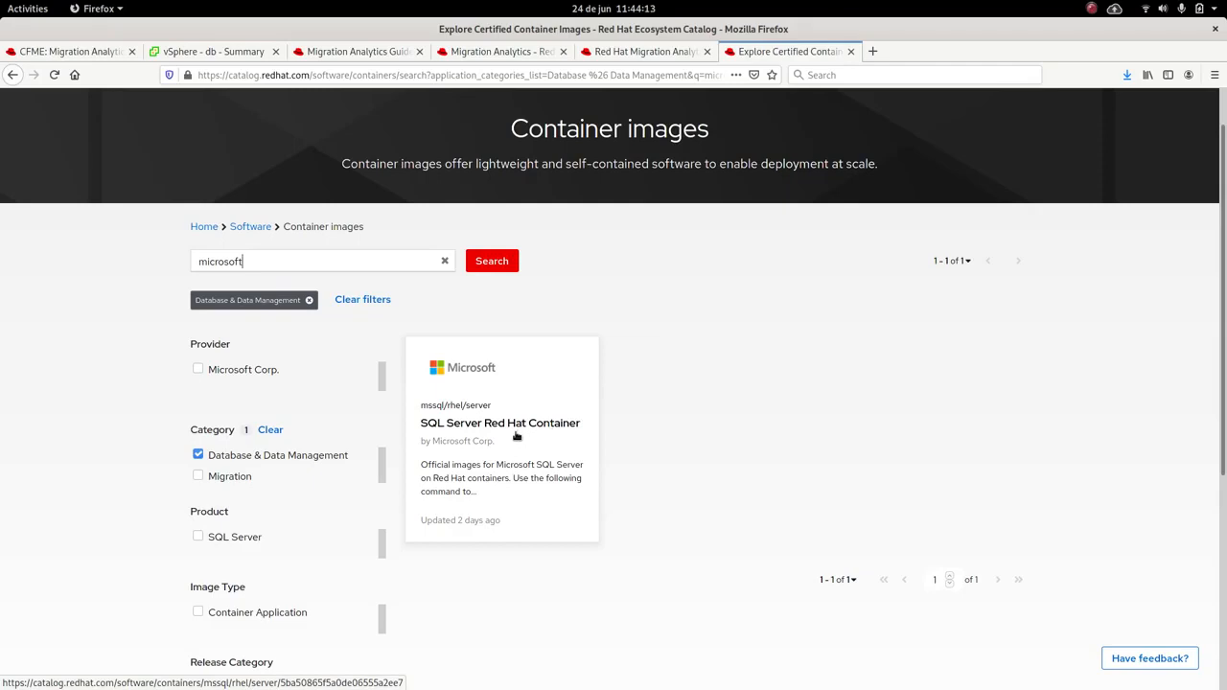
mouse_move(841, 195)
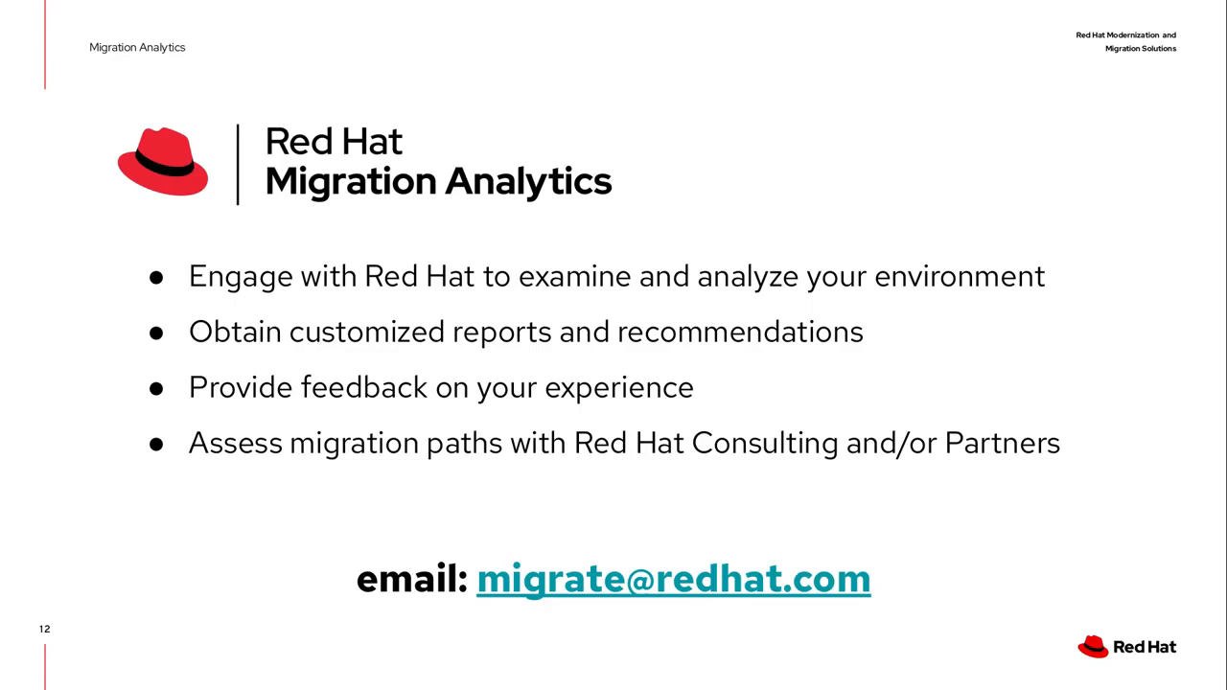
Step: Advance the slideshow to the closing Red Hat 'Thank you' slide
key(Right)
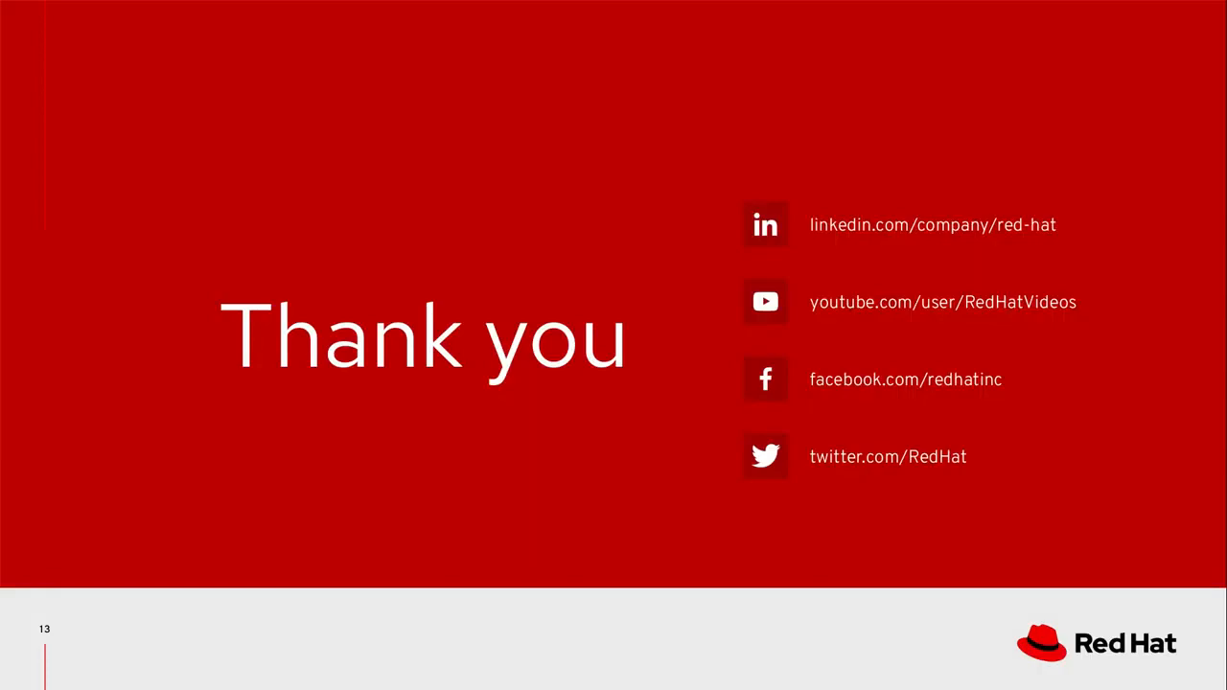